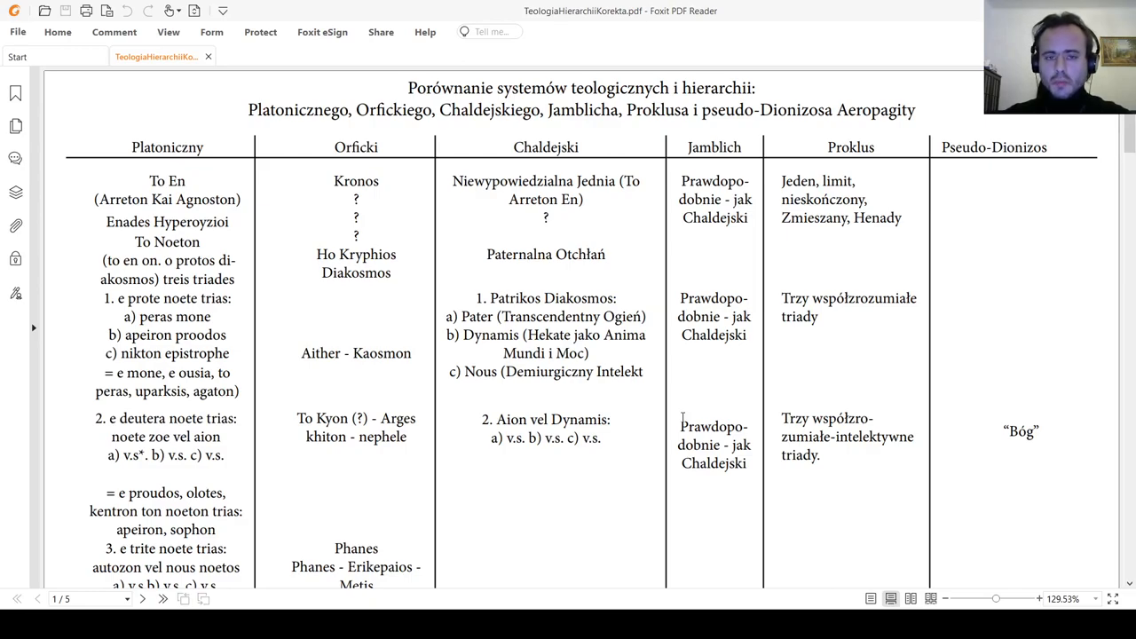
{"action": "mouse_move", "coordinate": [628, 341]}
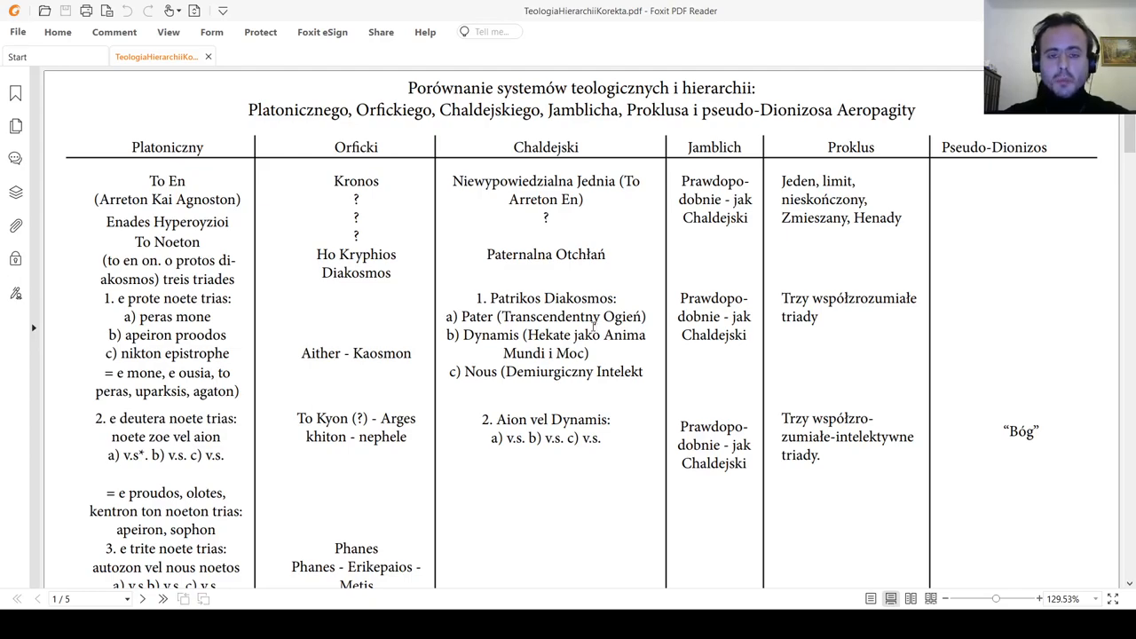
{"action": "mouse_move", "coordinate": [526, 295]}
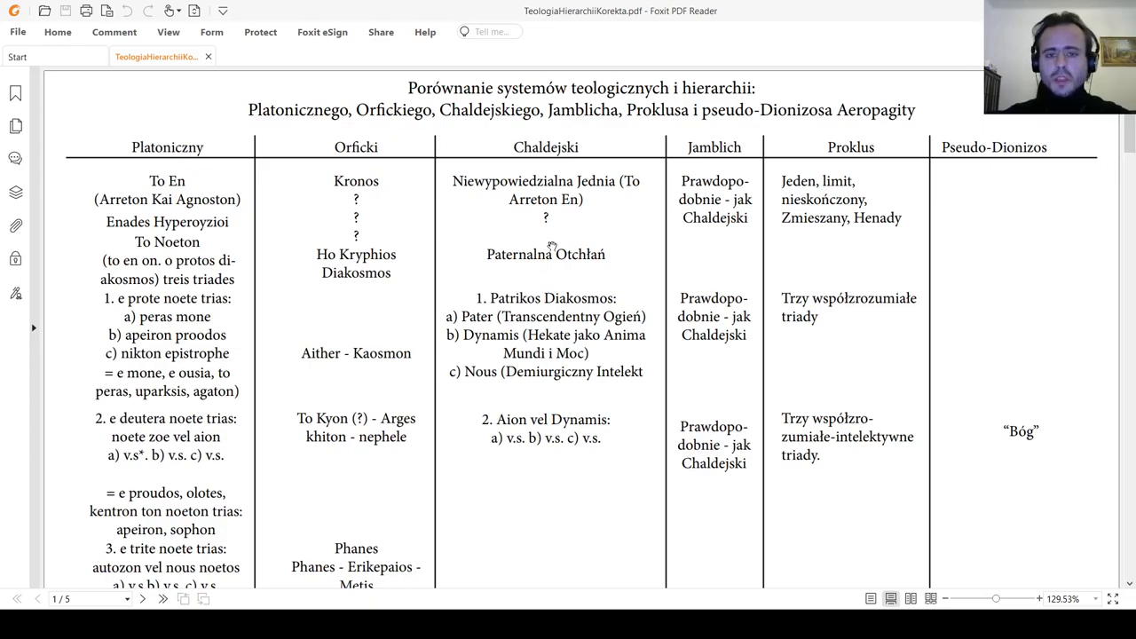
{"action": "mouse_move", "coordinate": [465, 229]}
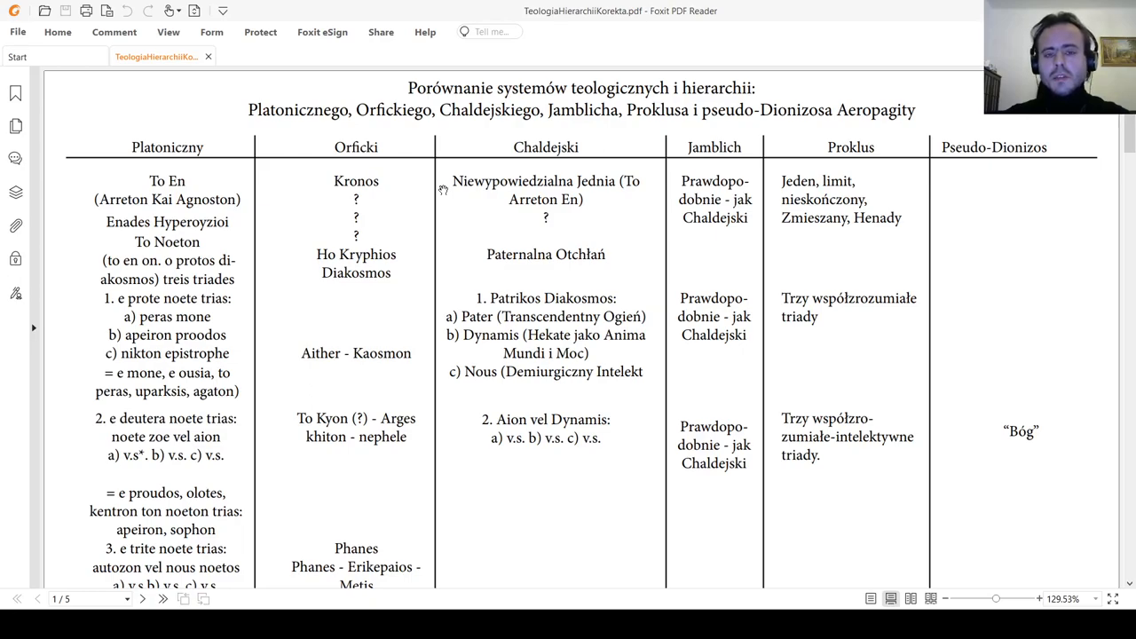
{"action": "mouse_move", "coordinate": [473, 206]}
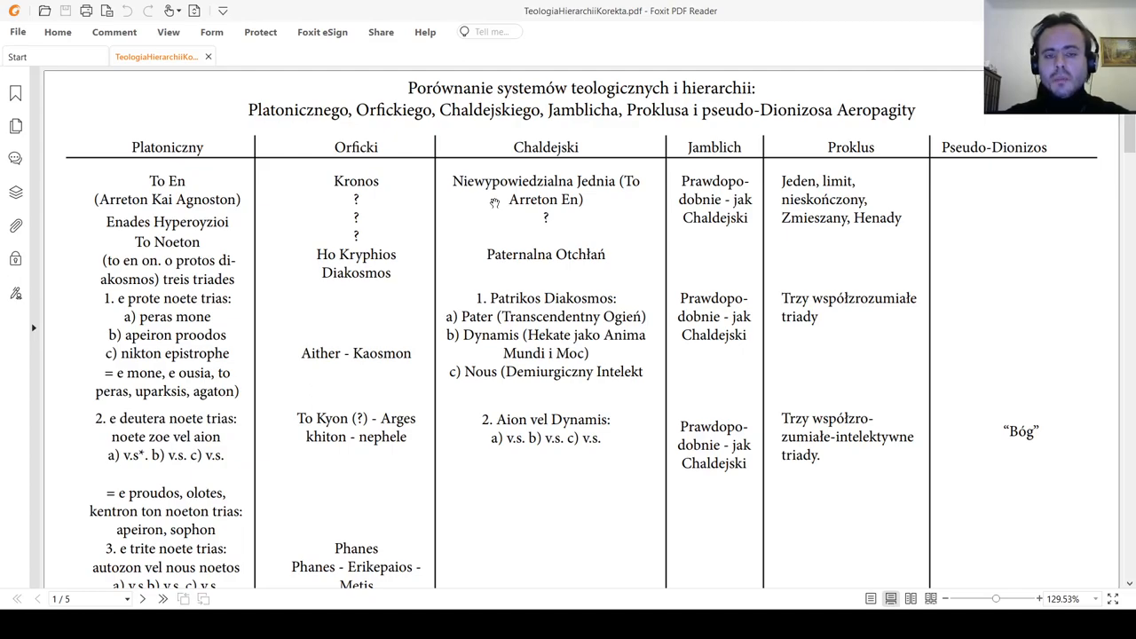
{"action": "mouse_move", "coordinate": [493, 210]}
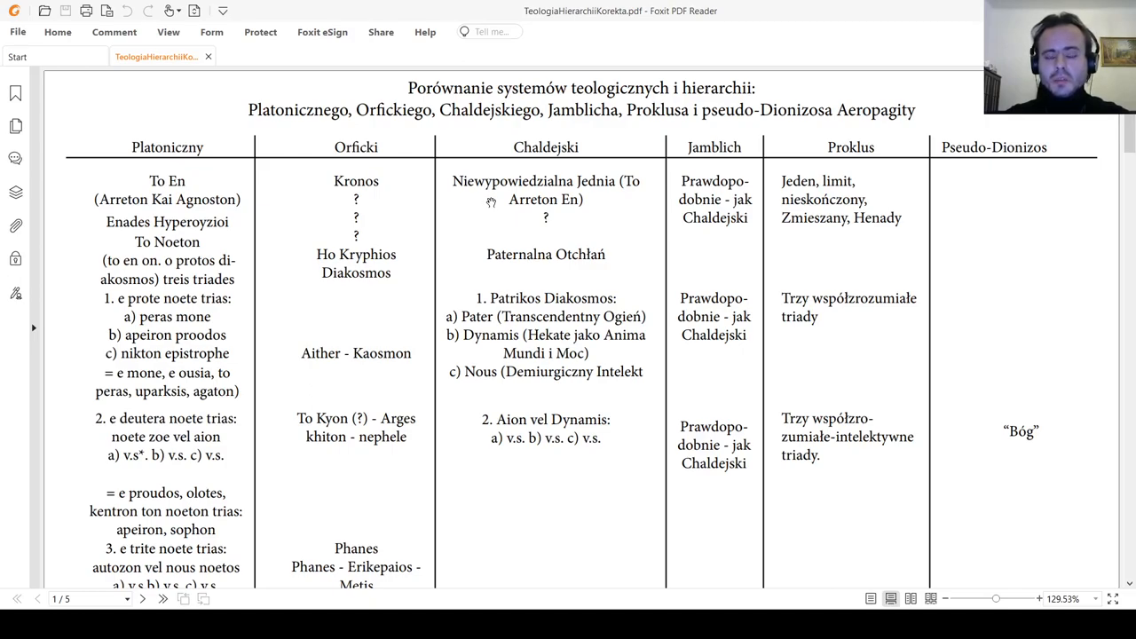
{"action": "mouse_move", "coordinate": [481, 202]}
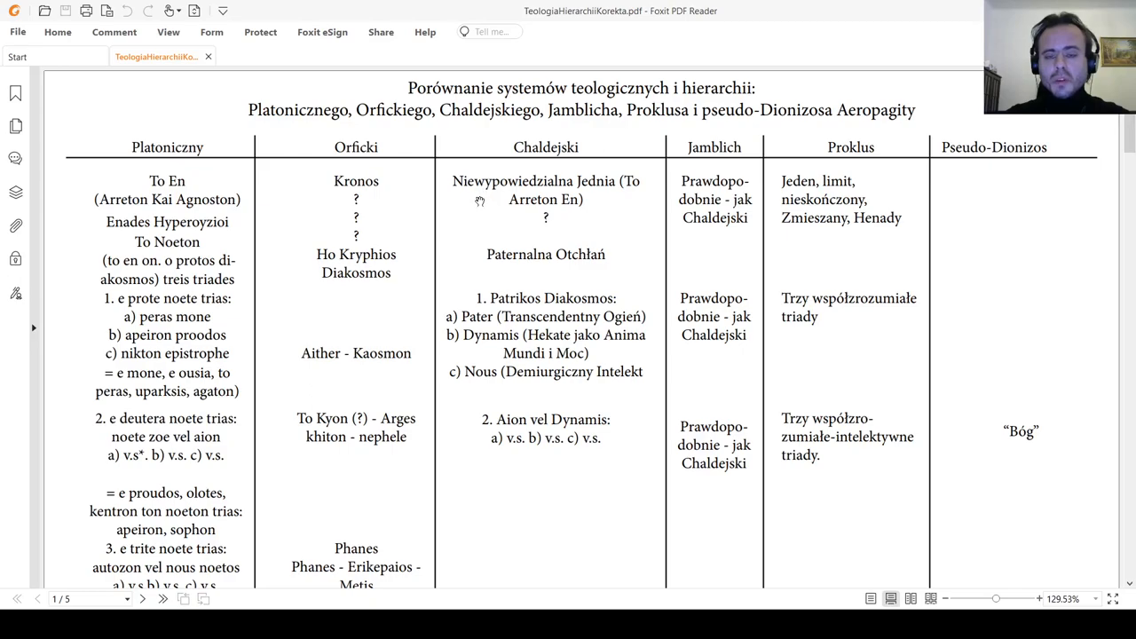
{"action": "mouse_move", "coordinate": [509, 191]}
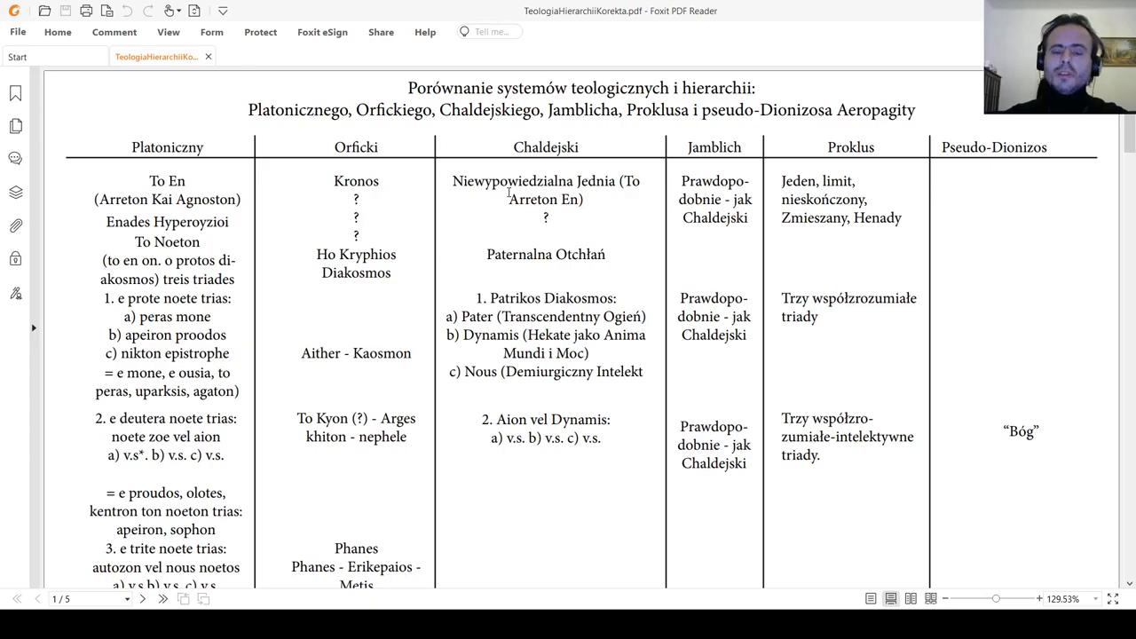
{"action": "mouse_move", "coordinate": [492, 206]}
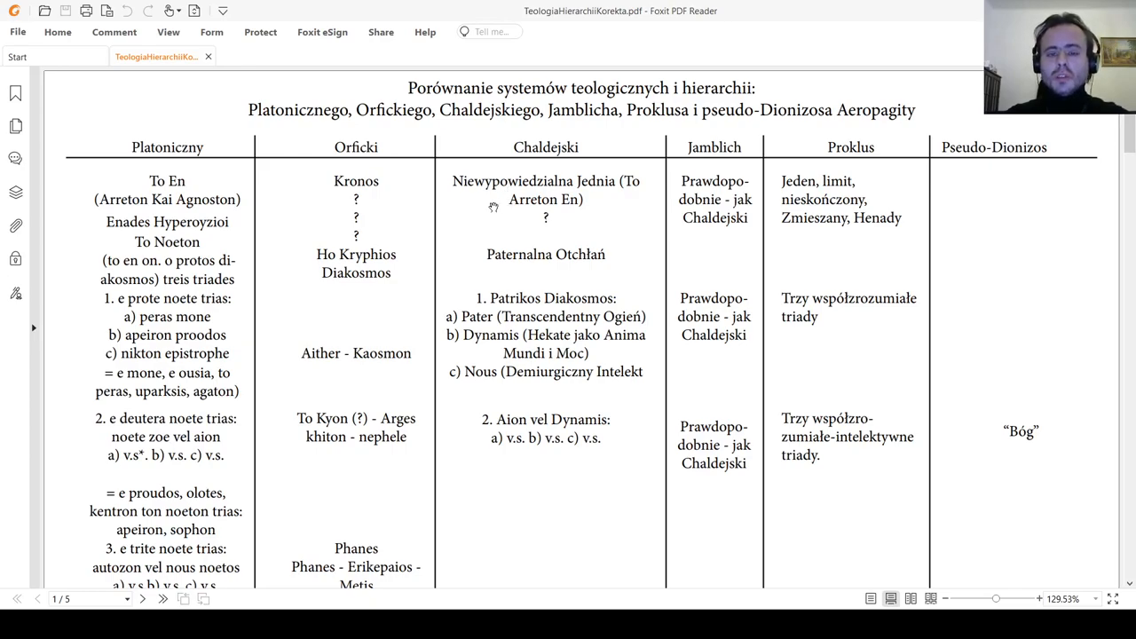
{"action": "mouse_move", "coordinate": [490, 206]}
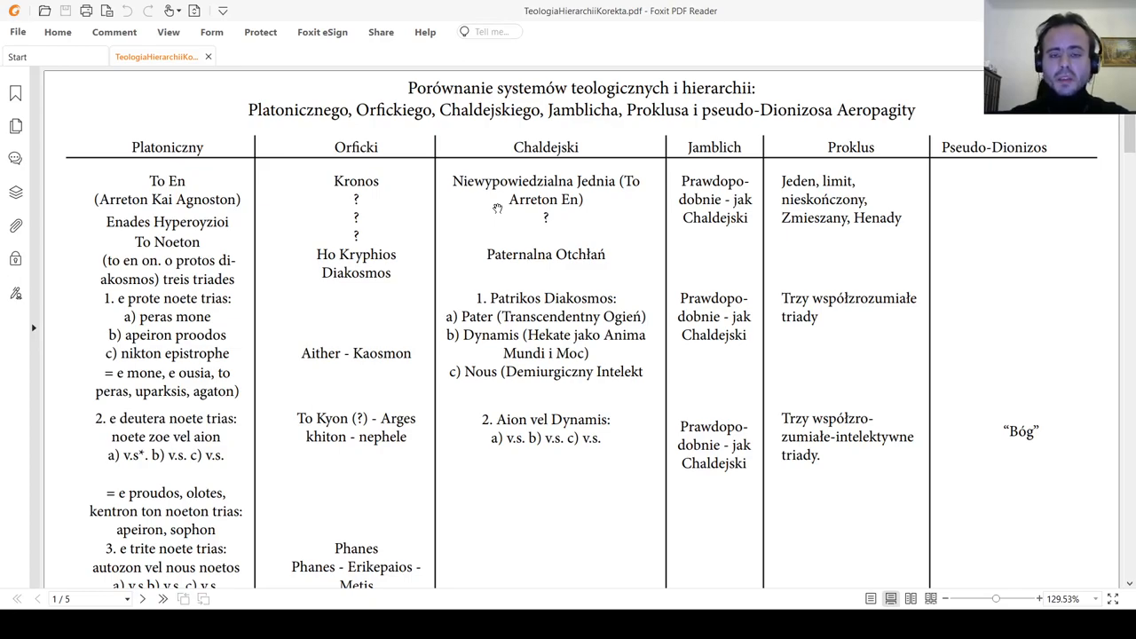
{"action": "mouse_move", "coordinate": [483, 163]}
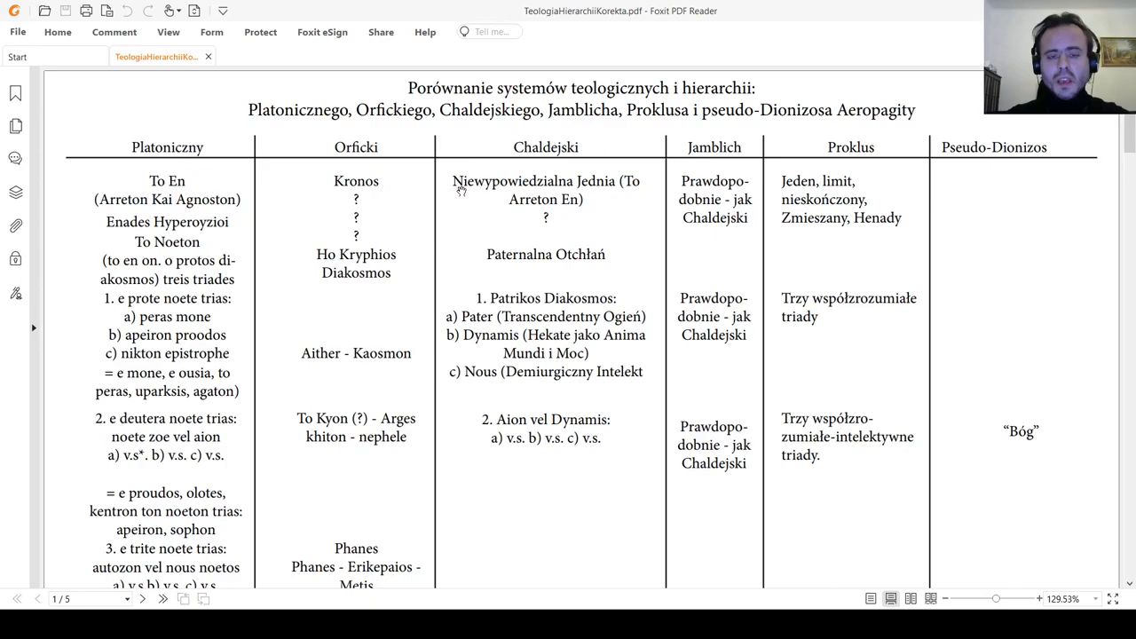
{"action": "mouse_move", "coordinate": [469, 176]}
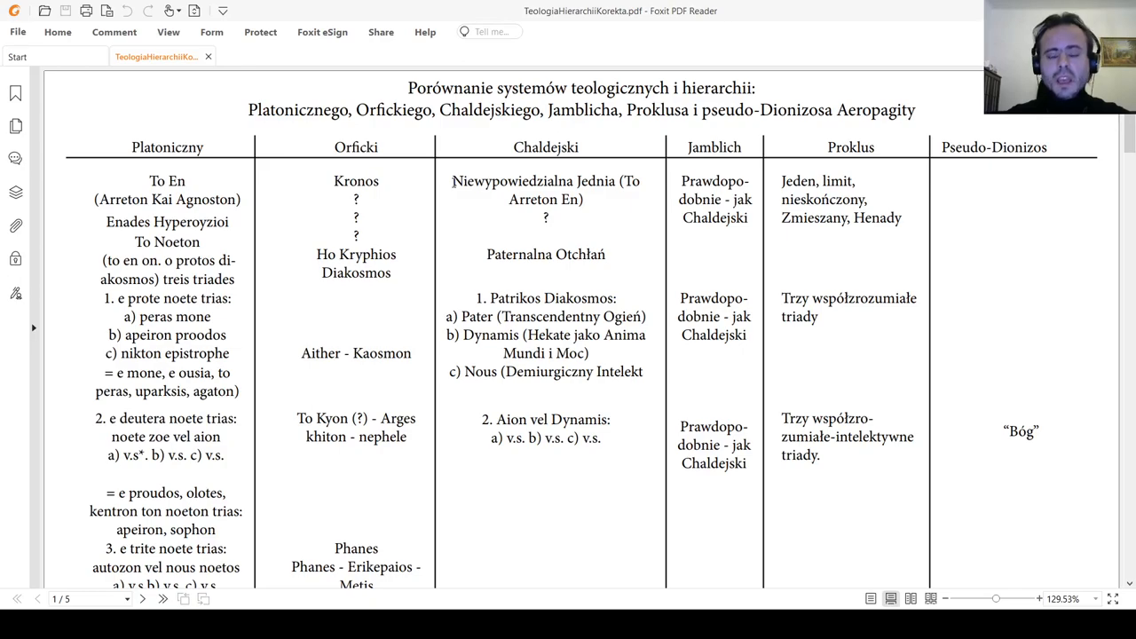
{"action": "mouse_move", "coordinate": [435, 160]}
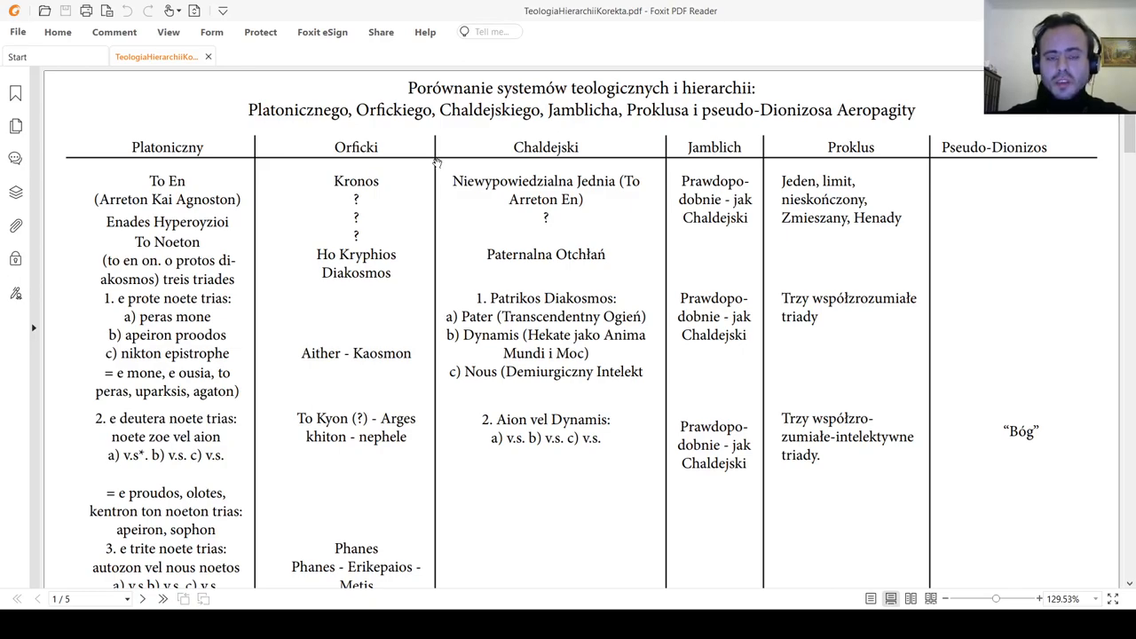
{"action": "mouse_move", "coordinate": [442, 163]}
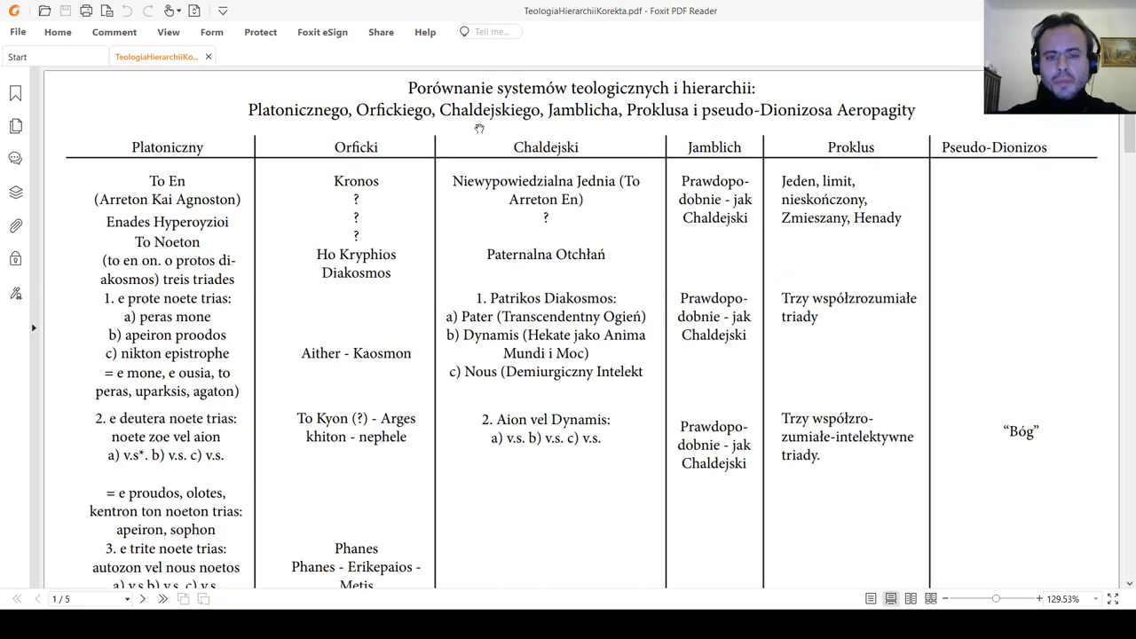
{"action": "mouse_move", "coordinate": [593, 116]}
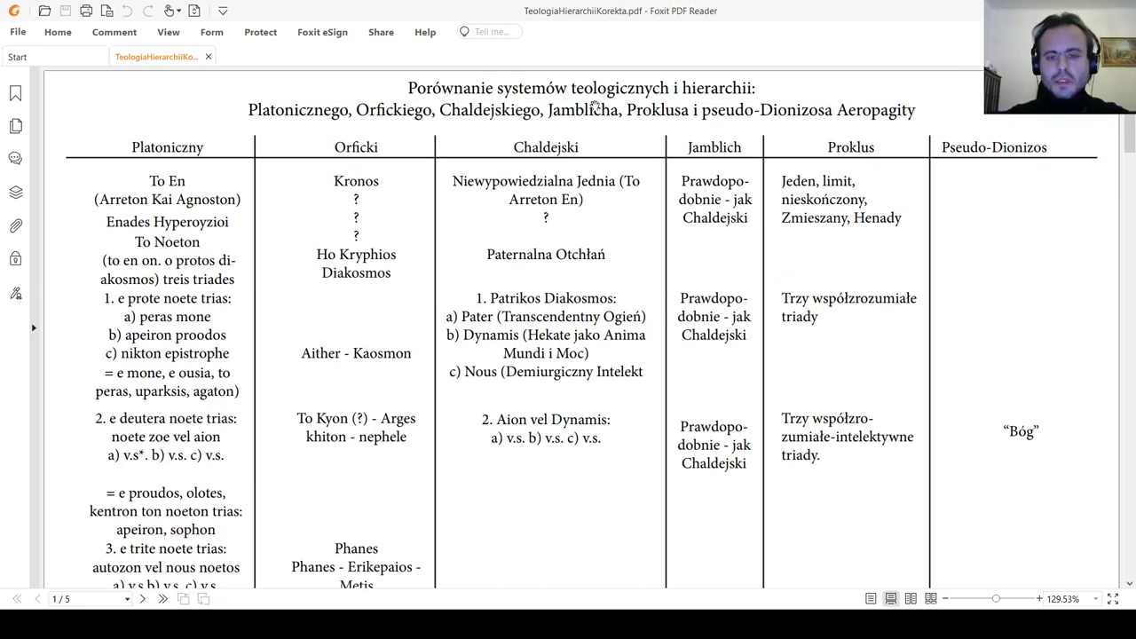
{"action": "mouse_move", "coordinate": [401, 118]}
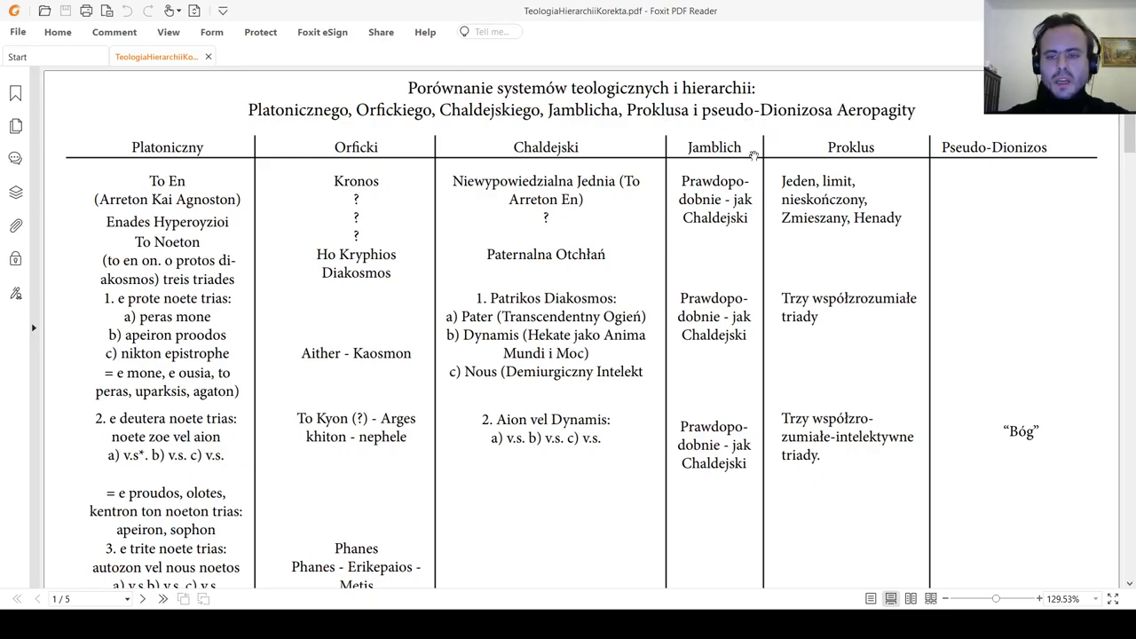
Scroll page 1 down to the 'To noeton kai noeron' triads, briefly selecting the noete trias entries in the Platoniczny column.
{"action": "scroll", "scroll_direction": "down", "scroll_amount": 3}
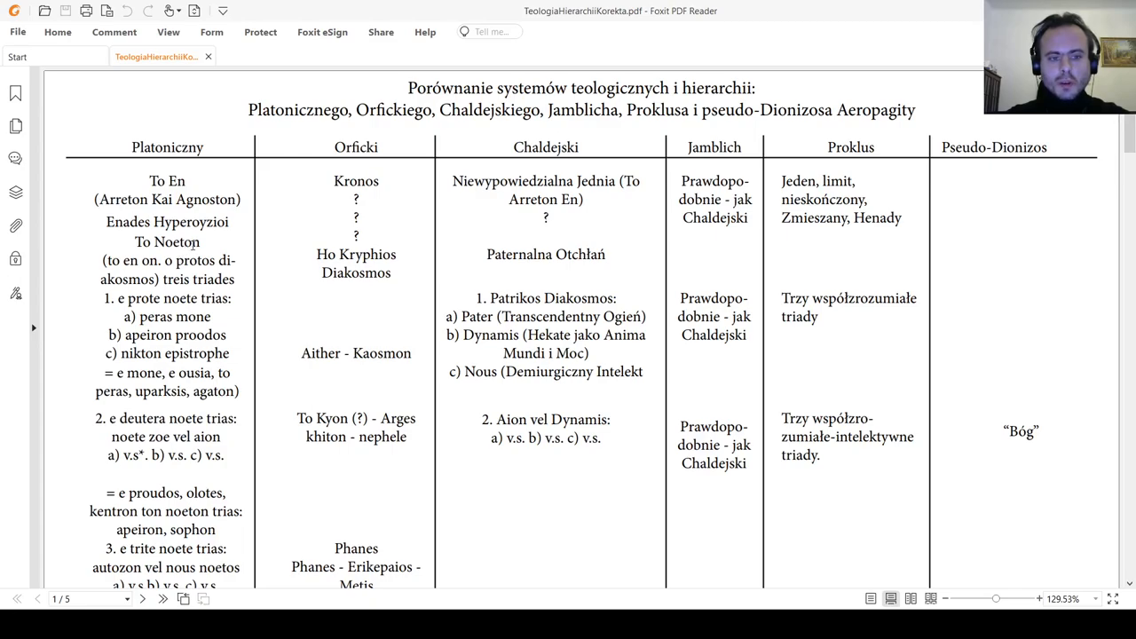
{"action": "scroll", "scroll_direction": "down", "scroll_amount": 3}
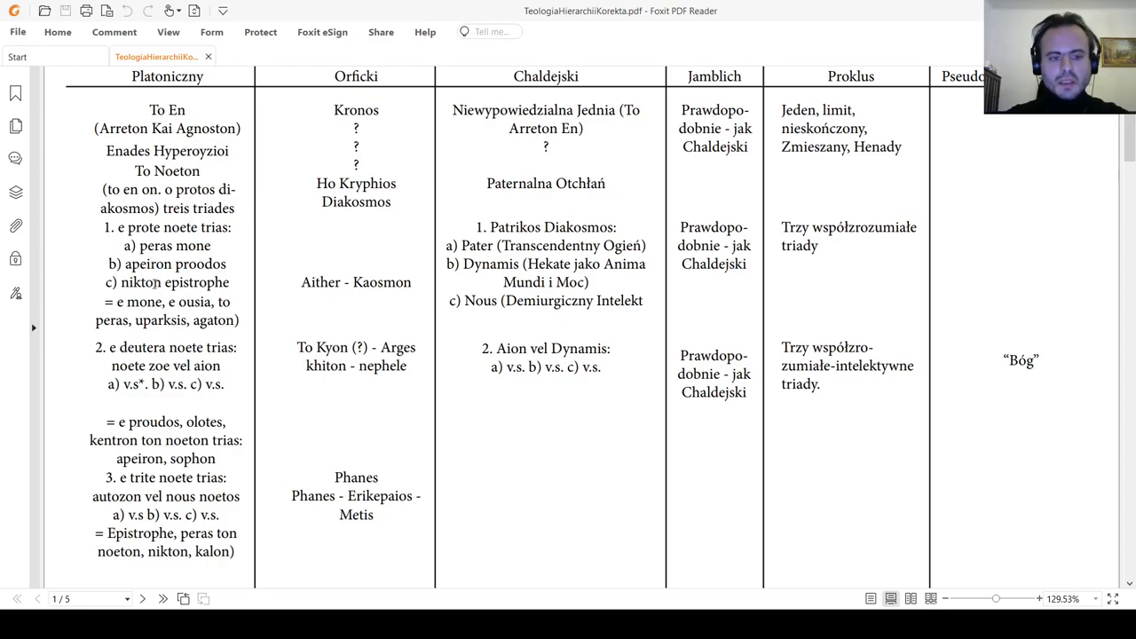
{"action": "scroll", "scroll_direction": "down", "scroll_amount": 3}
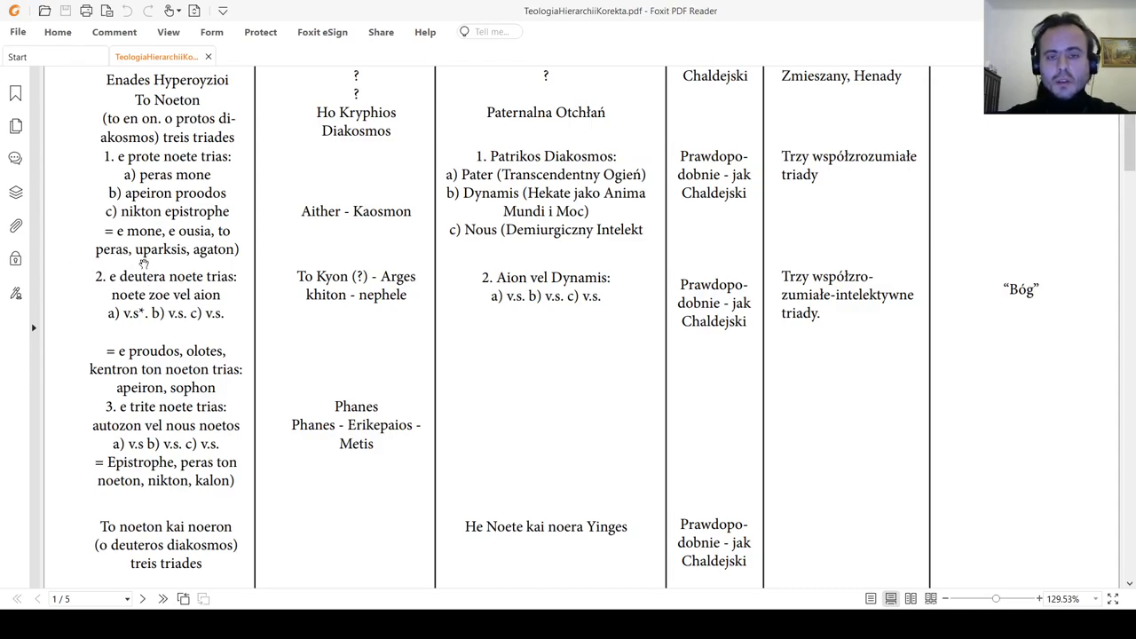
{"action": "mouse_move", "coordinate": [141, 302]}
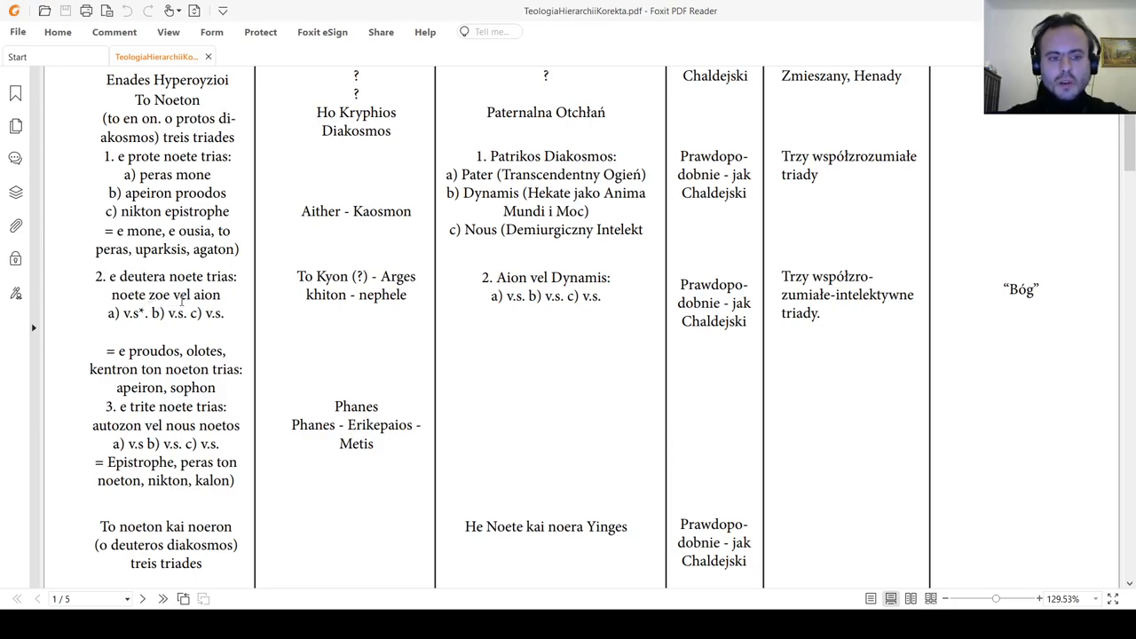
{"action": "scroll", "scroll_direction": "down", "scroll_amount": 3}
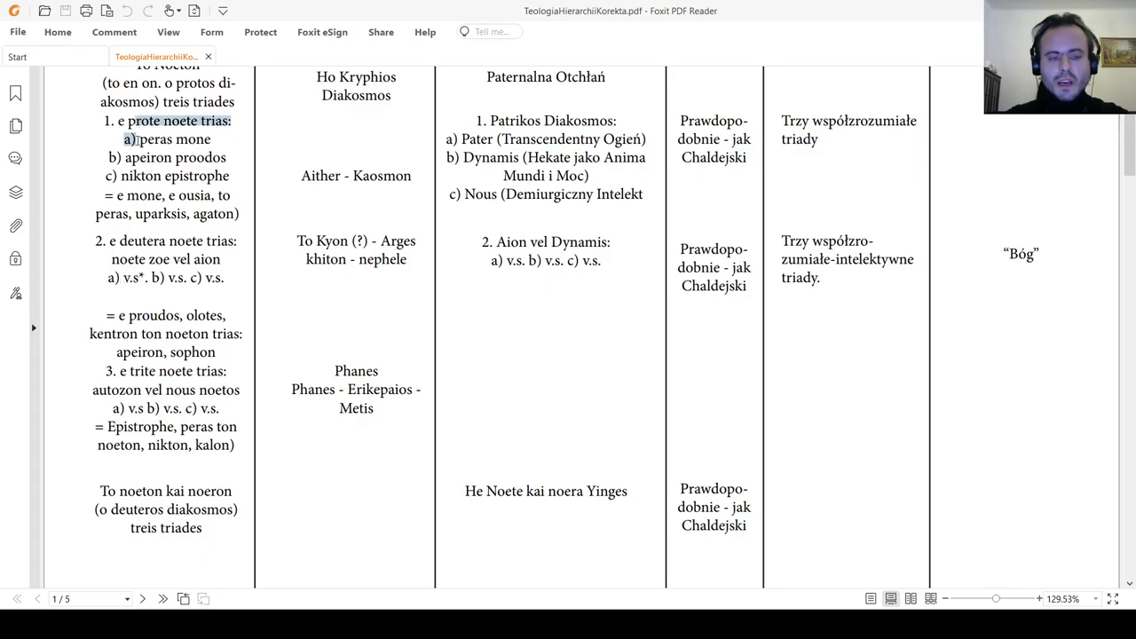
{"action": "left_click_drag", "start_coordinate": [125, 138], "coordinate": [223, 277]}
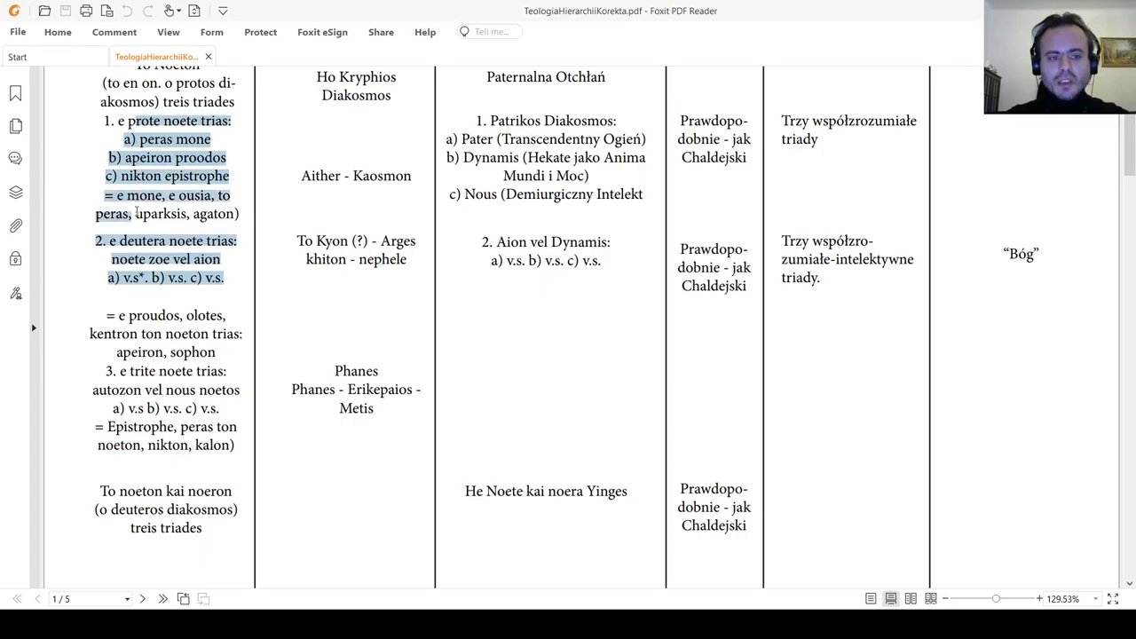
{"action": "left_click", "coordinate": [133, 235]}
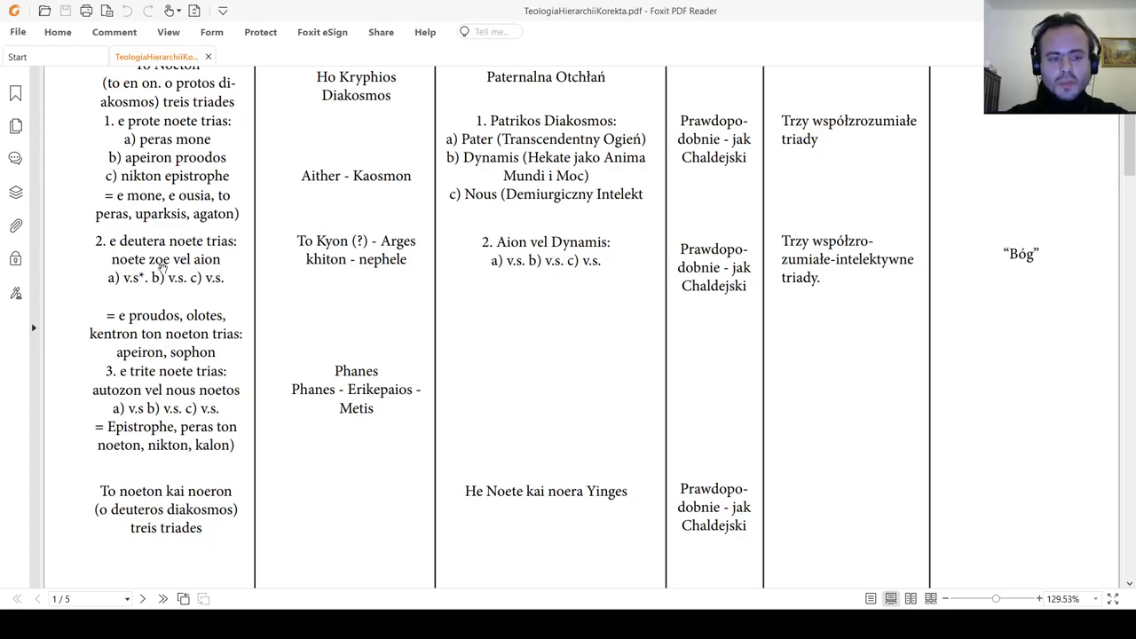
Scroll down through page 2 until page 3's Orphic hymns table with its Chaldean, Iamblichus, Proclus columns appears.
{"action": "scroll", "scroll_direction": "down", "scroll_amount": 3}
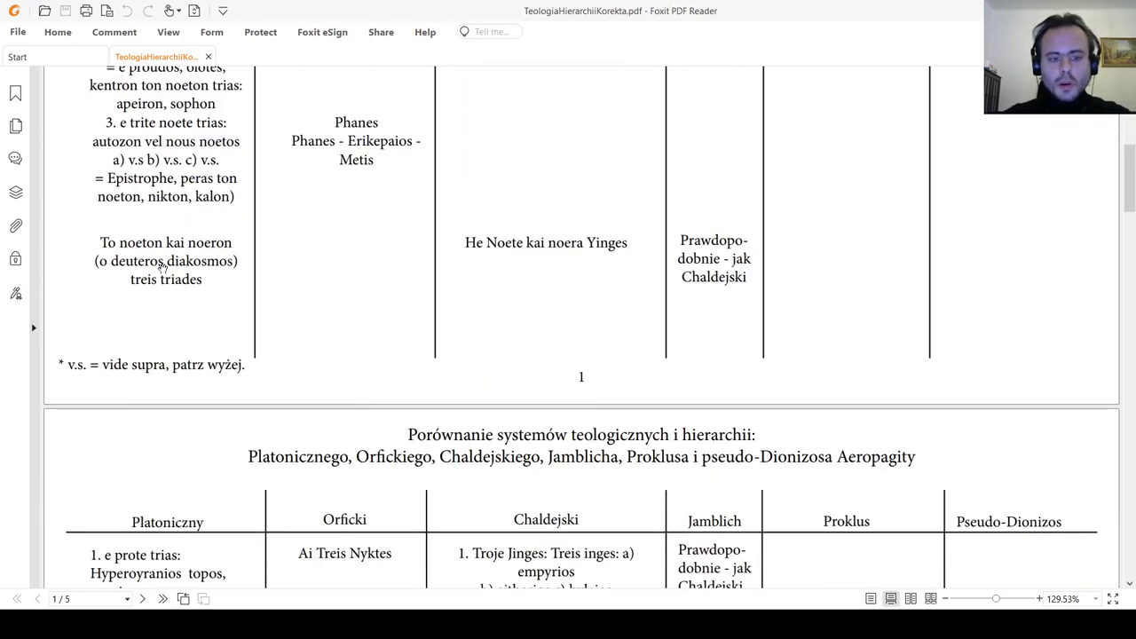
{"action": "scroll", "scroll_direction": "down", "scroll_amount": 3}
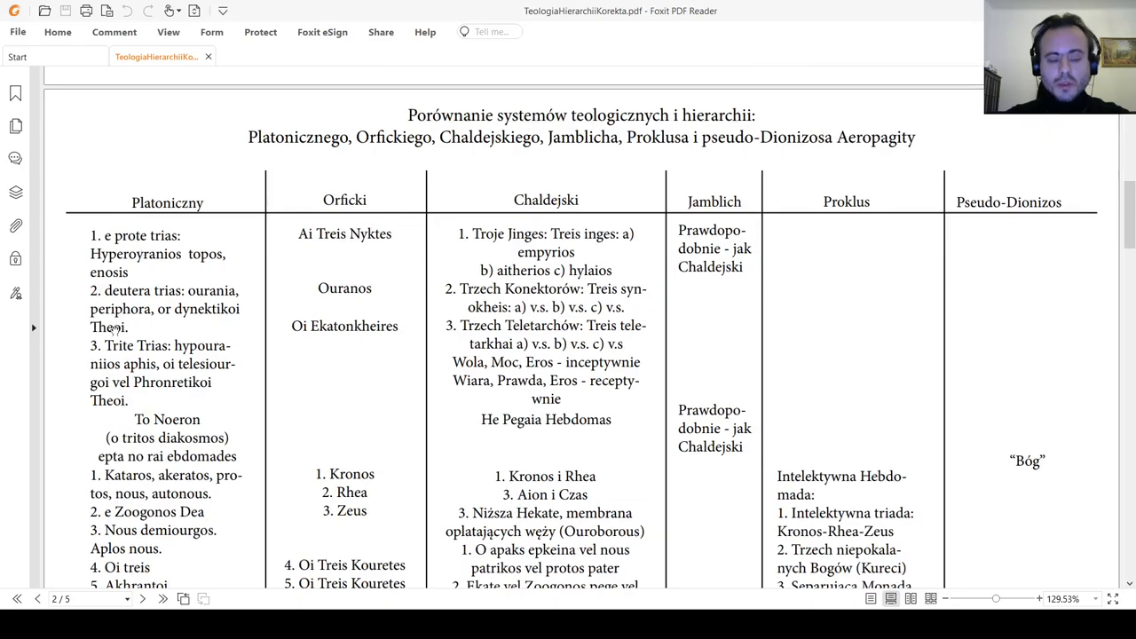
{"action": "scroll", "scroll_direction": "down", "scroll_amount": 3}
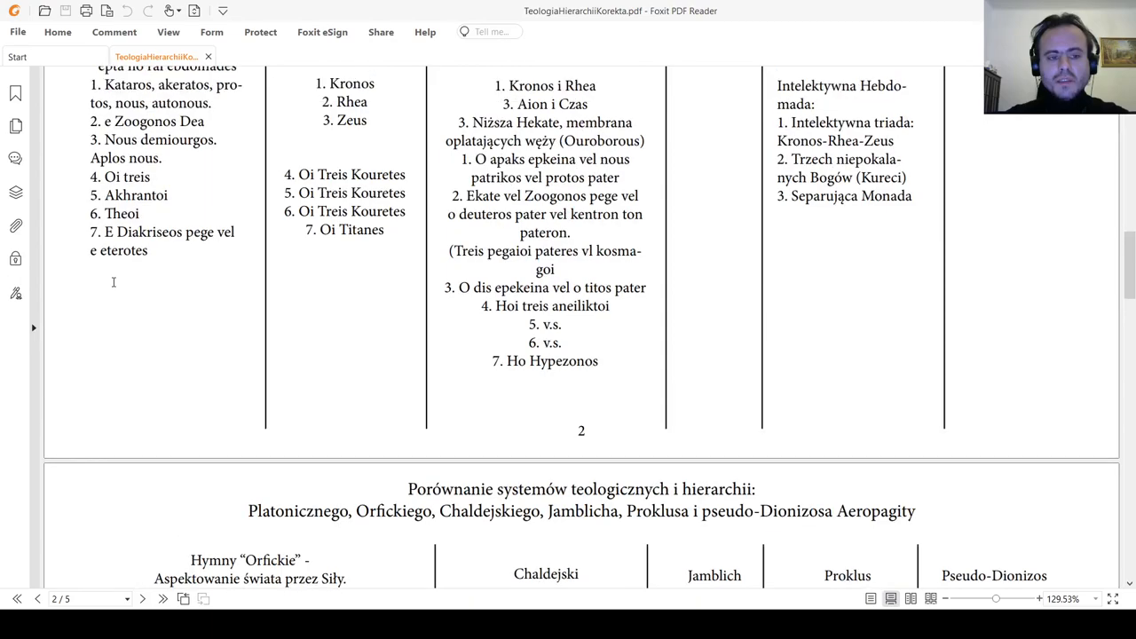
{"action": "scroll", "scroll_direction": "down", "scroll_amount": 3}
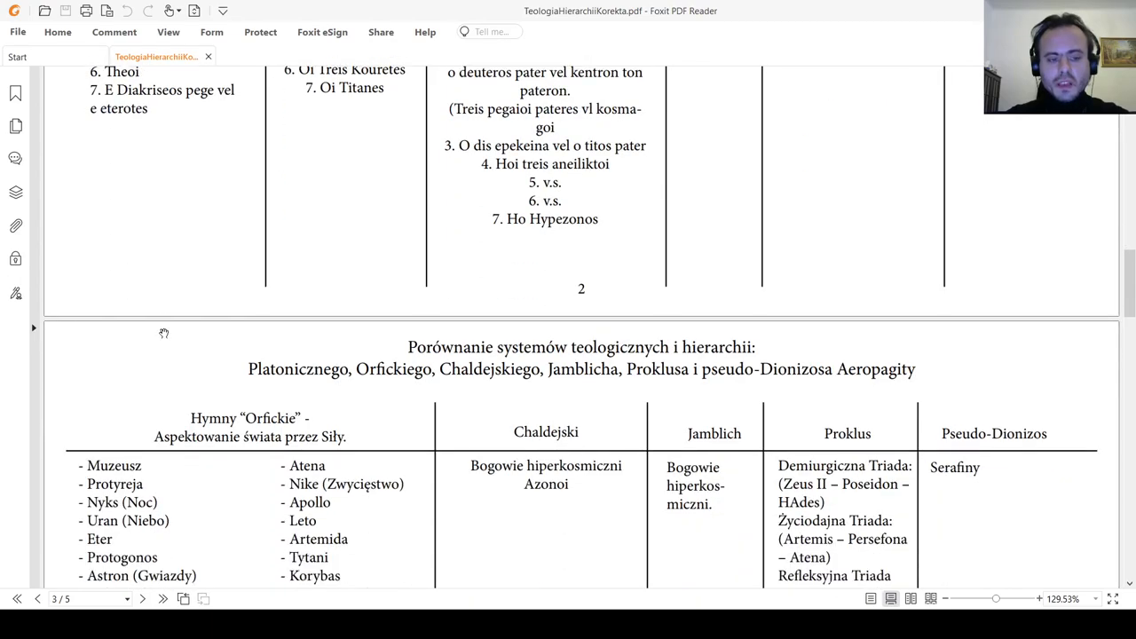
{"action": "scroll", "scroll_direction": "down", "scroll_amount": 3}
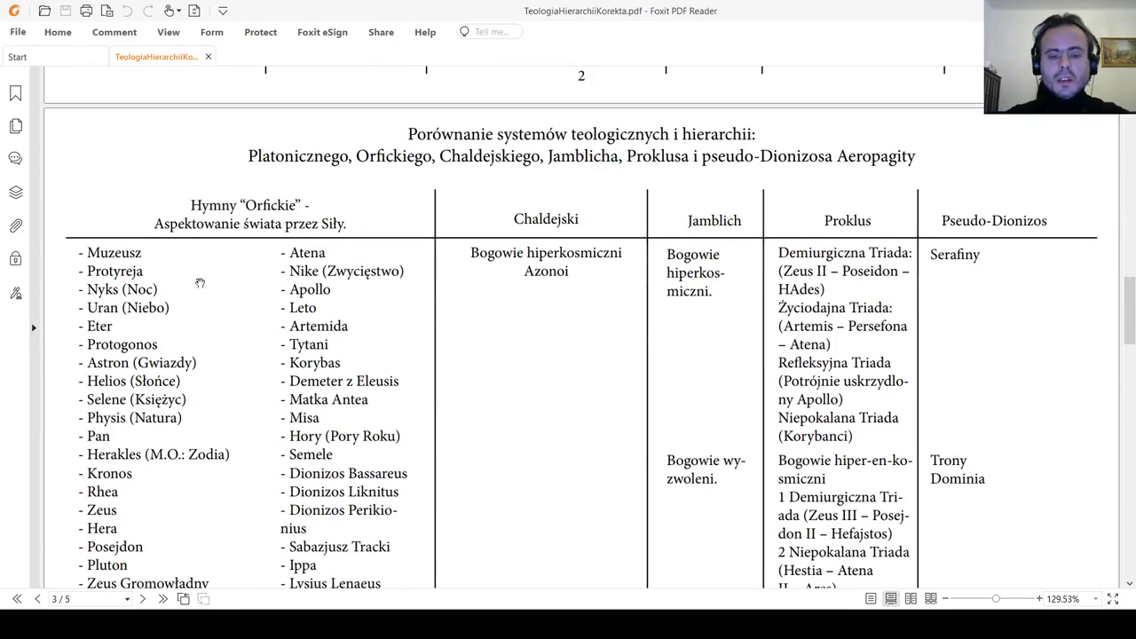
{"action": "mouse_move", "coordinate": [277, 247]}
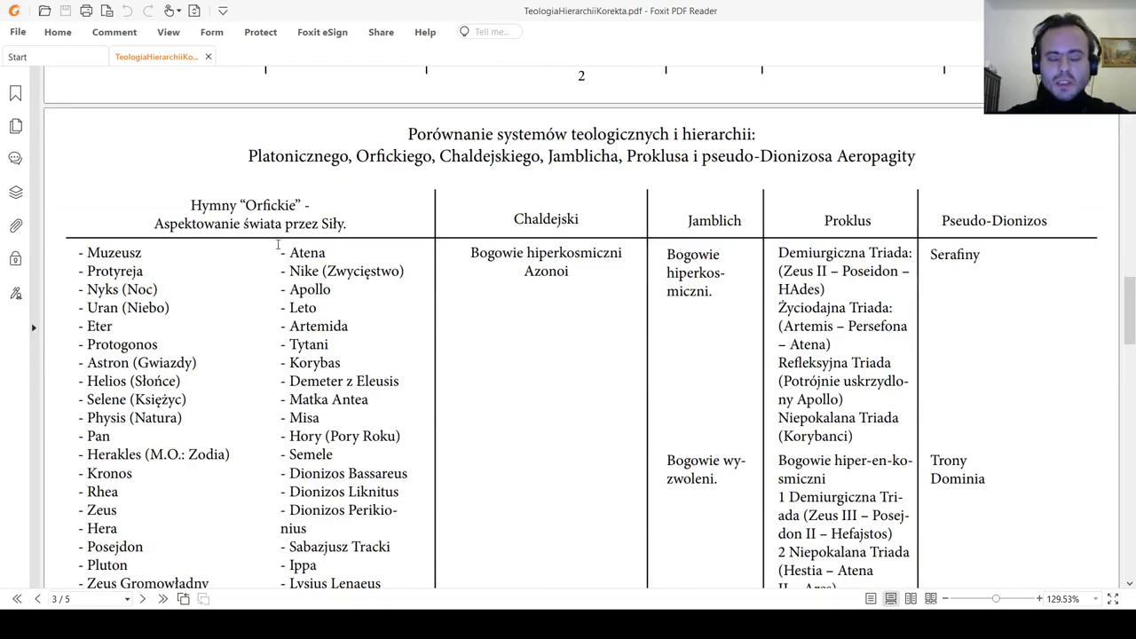
{"action": "mouse_move", "coordinate": [242, 245]}
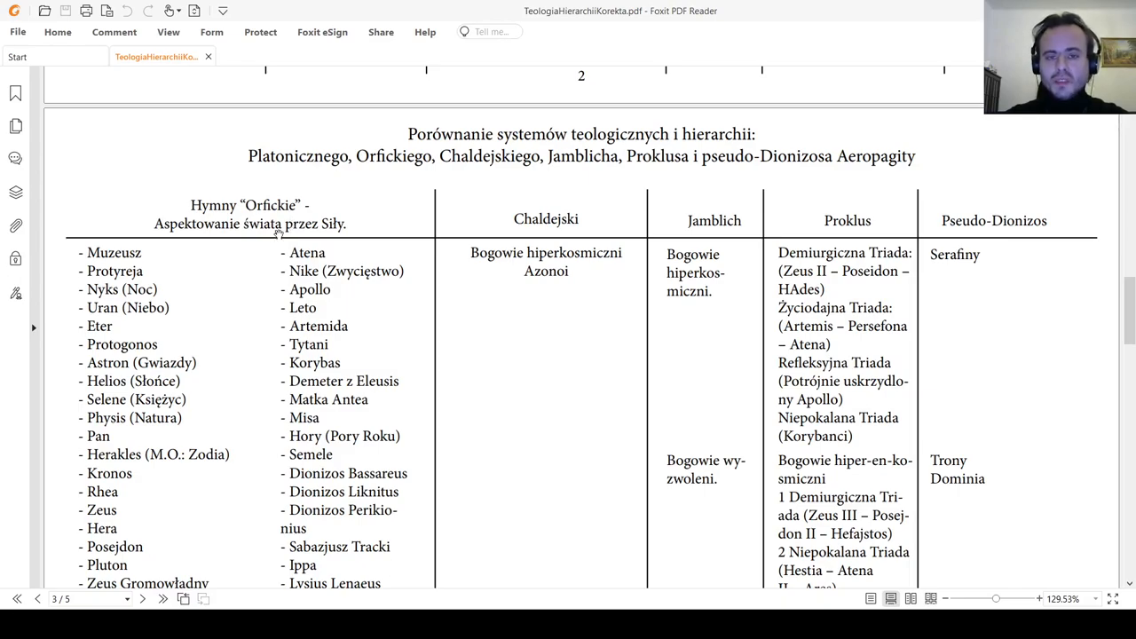
Scroll down to page 4's table, back up briefly, then settle at the end of page 3's material world row.
{"action": "scroll", "scroll_direction": "down", "scroll_amount": 3}
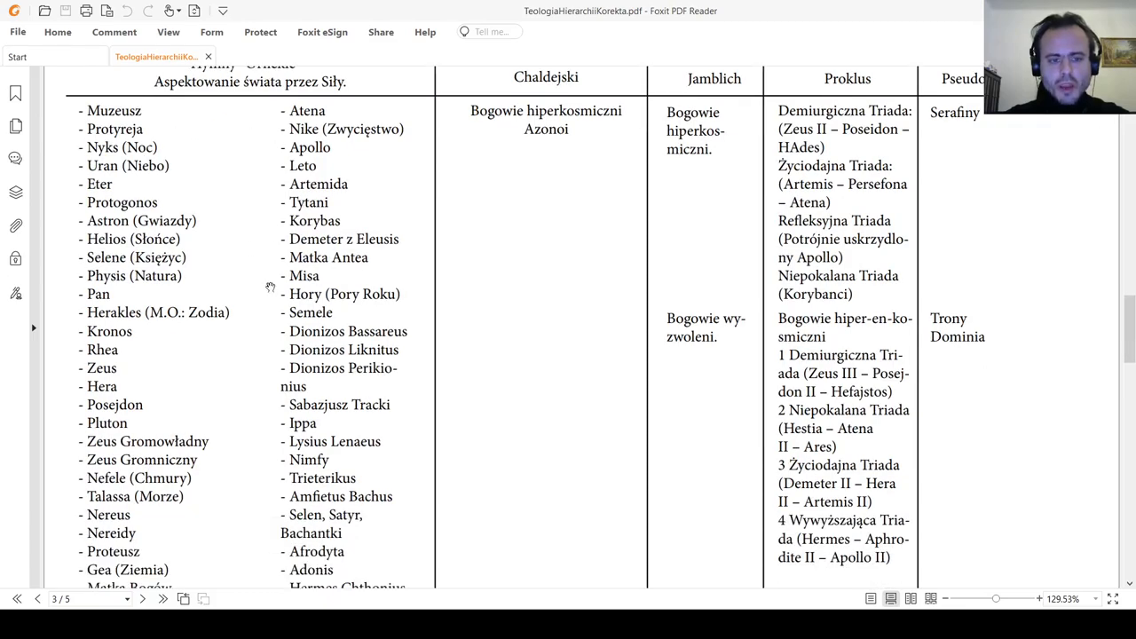
{"action": "scroll", "scroll_direction": "down", "scroll_amount": 3}
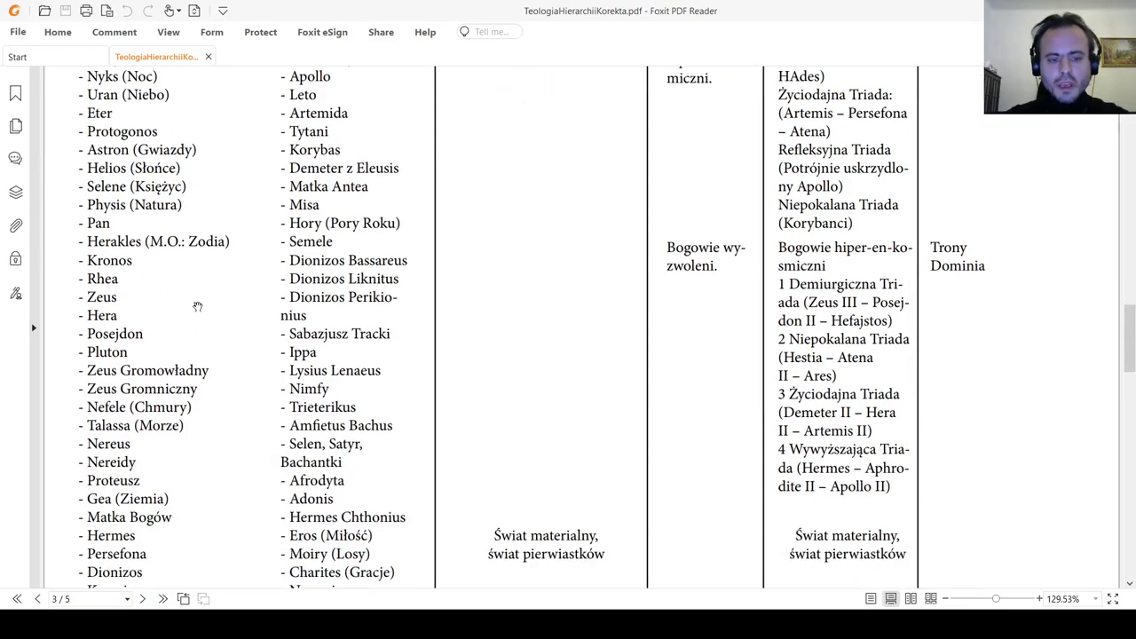
{"action": "scroll", "scroll_direction": "down", "scroll_amount": 3}
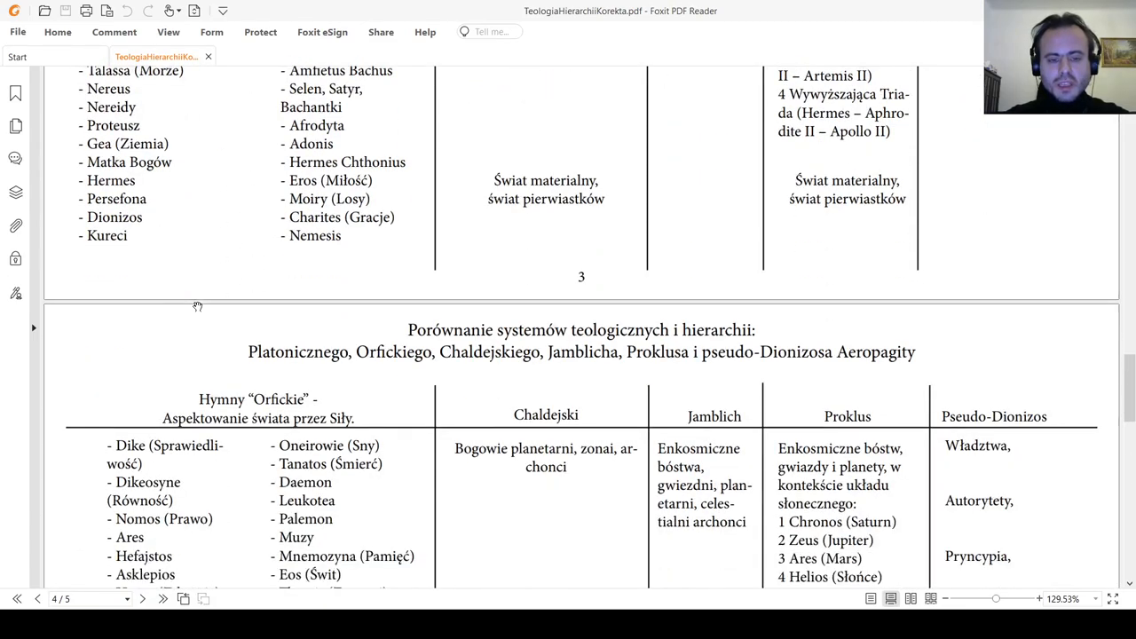
{"action": "scroll", "scroll_direction": "down", "scroll_amount": 3}
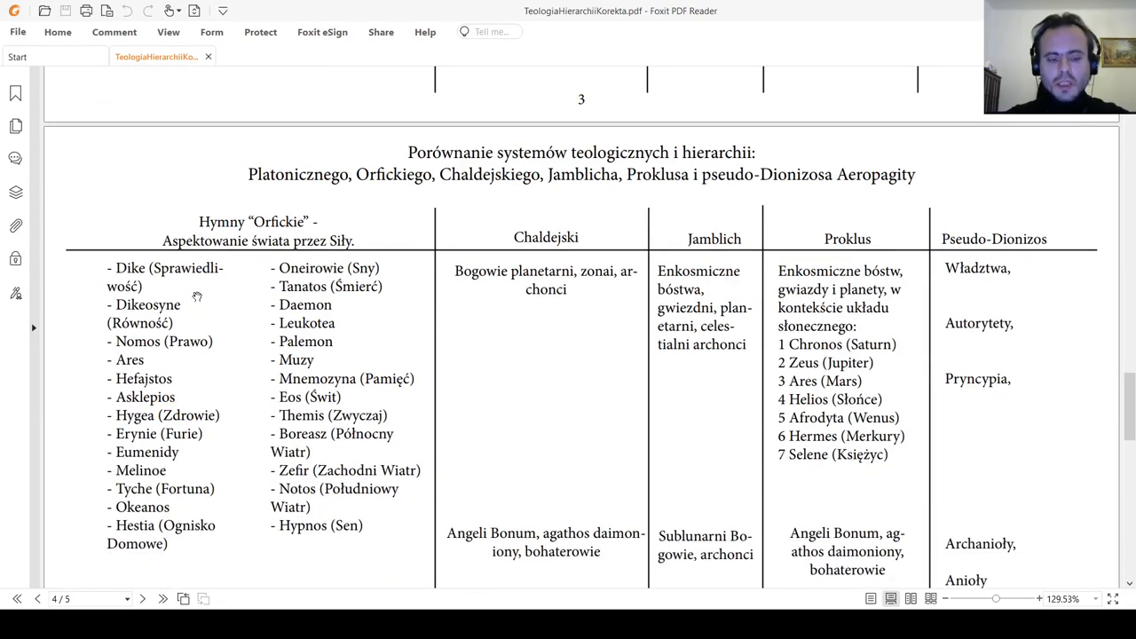
{"action": "mouse_move", "coordinate": [220, 373]}
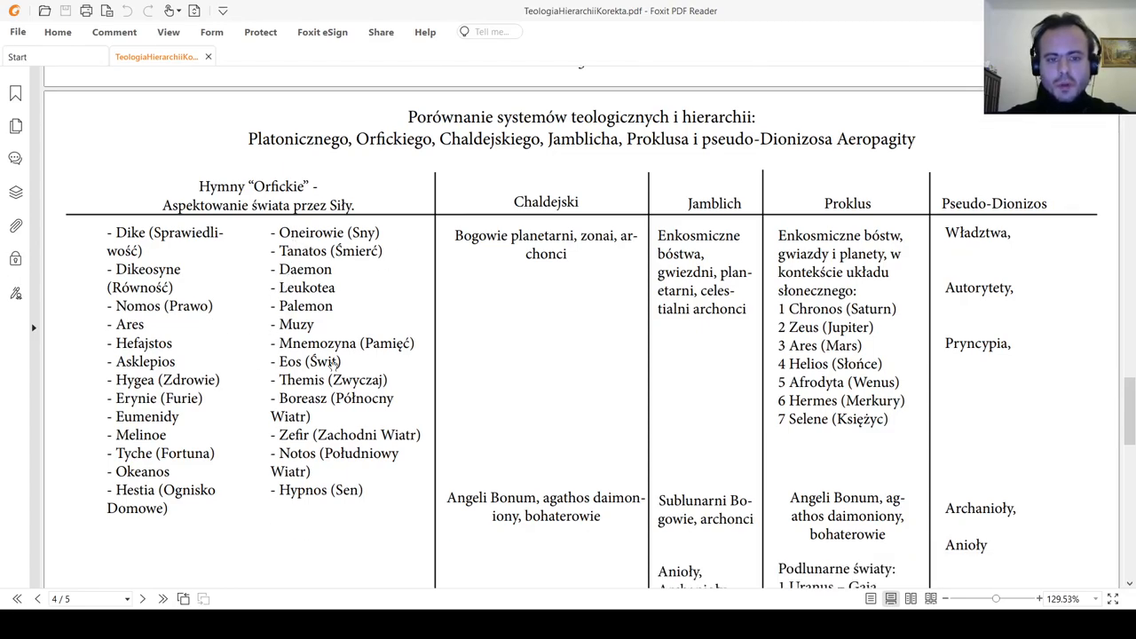
{"action": "mouse_move", "coordinate": [338, 380]}
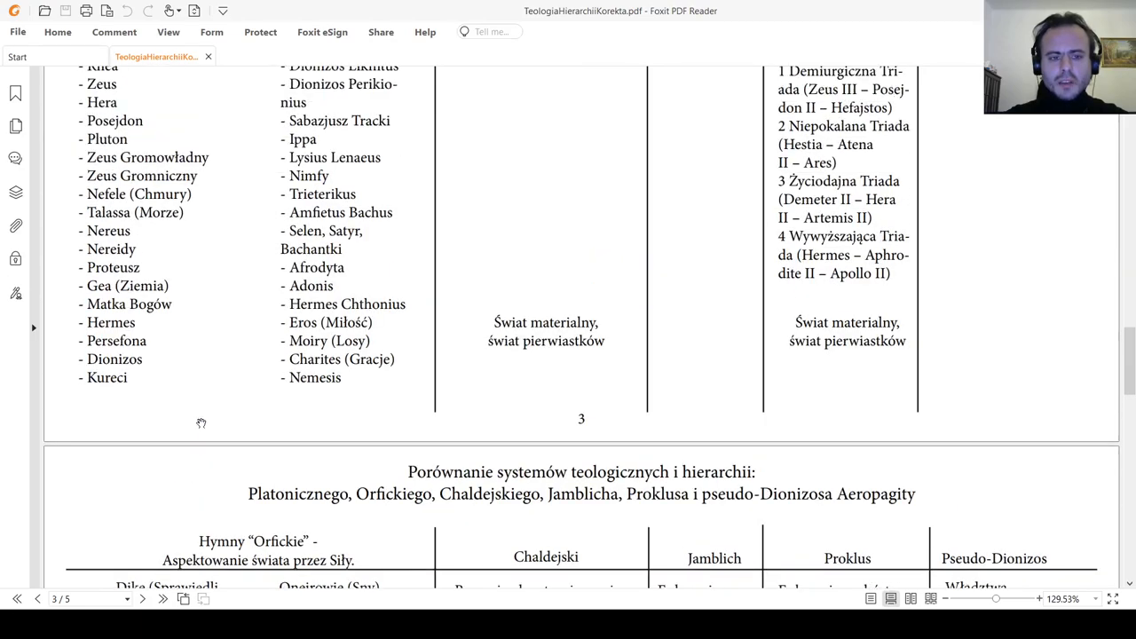
{"action": "scroll", "scroll_direction": "up", "scroll_amount": 3}
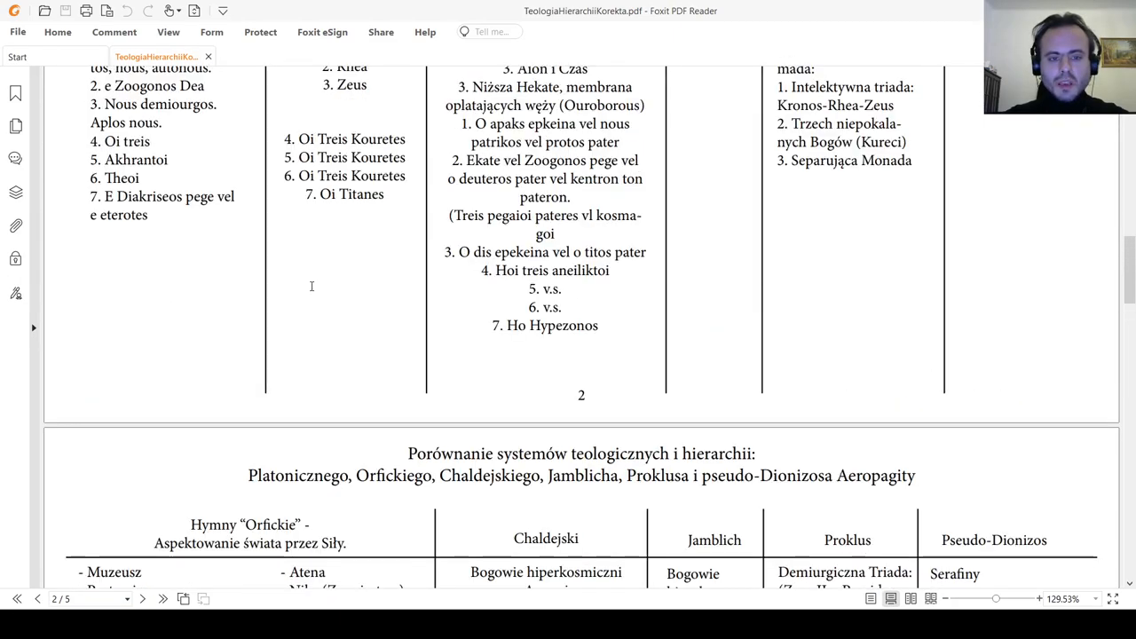
{"action": "scroll", "scroll_direction": "down", "scroll_amount": 3}
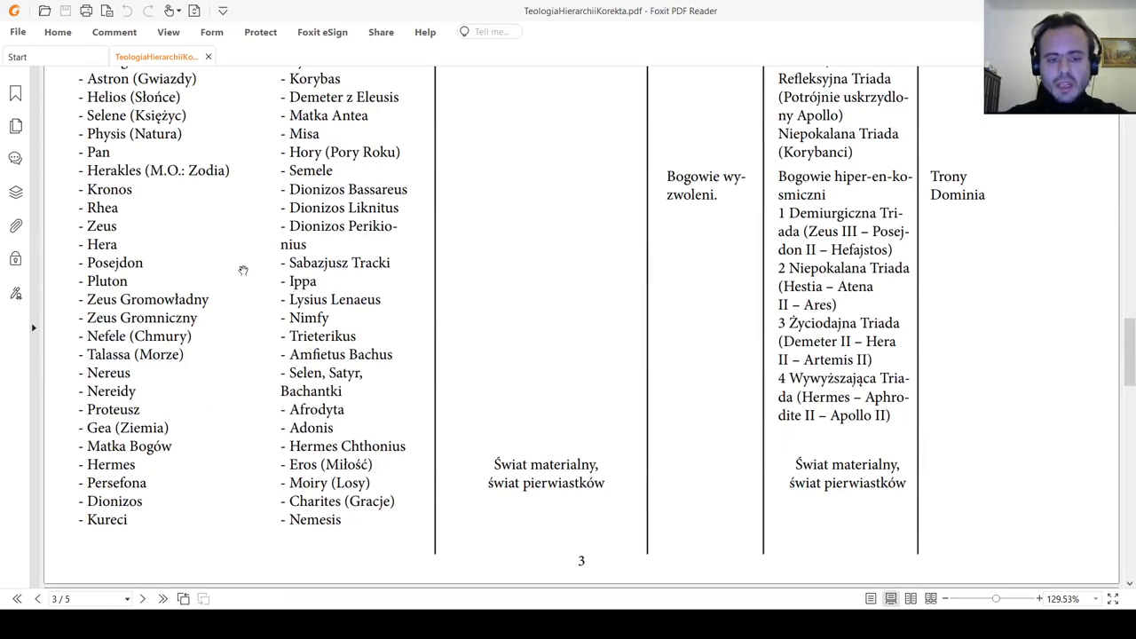
{"action": "scroll", "scroll_direction": "down", "scroll_amount": 3}
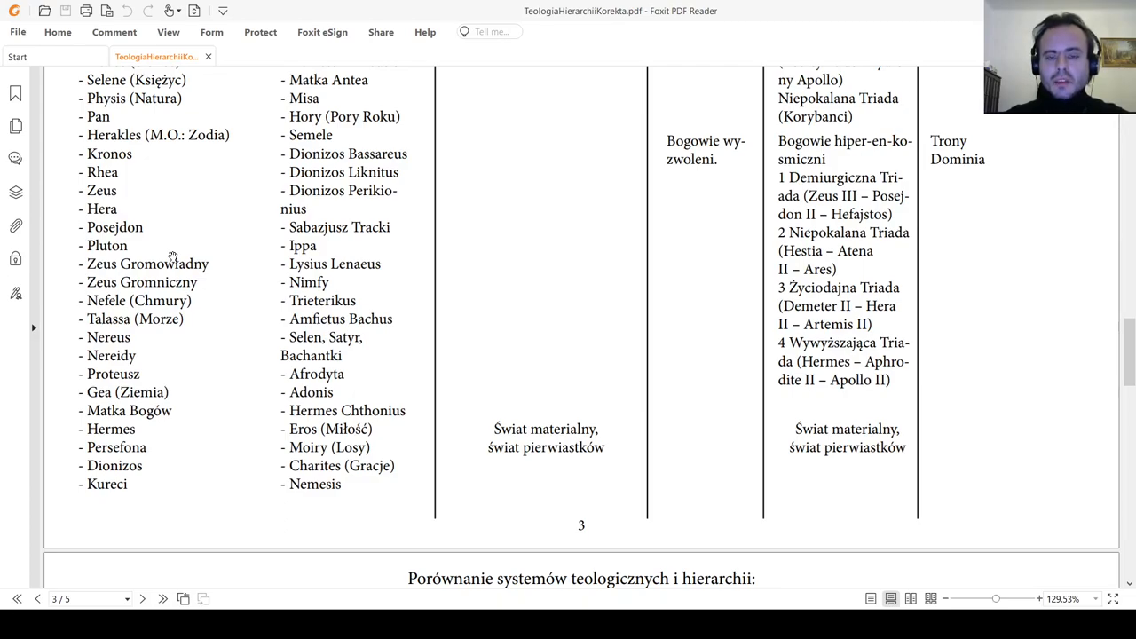
{"action": "mouse_move", "coordinate": [175, 255]}
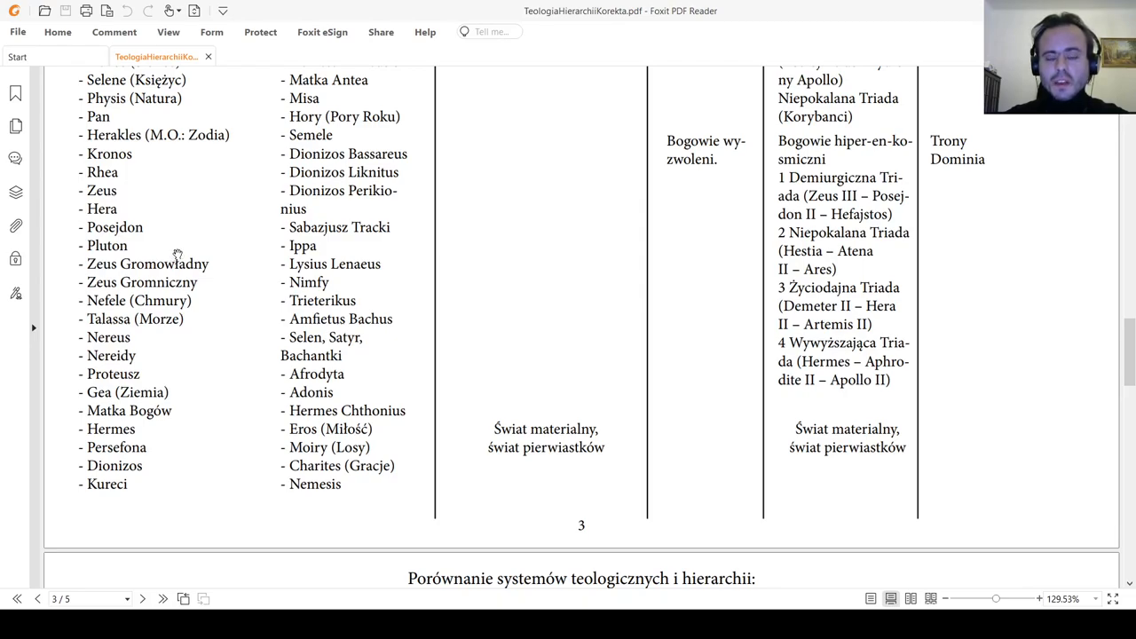
{"action": "mouse_move", "coordinate": [177, 245]}
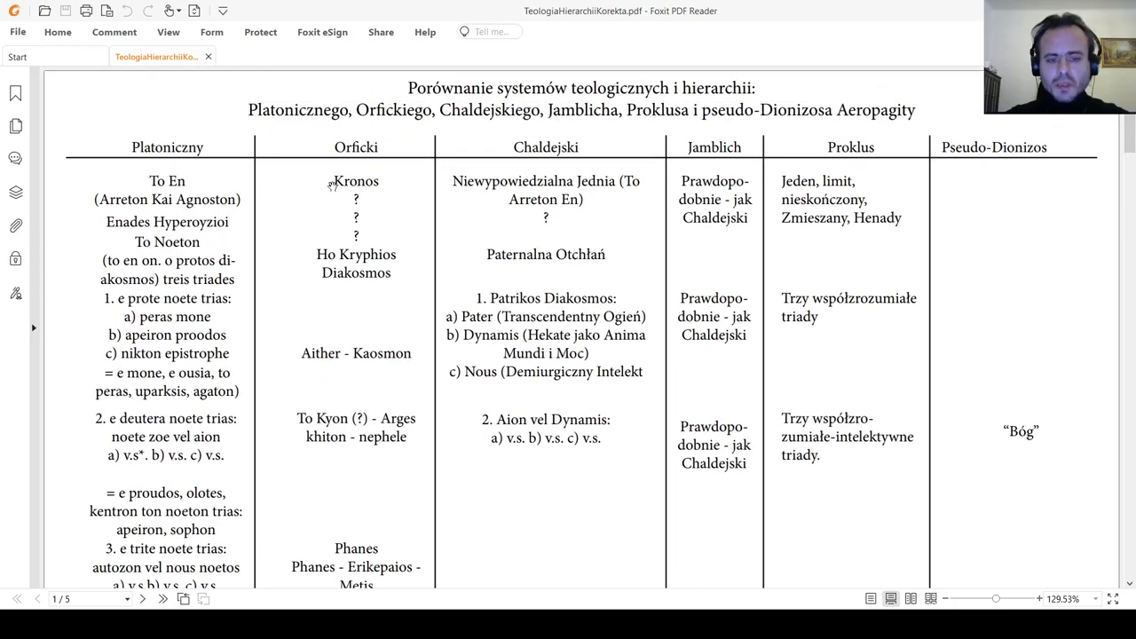
{"action": "mouse_move", "coordinate": [320, 258]}
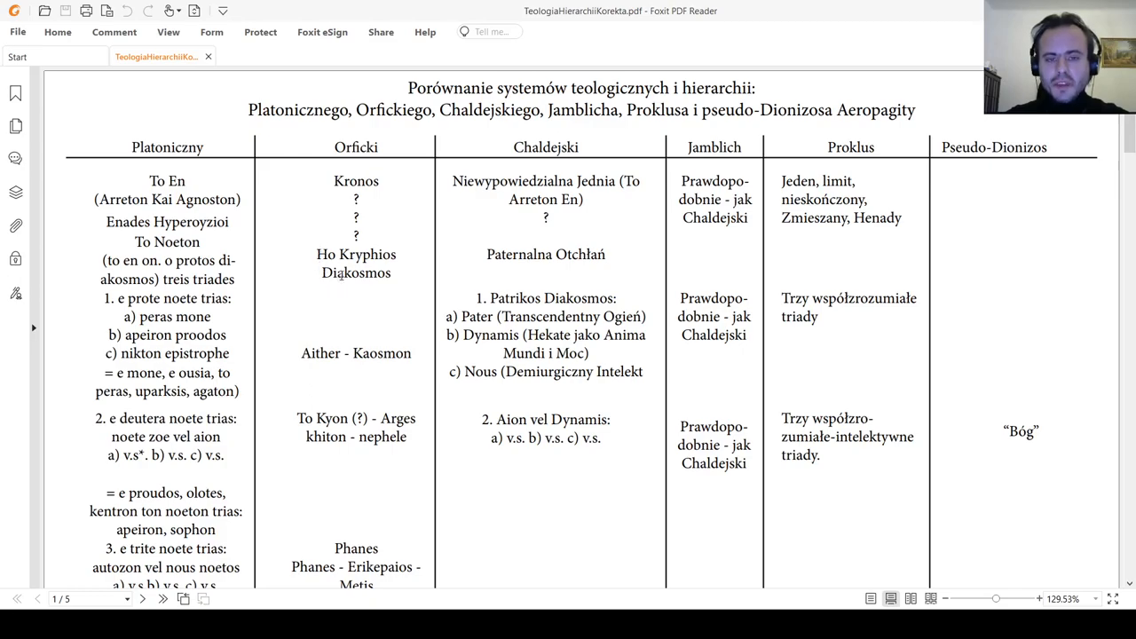
Scroll down through pages 1, 2 and 3 until page 4's planetary gods row heads the view.
{"action": "scroll", "scroll_direction": "down", "scroll_amount": 3}
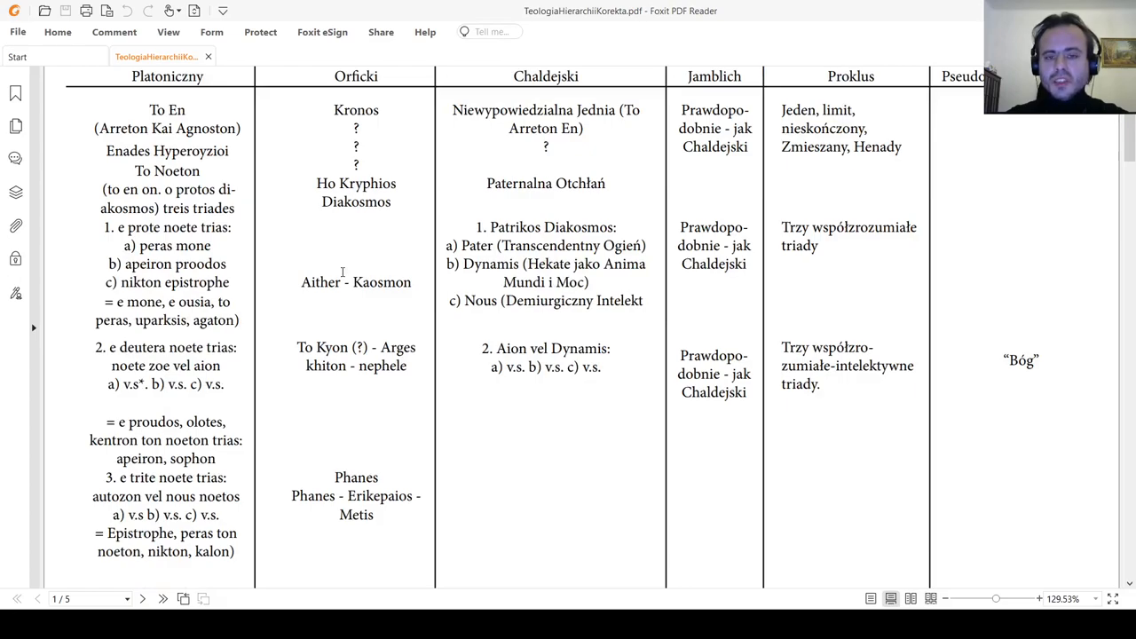
{"action": "mouse_move", "coordinate": [332, 269]}
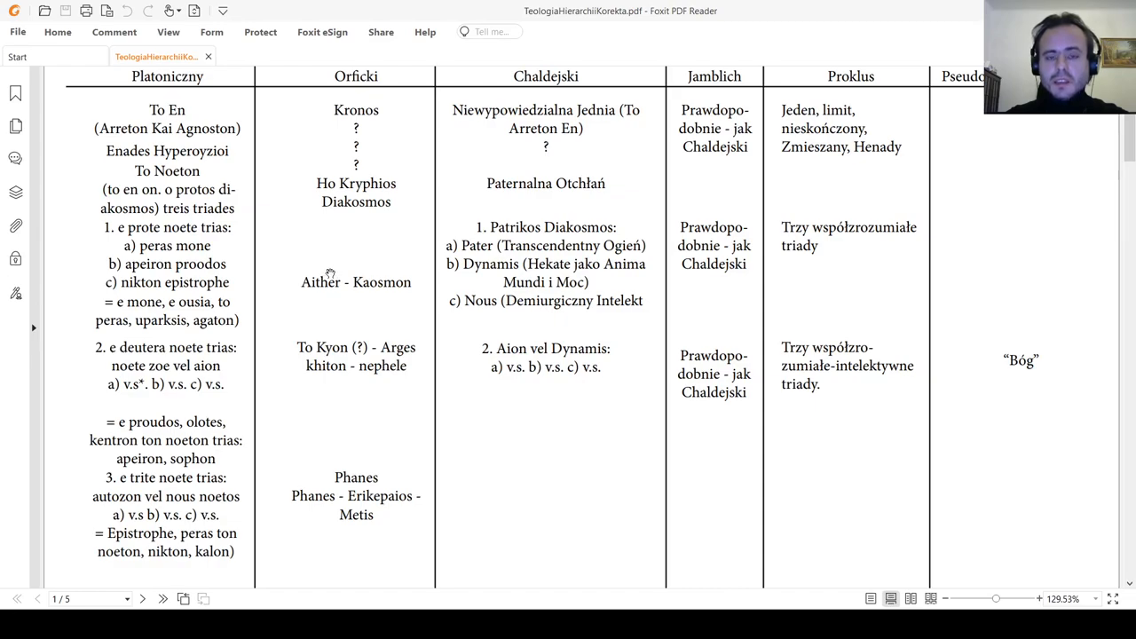
{"action": "mouse_move", "coordinate": [323, 264]}
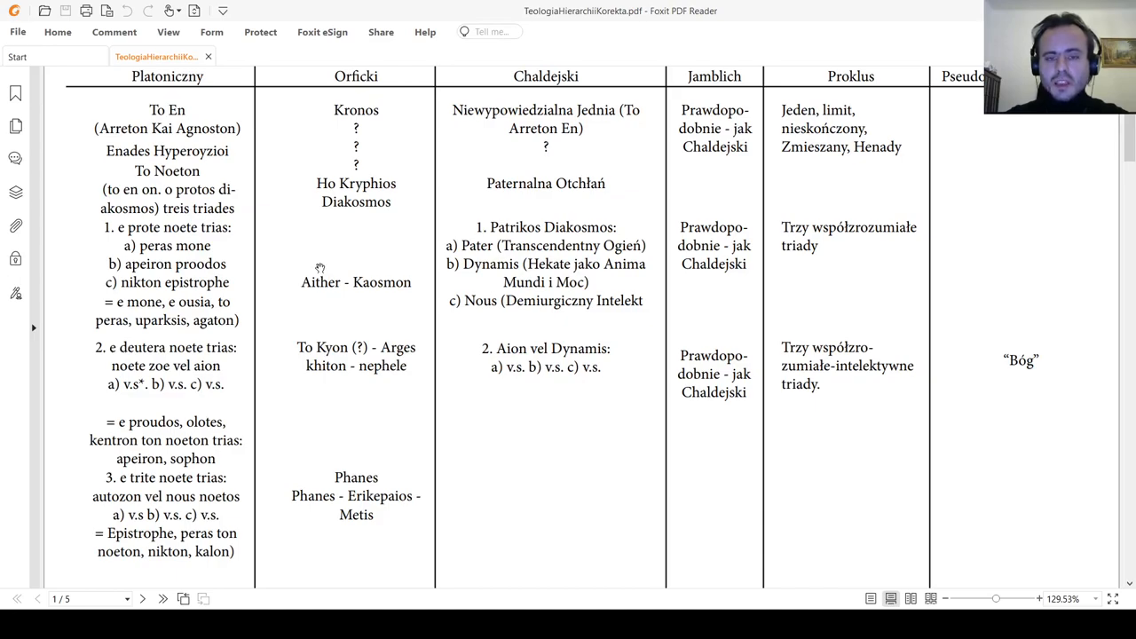
{"action": "mouse_move", "coordinate": [316, 265]}
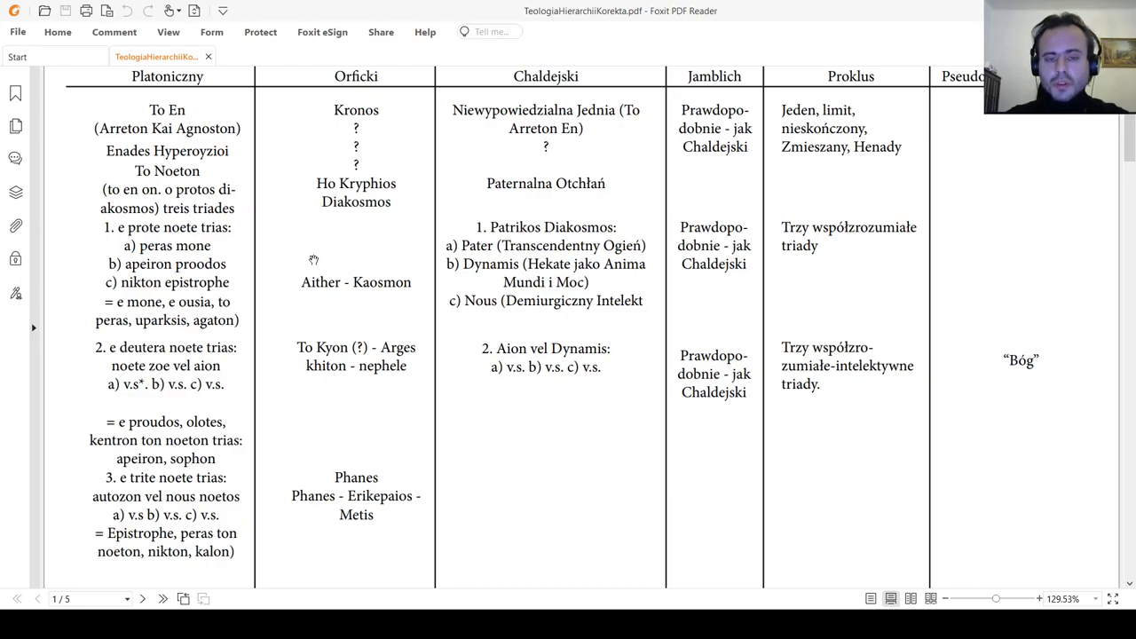
{"action": "mouse_move", "coordinate": [334, 284]}
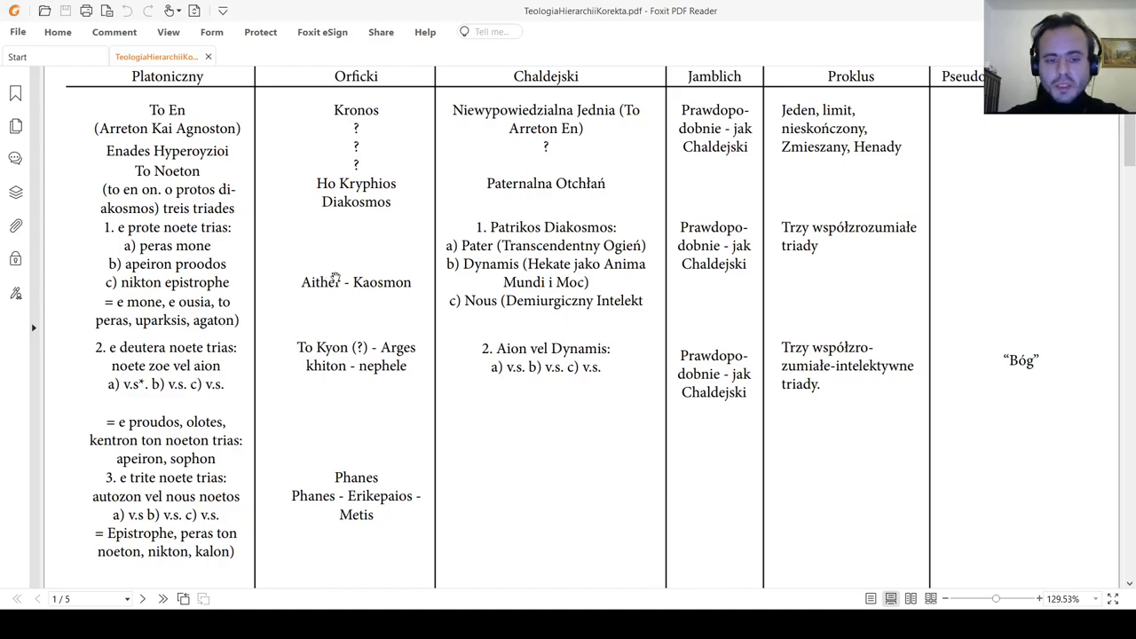
{"action": "scroll", "scroll_direction": "down", "scroll_amount": 3}
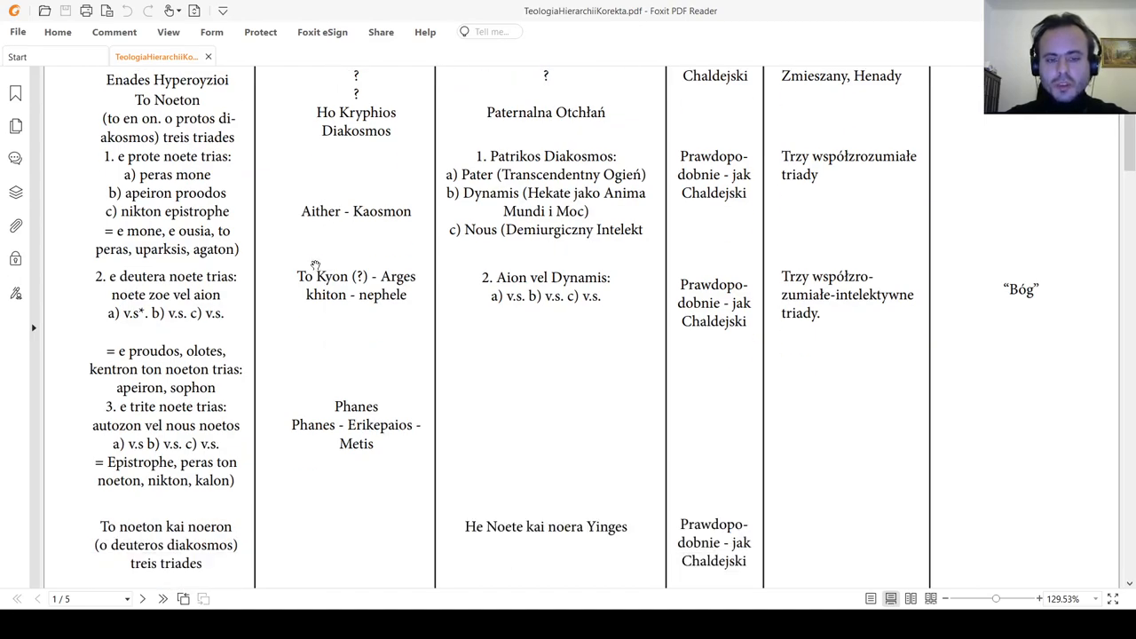
{"action": "mouse_move", "coordinate": [366, 245]}
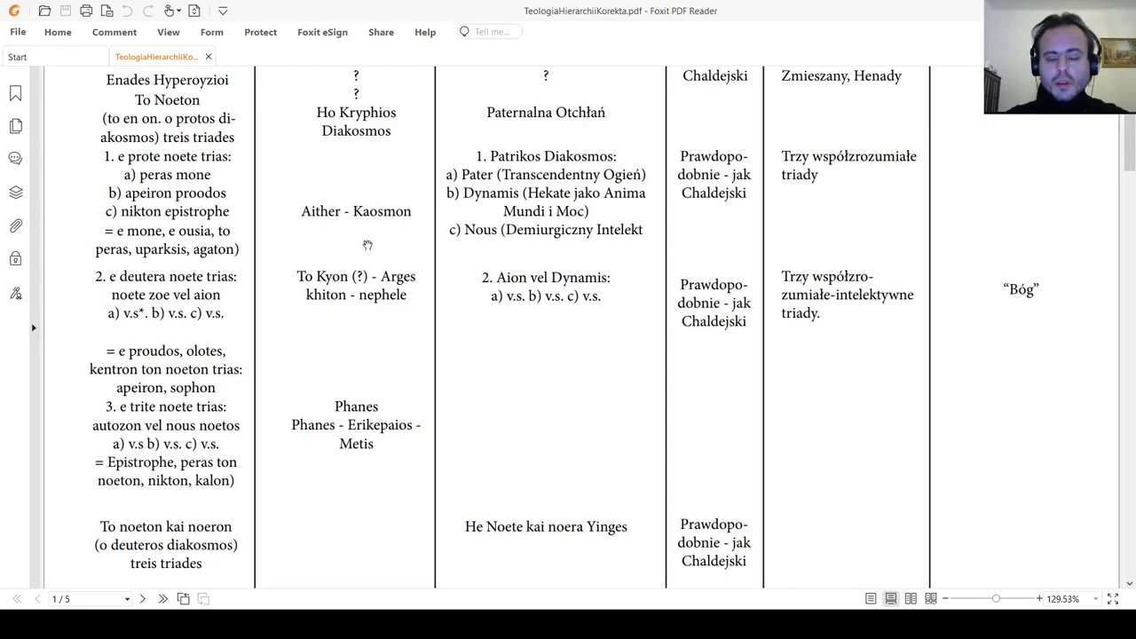
{"action": "mouse_move", "coordinate": [327, 266]}
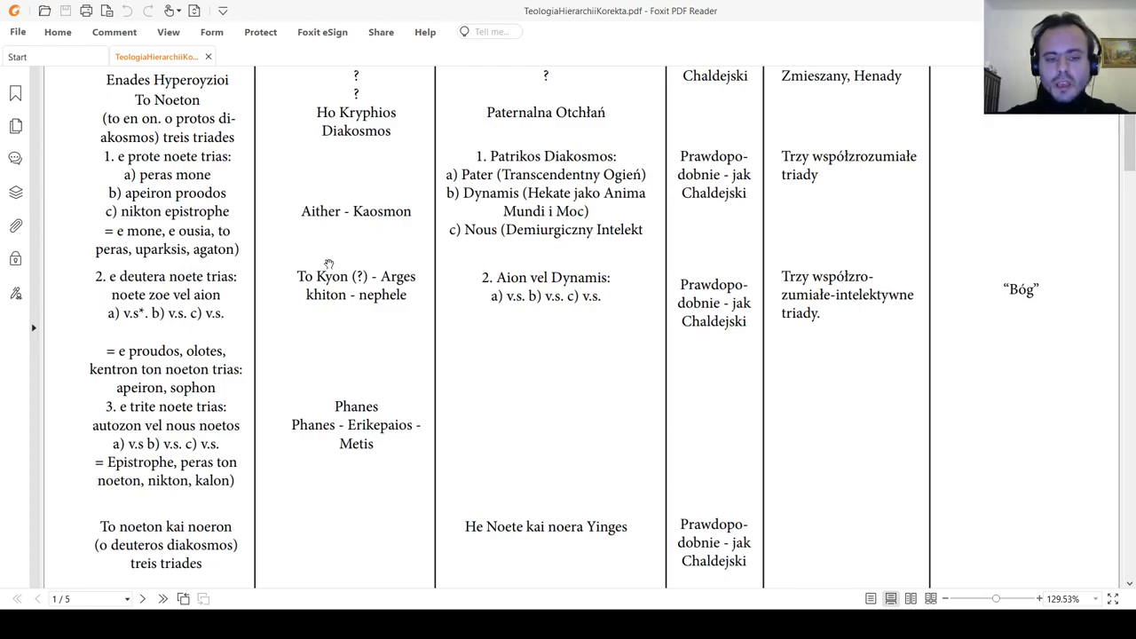
{"action": "scroll", "scroll_direction": "down", "scroll_amount": 3}
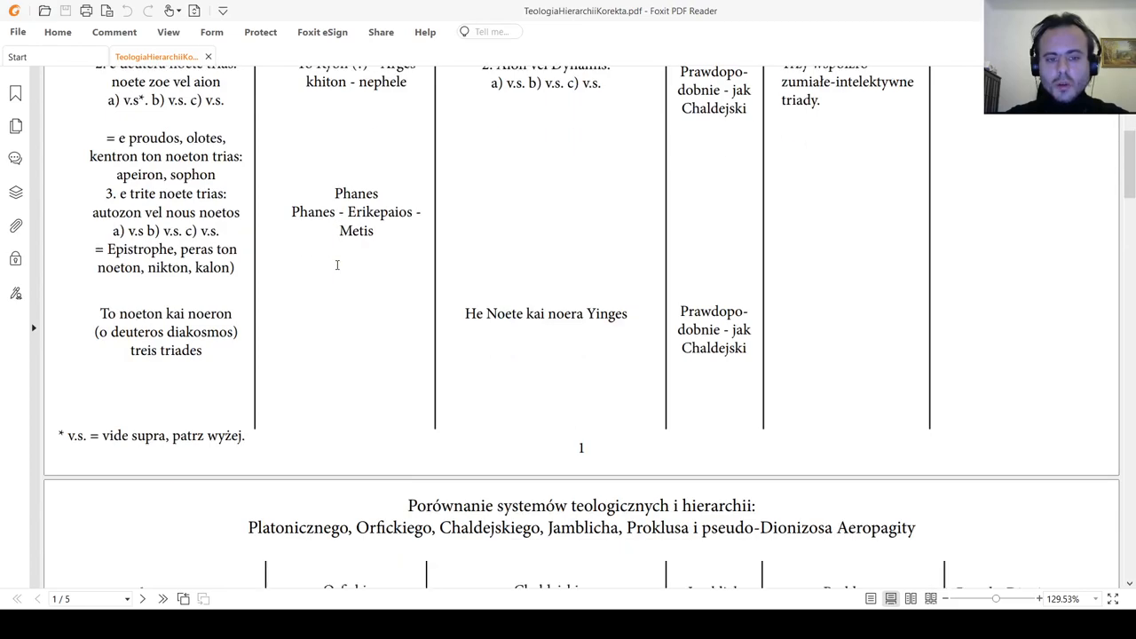
{"action": "scroll", "scroll_direction": "down", "scroll_amount": 3}
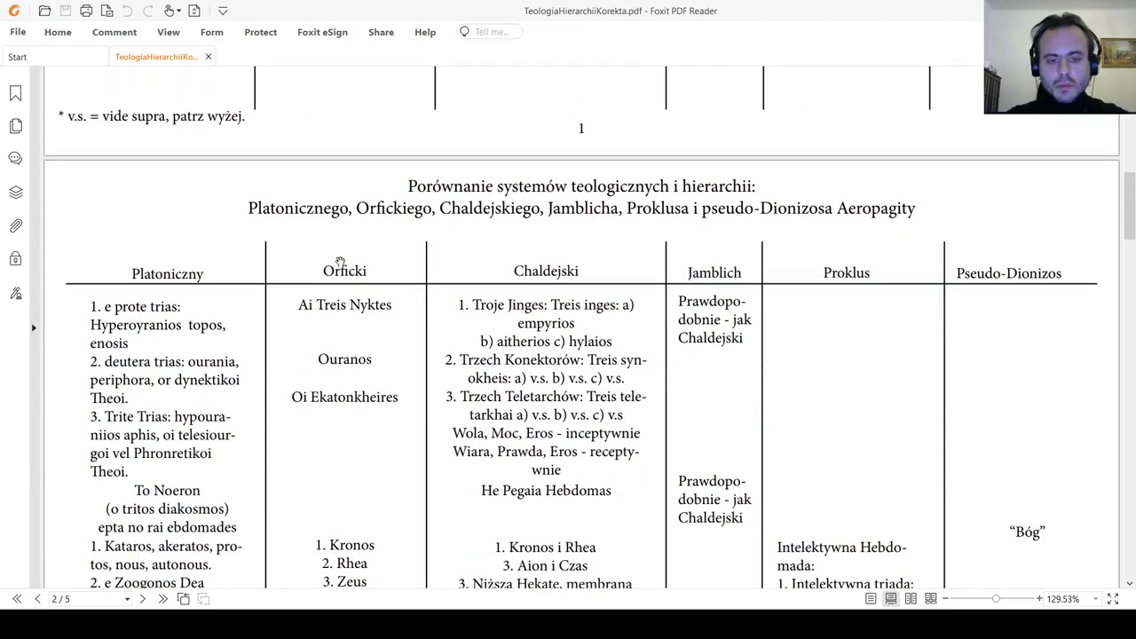
{"action": "scroll", "scroll_direction": "down", "scroll_amount": 3}
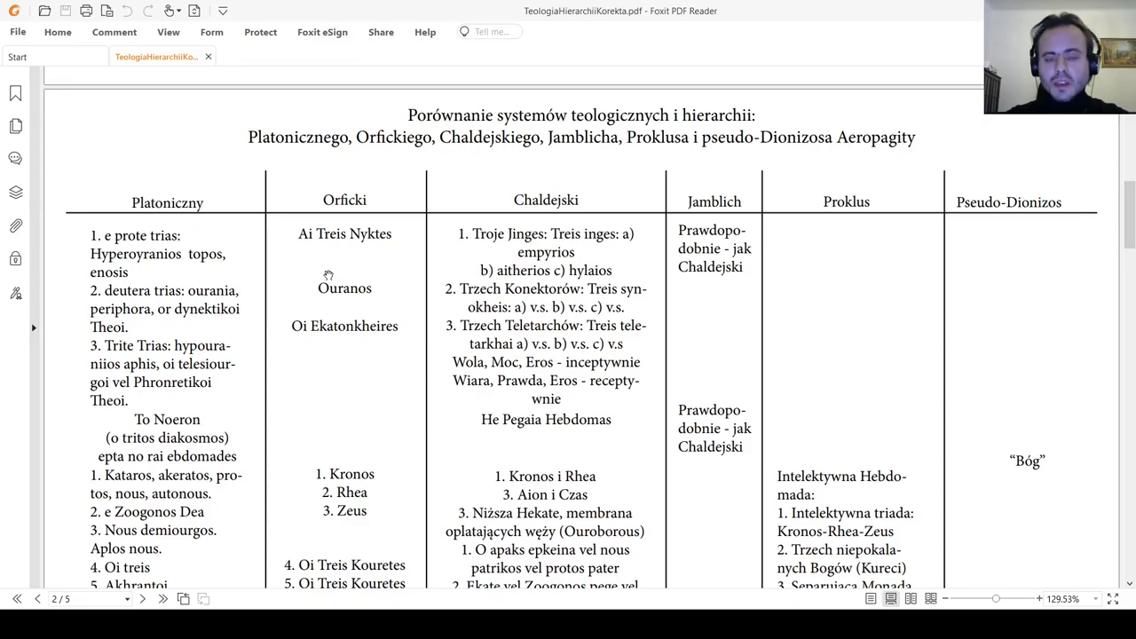
{"action": "mouse_move", "coordinate": [344, 291]}
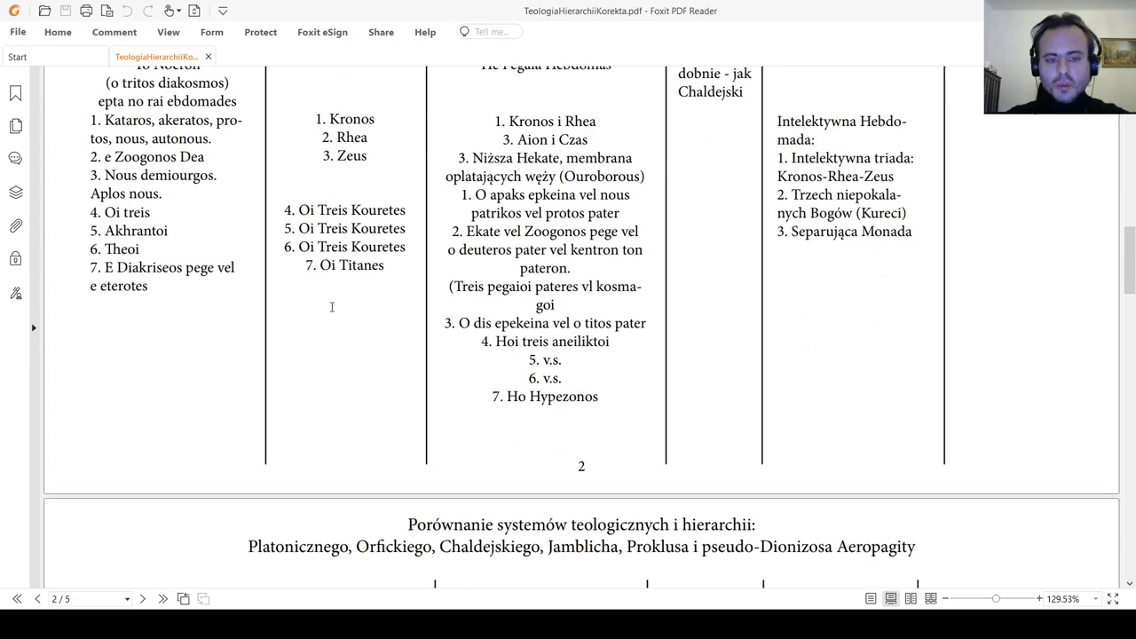
{"action": "scroll", "scroll_direction": "down", "scroll_amount": 3}
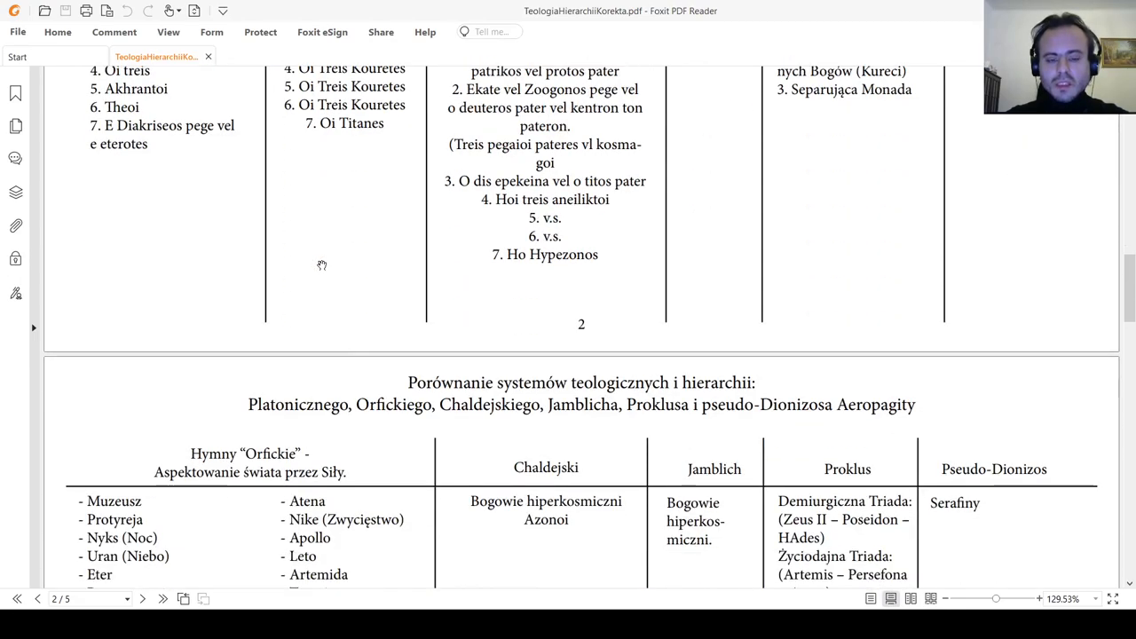
{"action": "scroll", "scroll_direction": "down", "scroll_amount": 3}
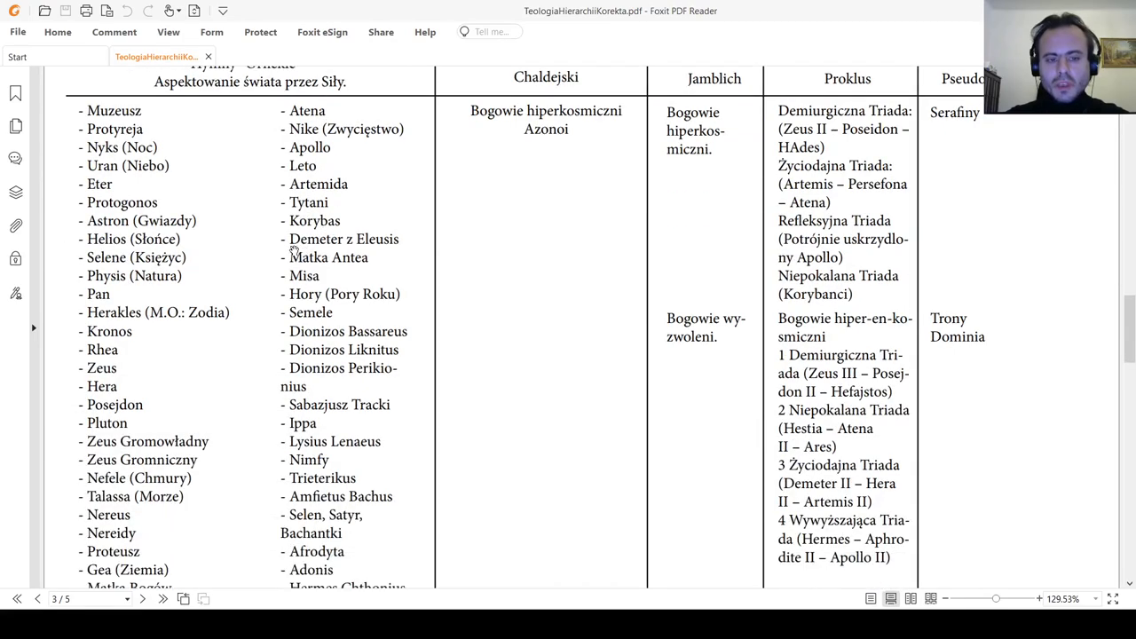
{"action": "scroll", "scroll_direction": "down", "scroll_amount": 3}
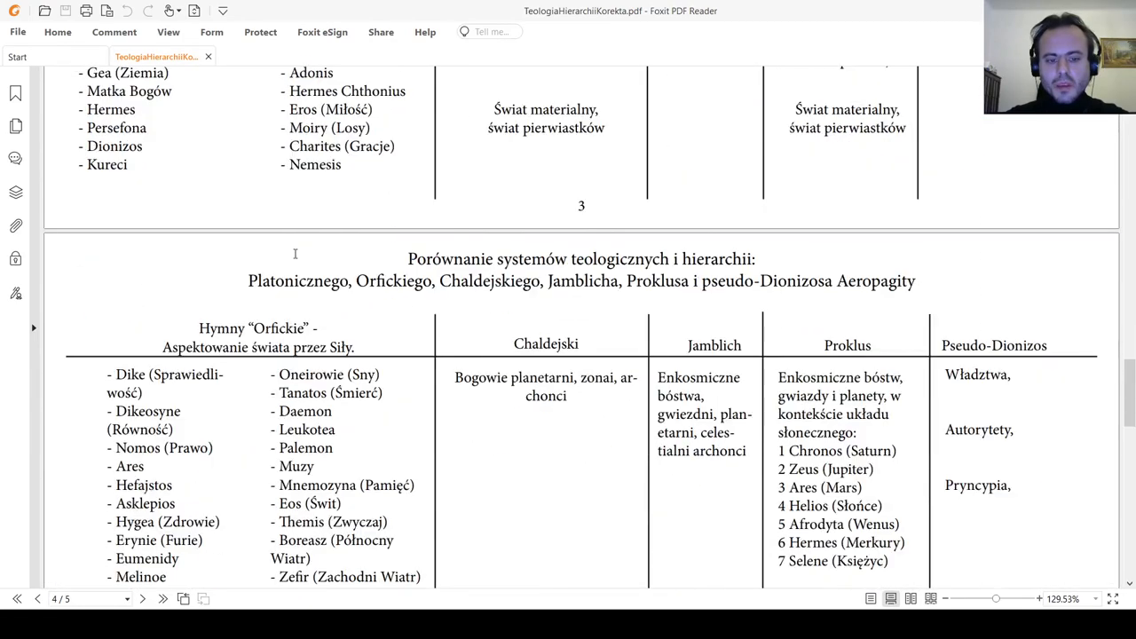
{"action": "scroll", "scroll_direction": "down", "scroll_amount": 3}
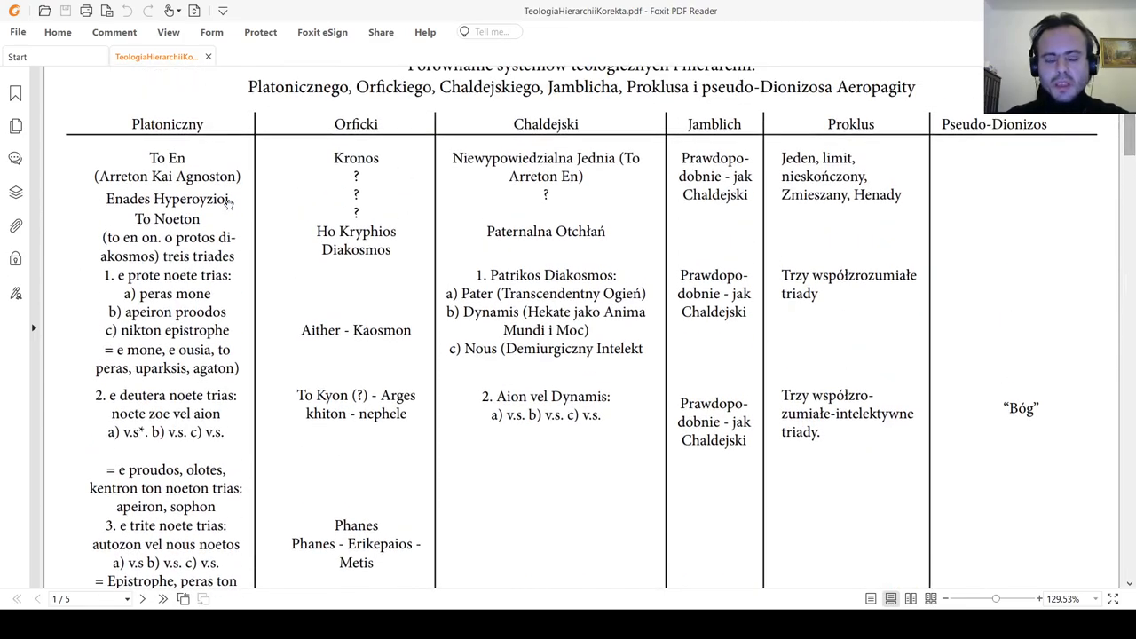
{"action": "mouse_move", "coordinate": [169, 177]}
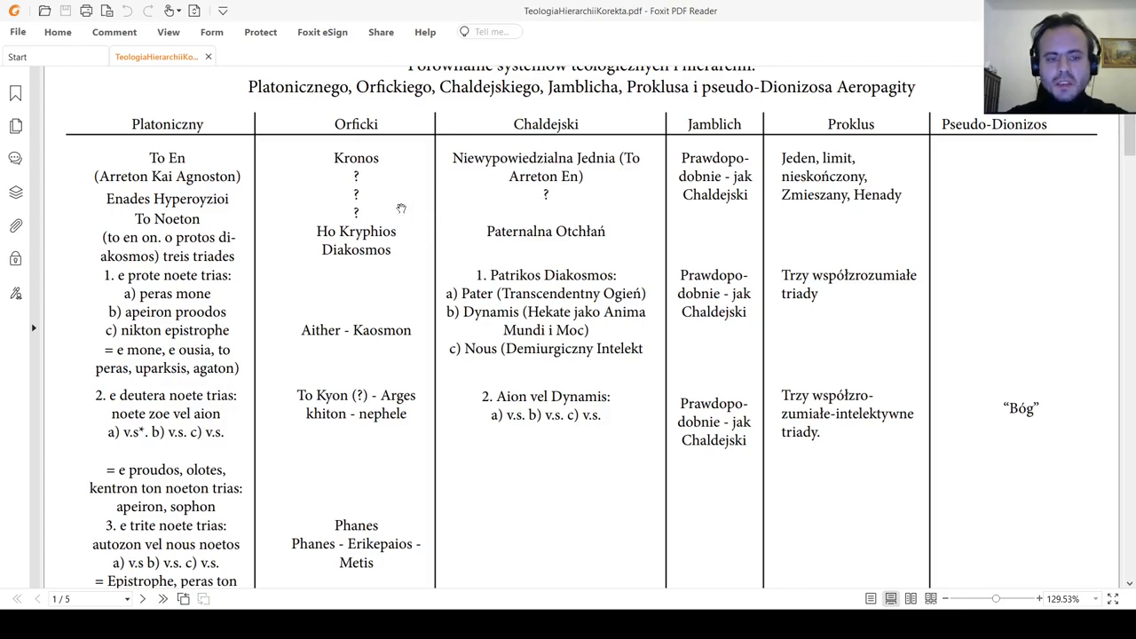
{"action": "mouse_move", "coordinate": [122, 222]}
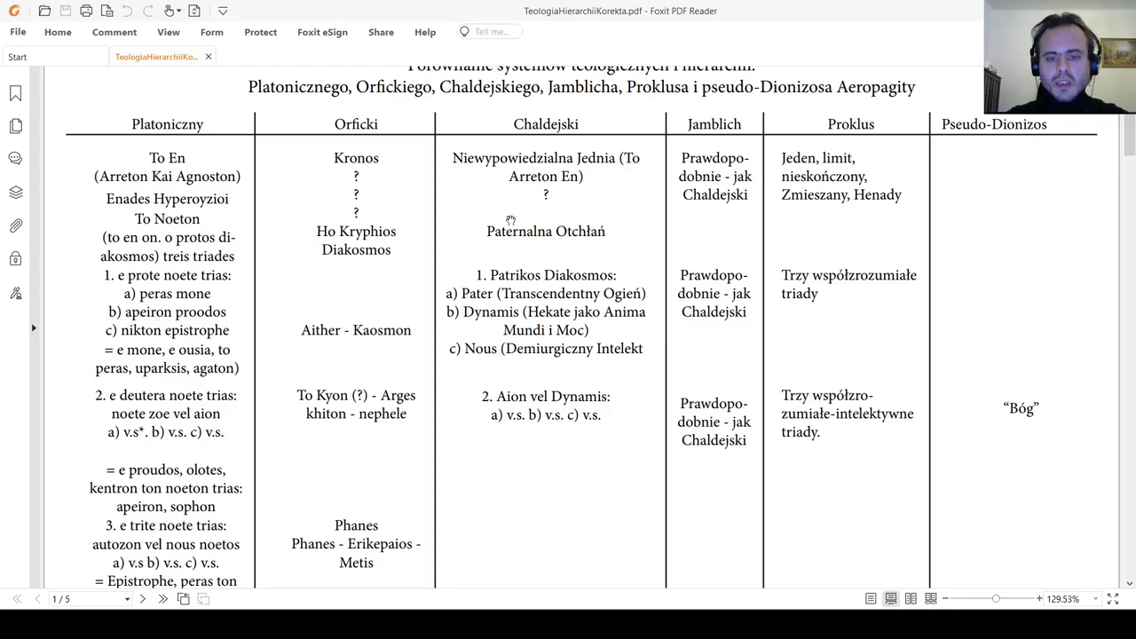
{"action": "mouse_move", "coordinate": [511, 138]}
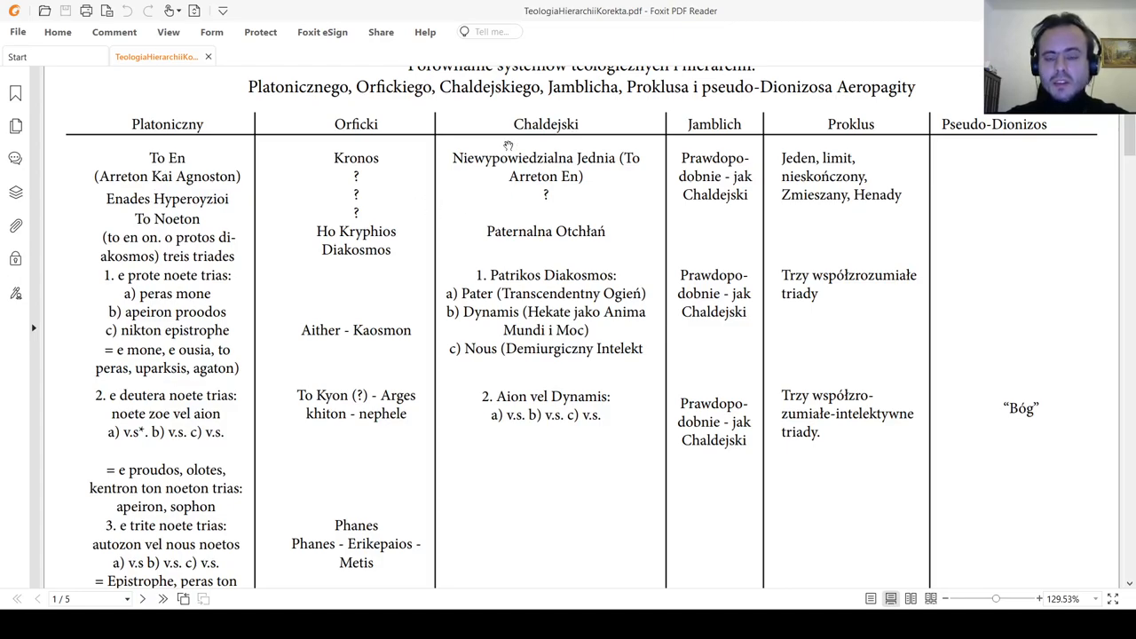
{"action": "mouse_move", "coordinate": [507, 170]}
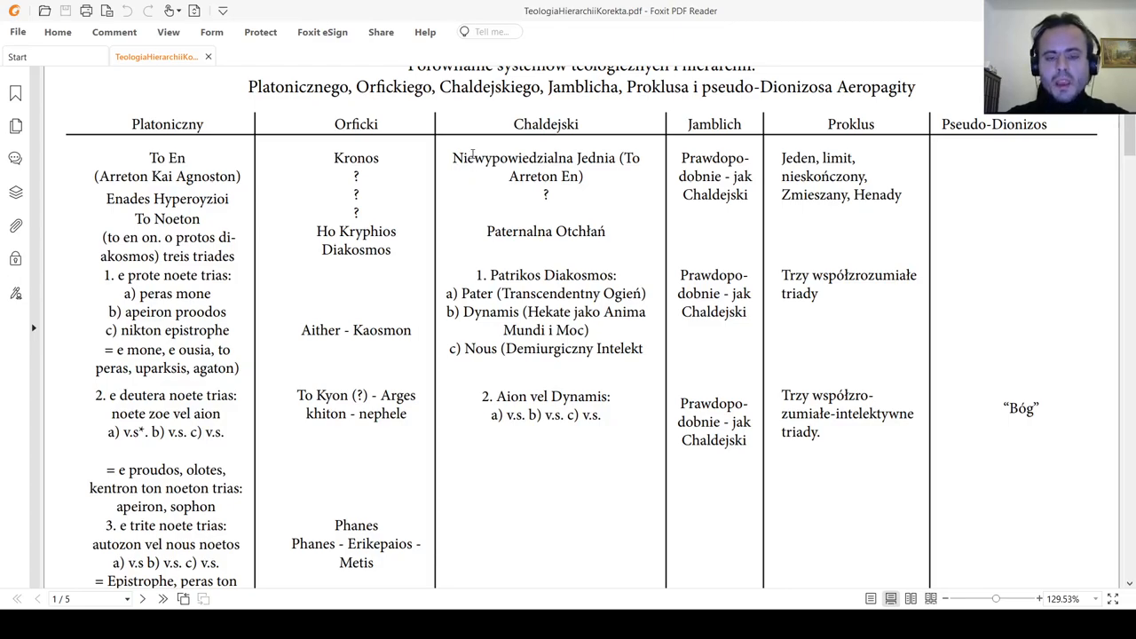
{"action": "scroll", "scroll_direction": "down", "scroll_amount": 3}
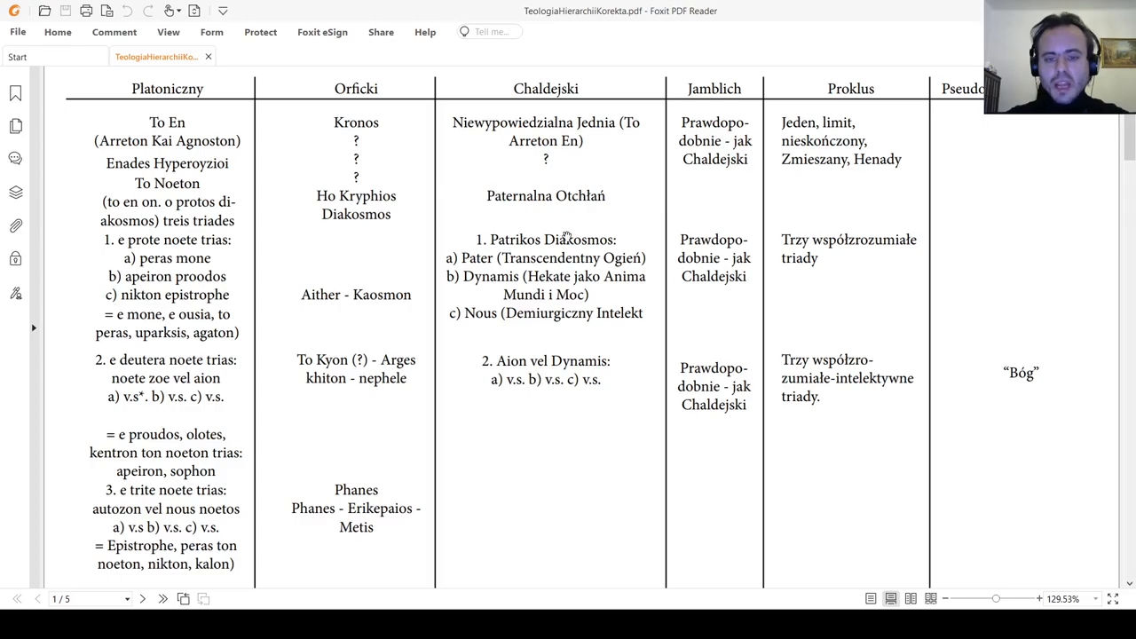
{"action": "scroll", "scroll_direction": "down", "scroll_amount": 3}
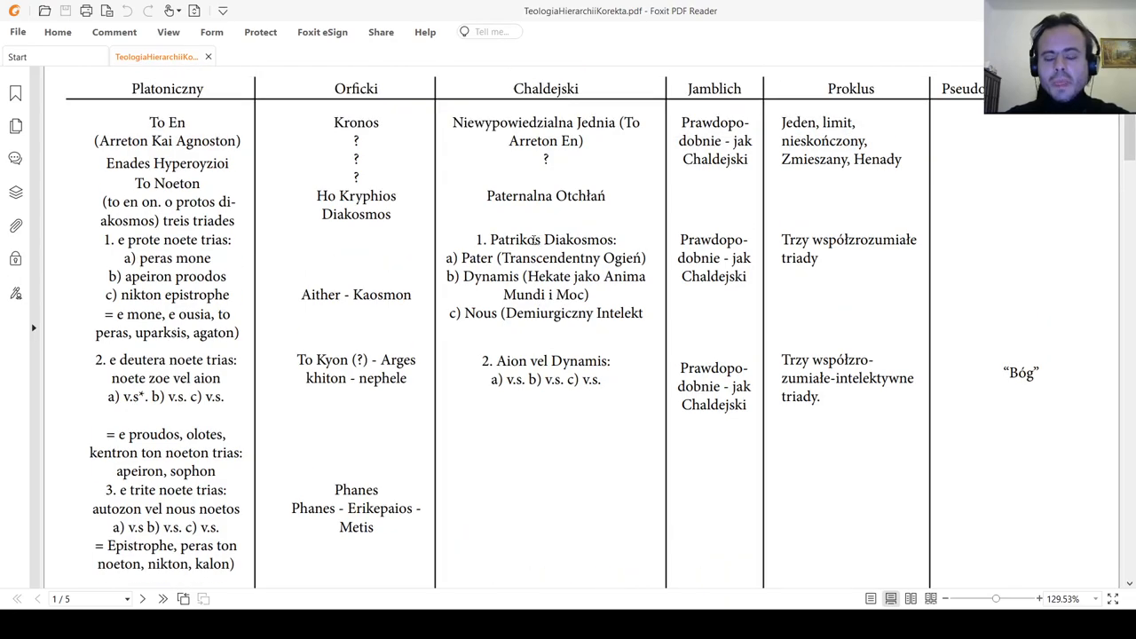
{"action": "left_click_drag", "start_coordinate": [542, 240], "coordinate": [501, 313]}
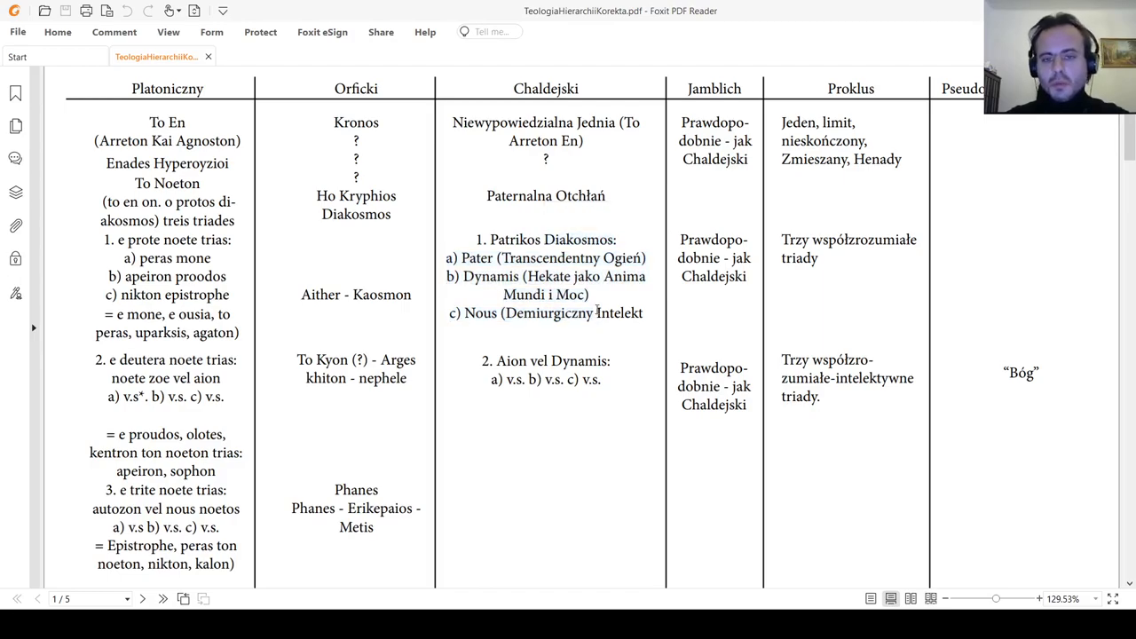
{"action": "scroll", "scroll_direction": "down", "scroll_amount": 3}
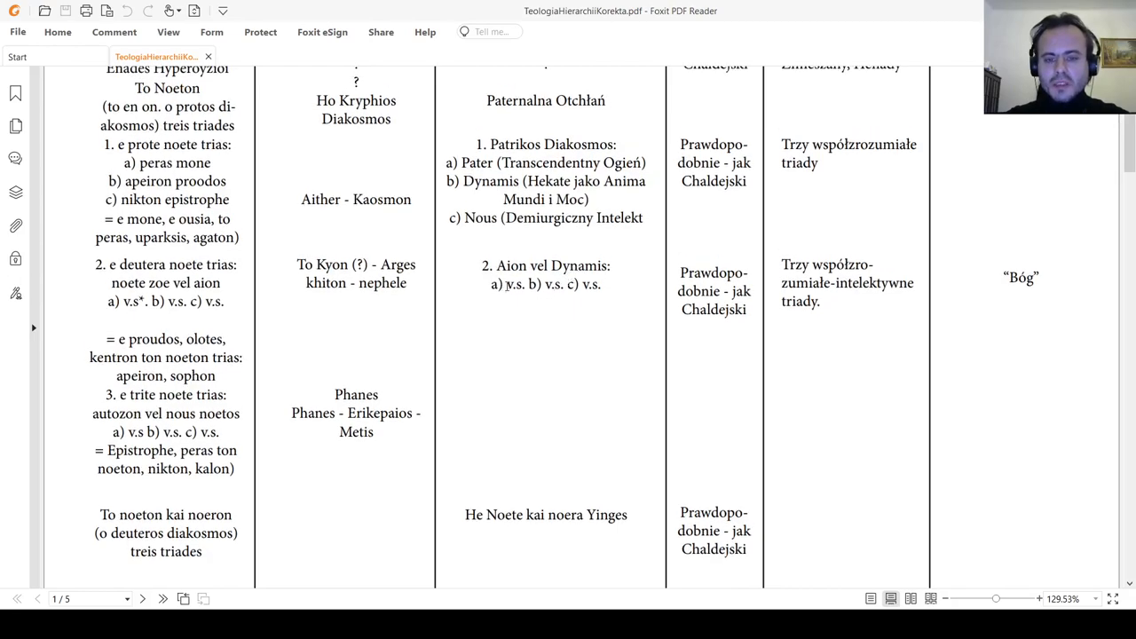
{"action": "mouse_move", "coordinate": [510, 231]}
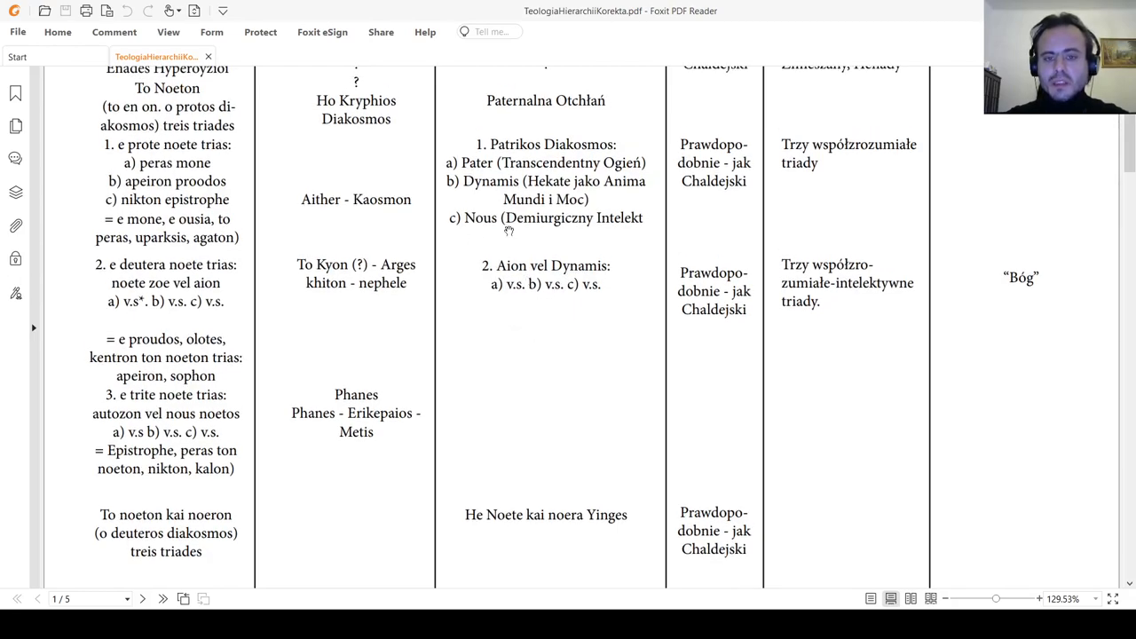
Scroll through the rest of page 1 and all of page 2 down to 'Ho Hypezonos' and the start of page 3.
{"action": "scroll", "scroll_direction": "down", "scroll_amount": 3}
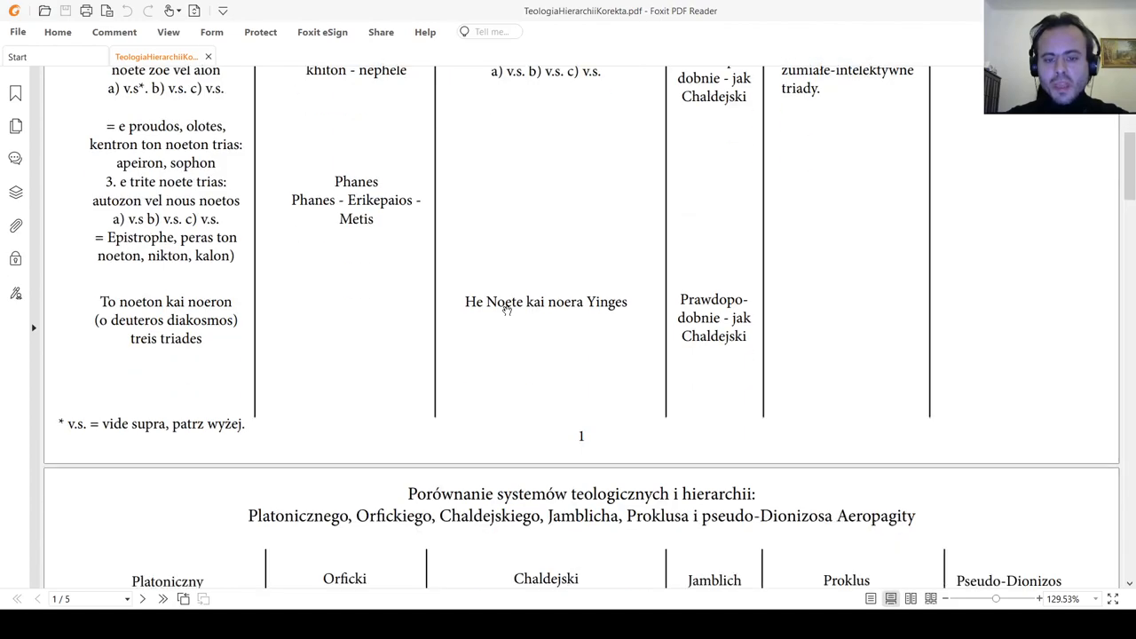
{"action": "mouse_move", "coordinate": [519, 327]}
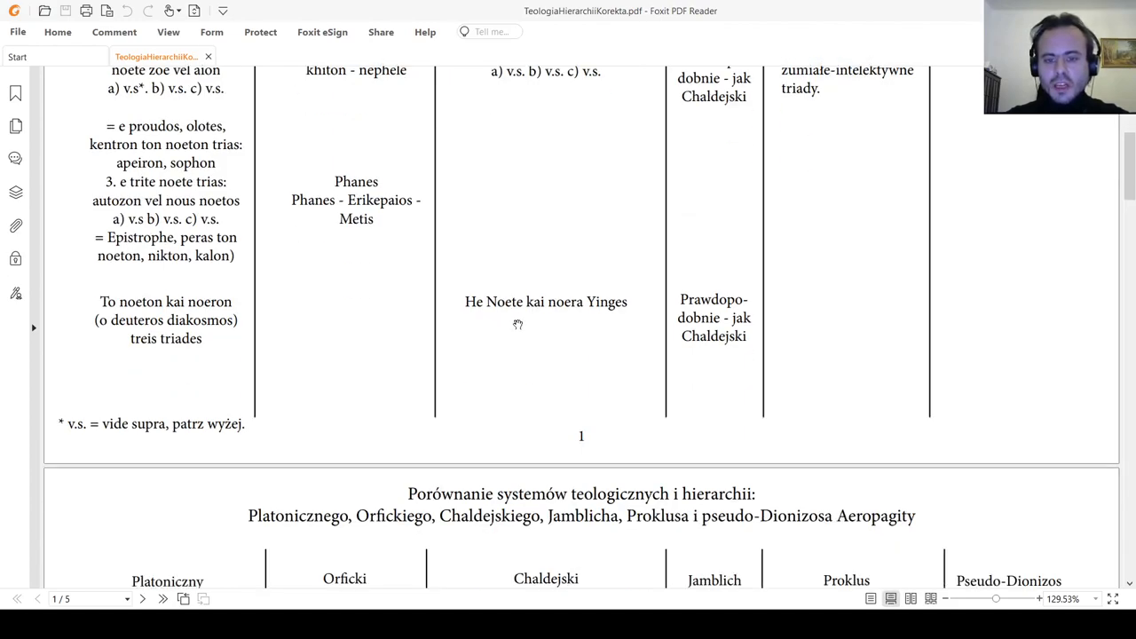
{"action": "scroll", "scroll_direction": "down", "scroll_amount": 3}
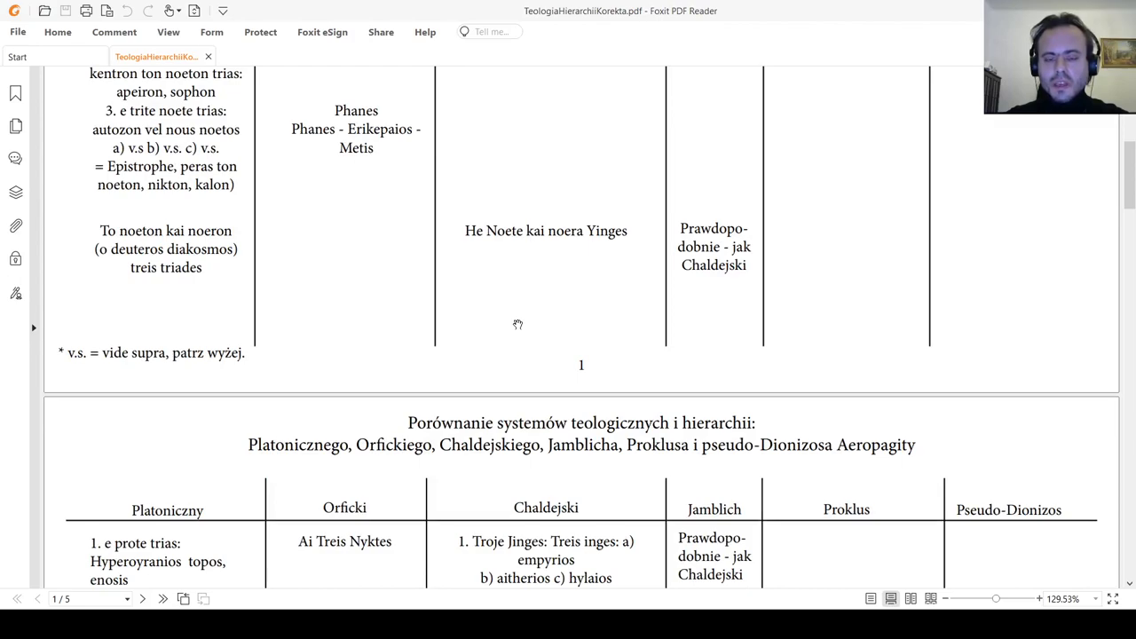
{"action": "scroll", "scroll_direction": "down", "scroll_amount": 3}
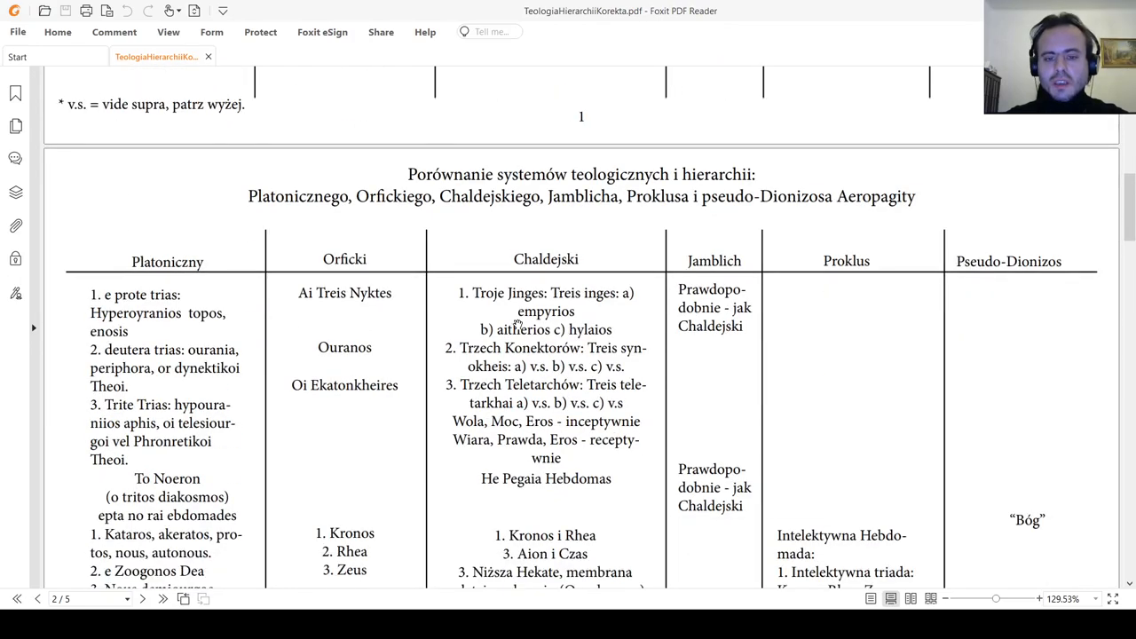
{"action": "scroll", "scroll_direction": "down", "scroll_amount": 3}
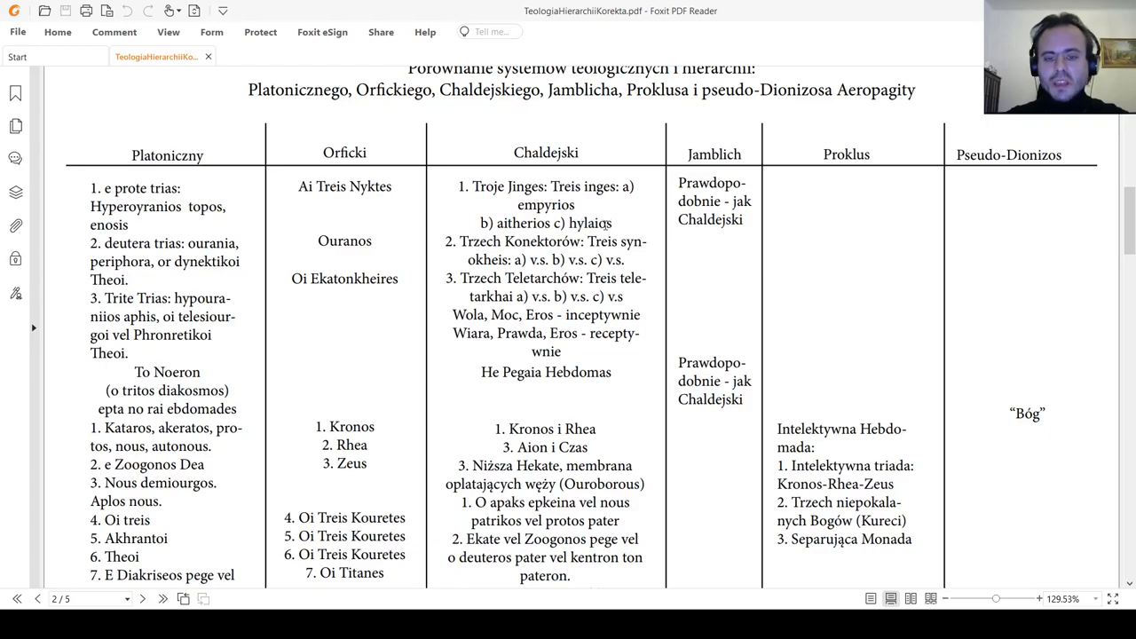
{"action": "scroll", "scroll_direction": "down", "scroll_amount": 3}
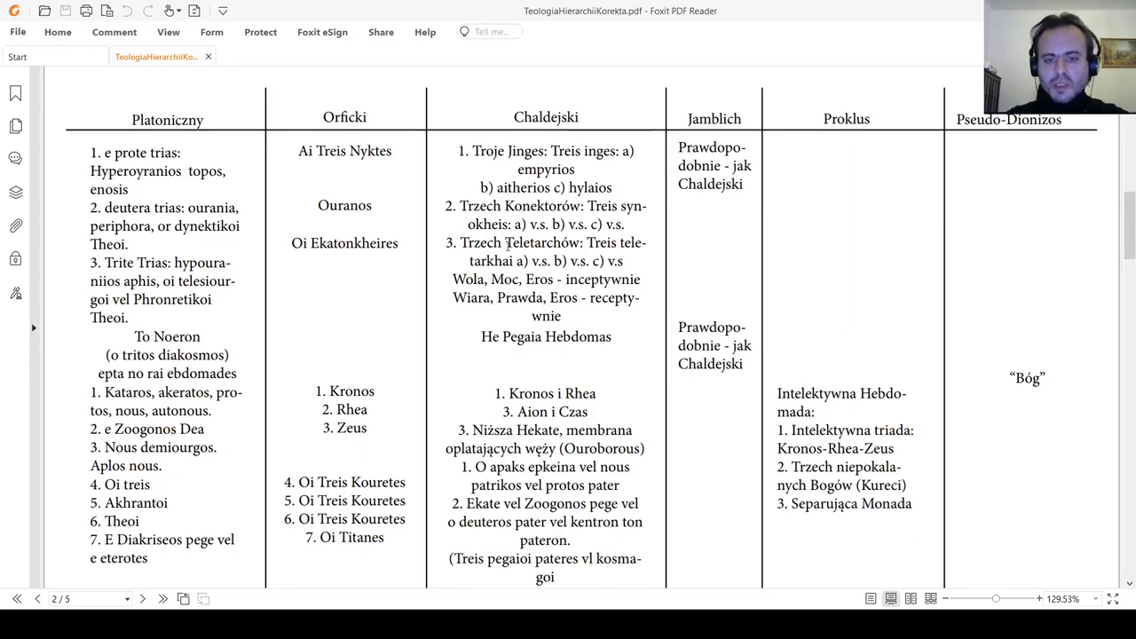
{"action": "scroll", "scroll_direction": "down", "scroll_amount": 3}
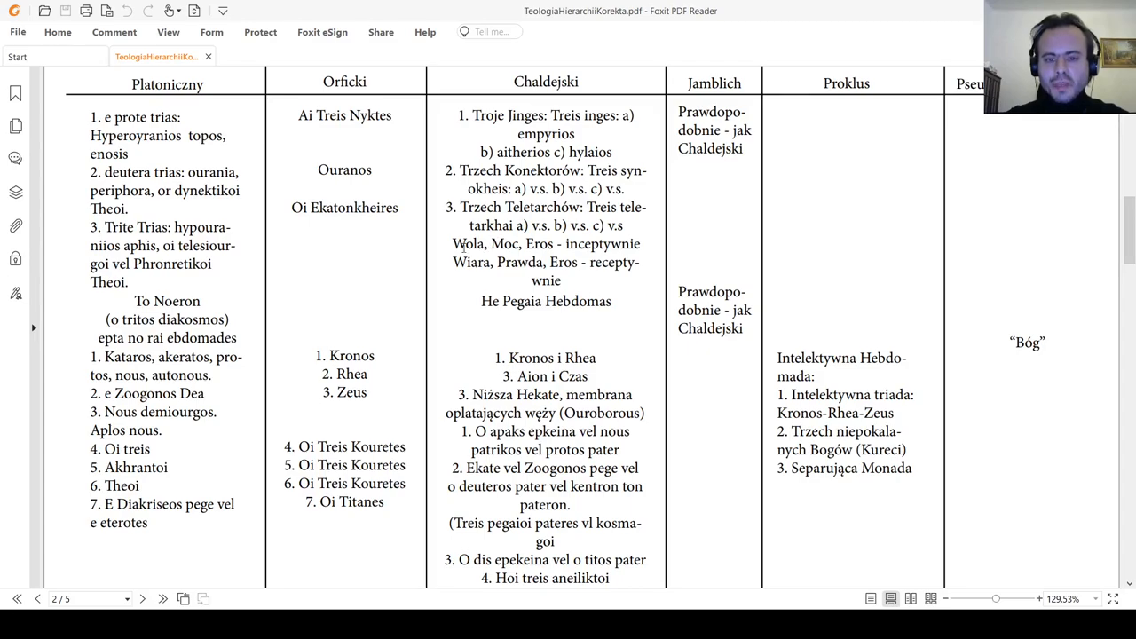
{"action": "left_click_drag", "start_coordinate": [453, 245], "coordinate": [524, 245]}
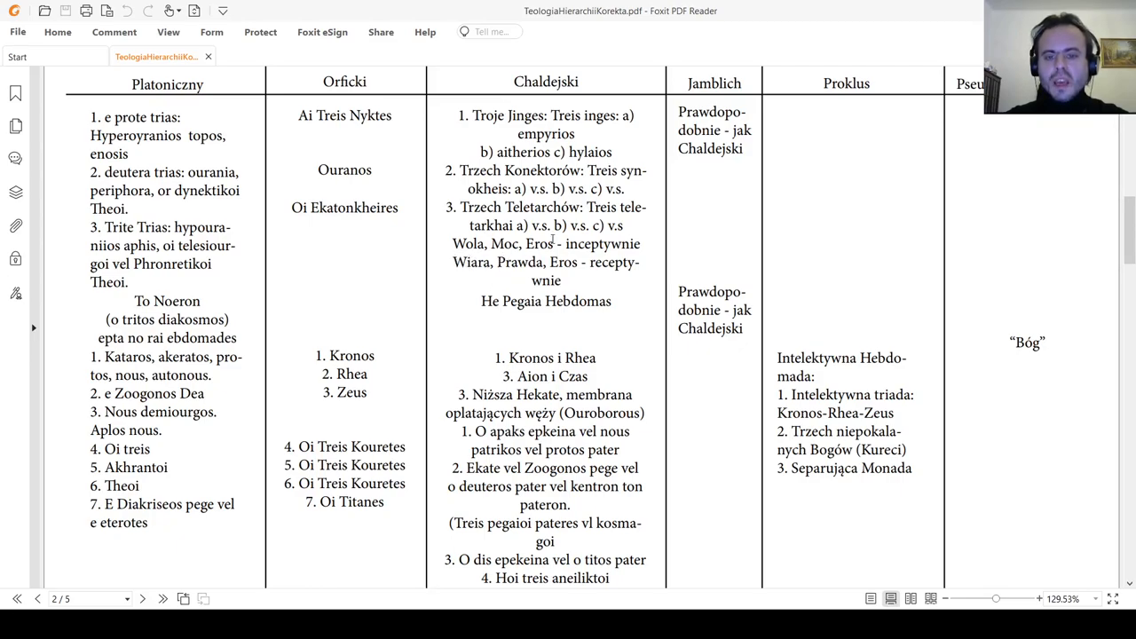
{"action": "scroll", "scroll_direction": "down", "scroll_amount": 3}
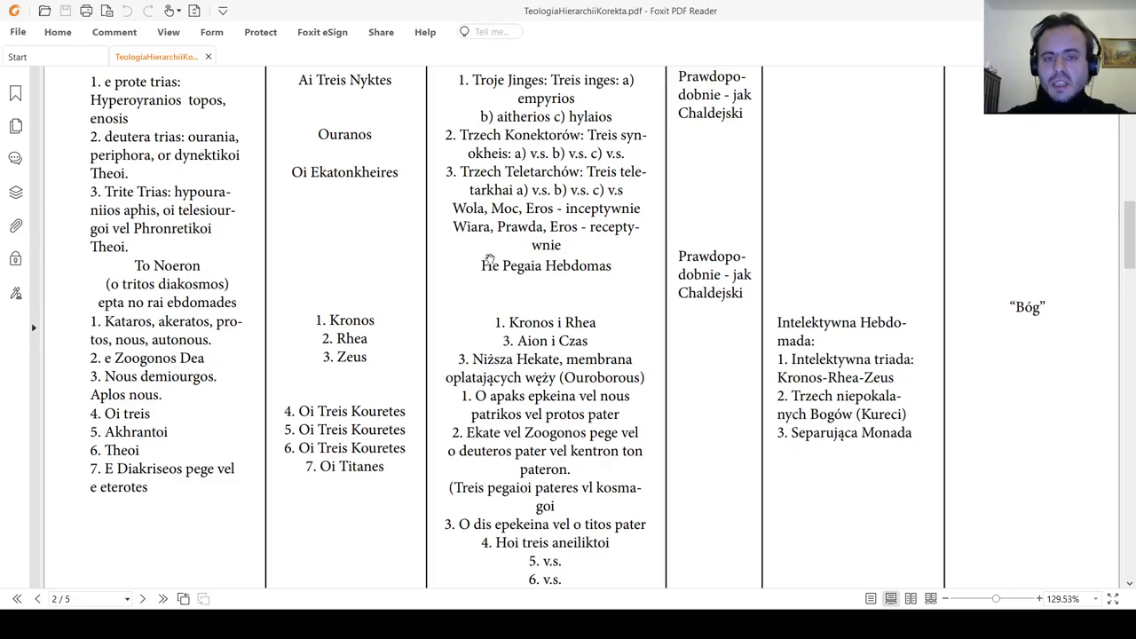
{"action": "mouse_move", "coordinate": [493, 256]}
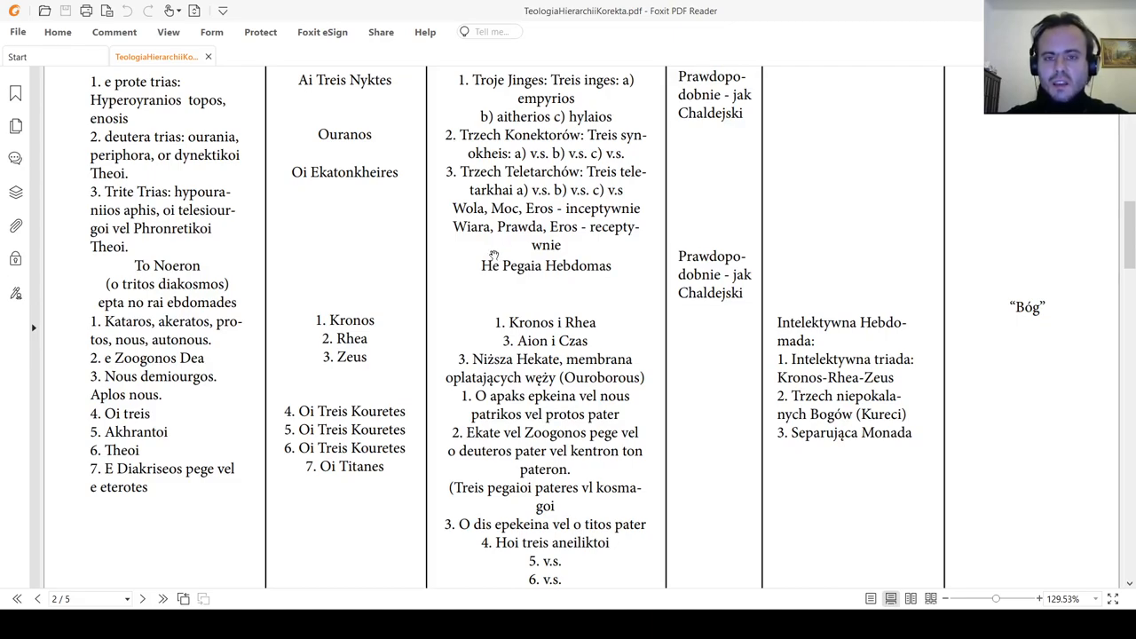
{"action": "scroll", "scroll_direction": "down", "scroll_amount": 3}
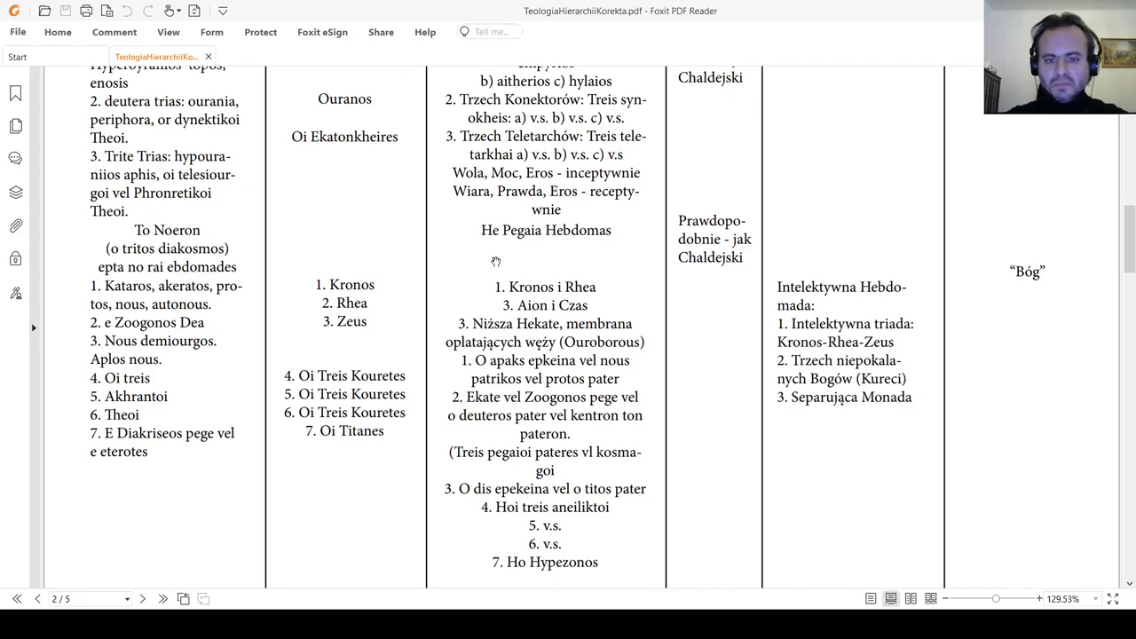
{"action": "scroll", "scroll_direction": "down", "scroll_amount": 3}
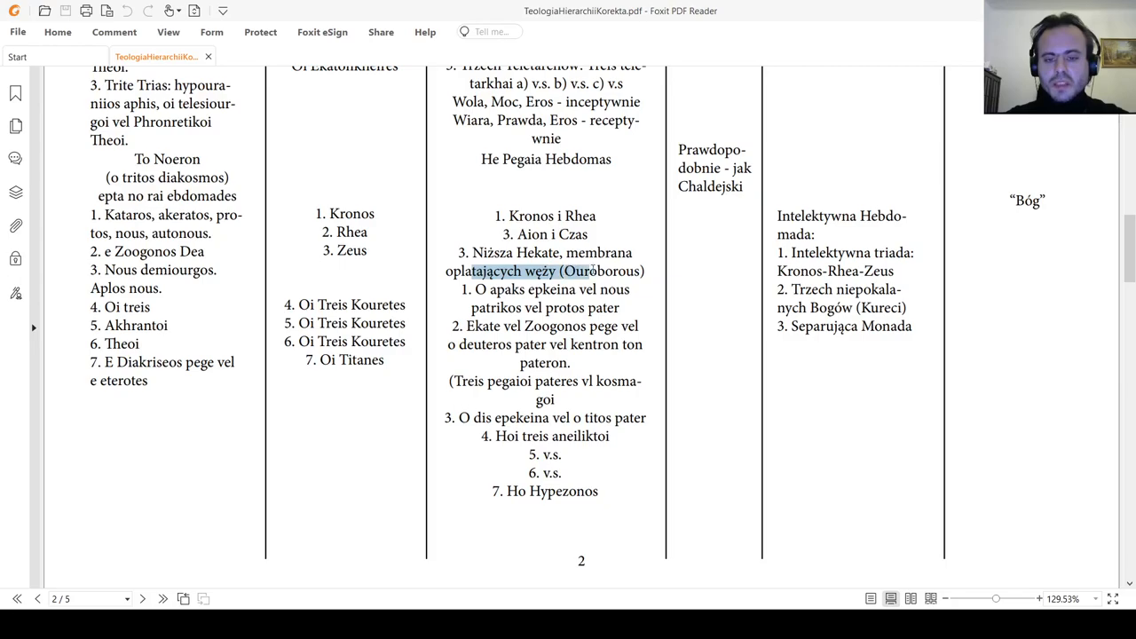
{"action": "scroll", "scroll_direction": "down", "scroll_amount": 3}
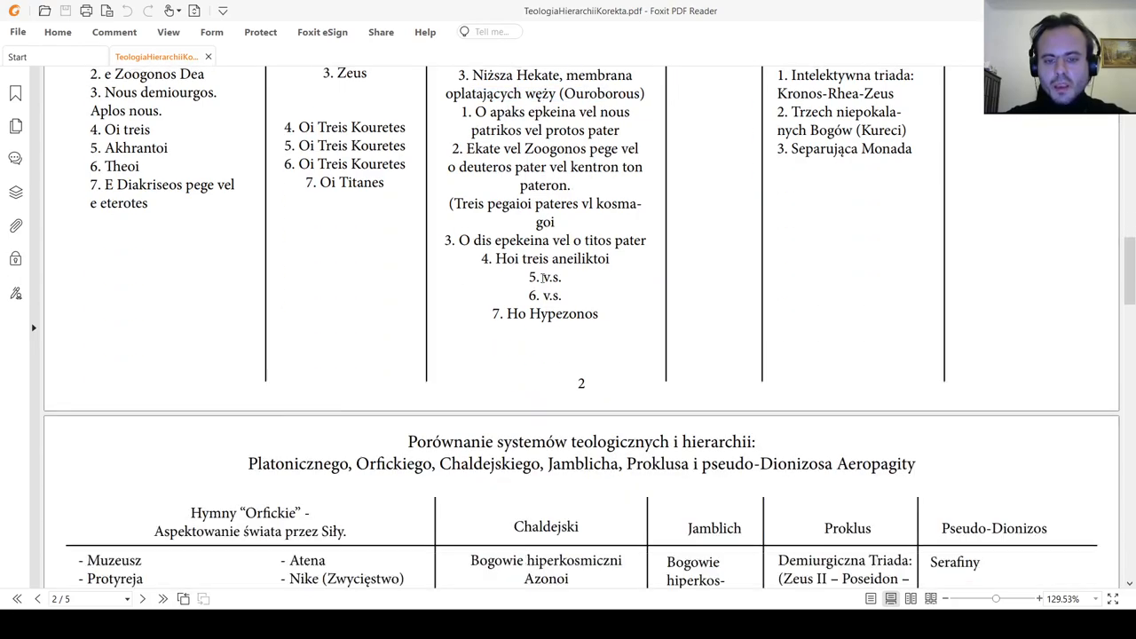
Scroll through page 3's hypercosmic gods and Orphic hymns rows, briefly selecting the 'Świat materialny, świat pierwiastków' text.
{"action": "scroll", "scroll_direction": "down", "scroll_amount": 3}
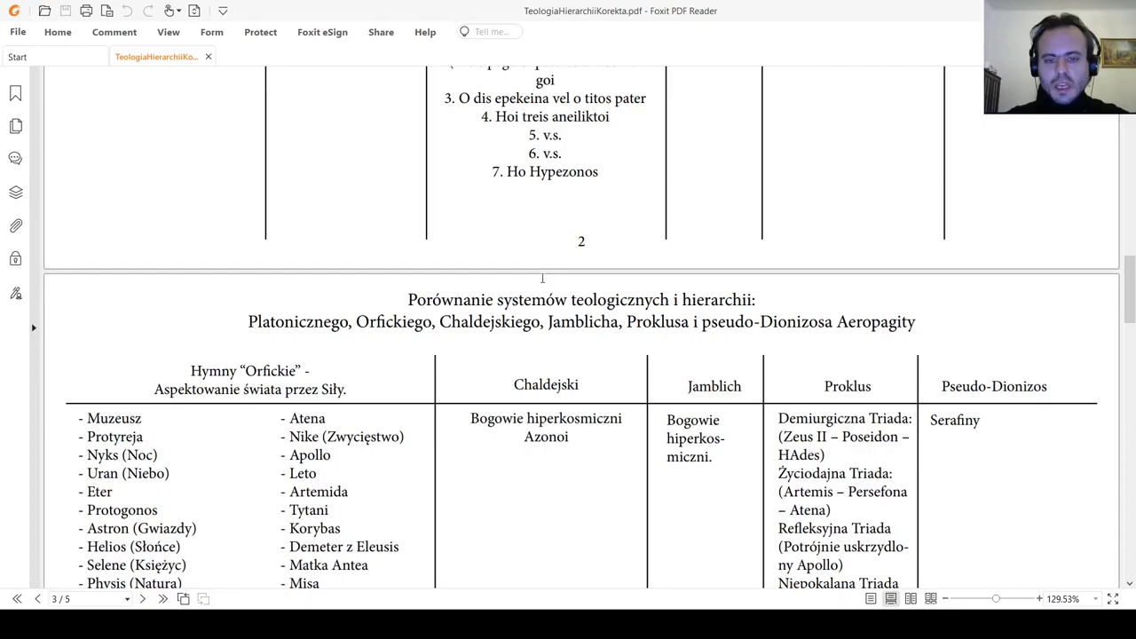
{"action": "scroll", "scroll_direction": "down", "scroll_amount": 3}
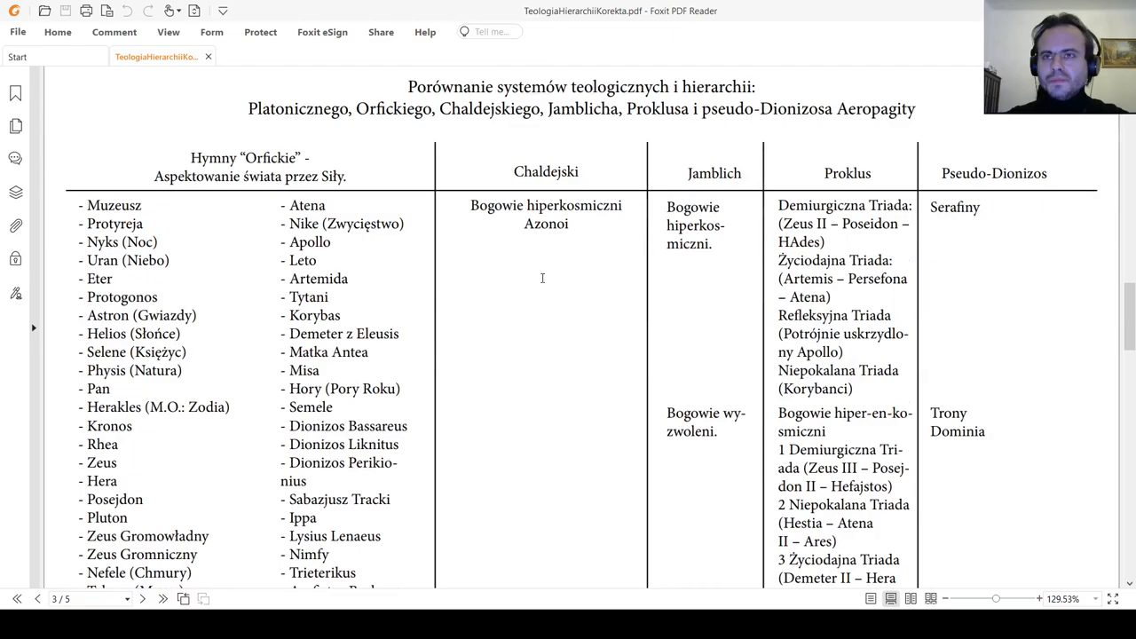
{"action": "mouse_move", "coordinate": [513, 263]}
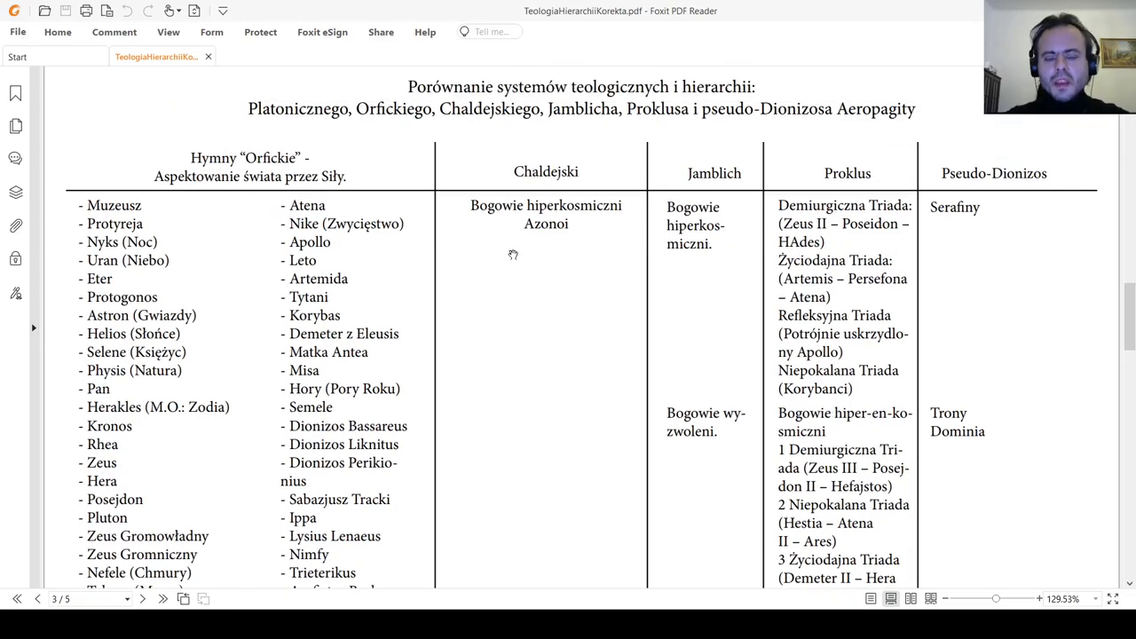
{"action": "mouse_move", "coordinate": [500, 220]}
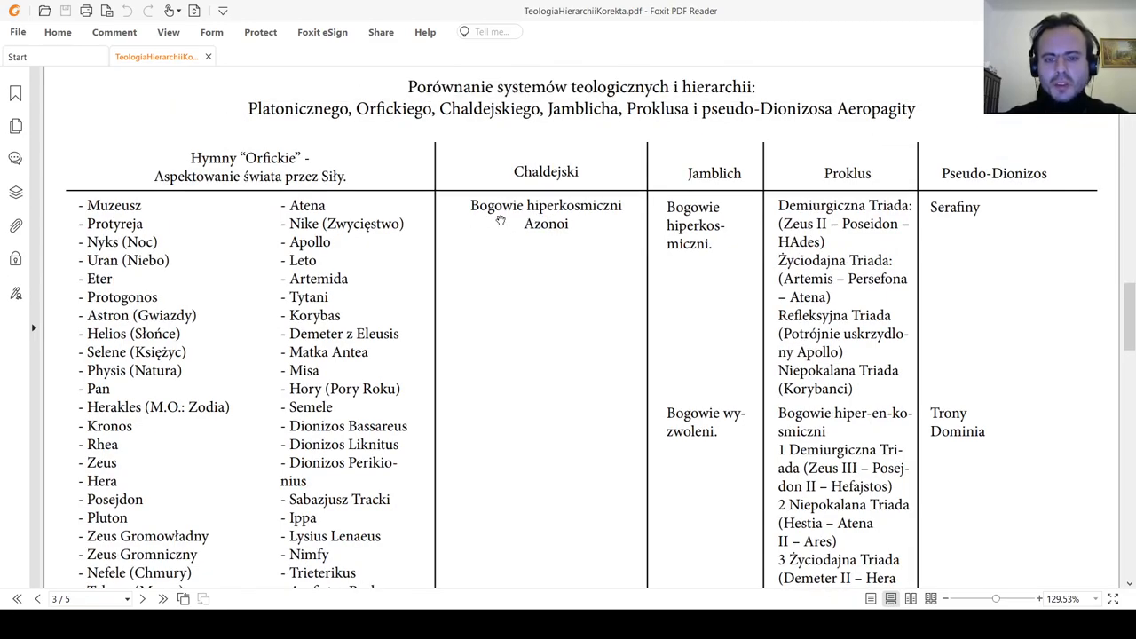
{"action": "scroll", "scroll_direction": "down", "scroll_amount": 3}
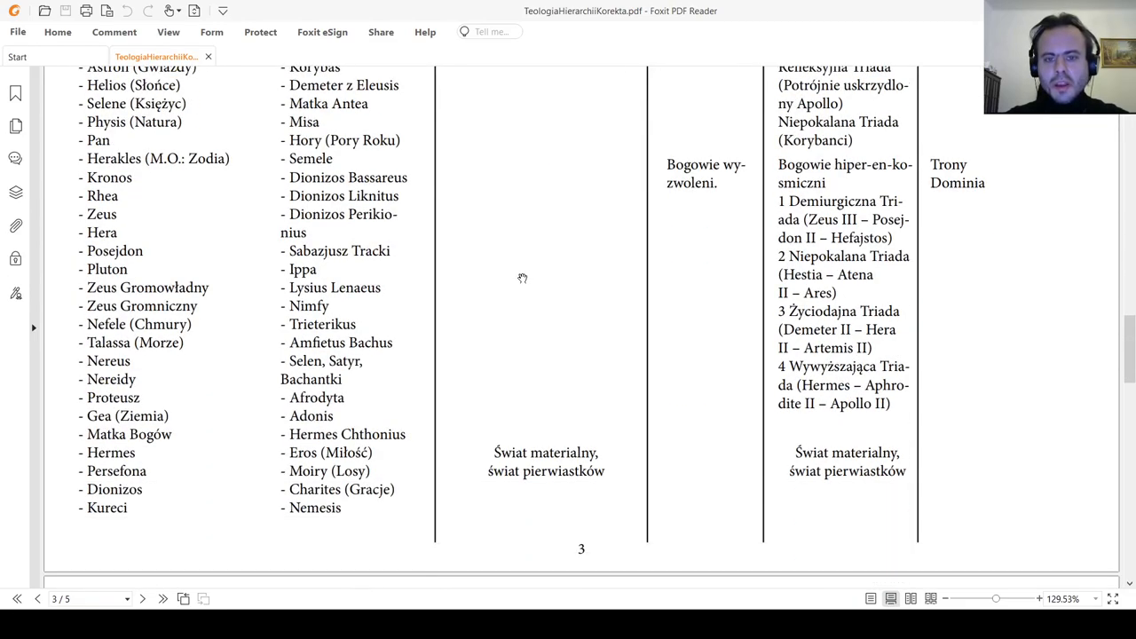
{"action": "scroll", "scroll_direction": "down", "scroll_amount": 3}
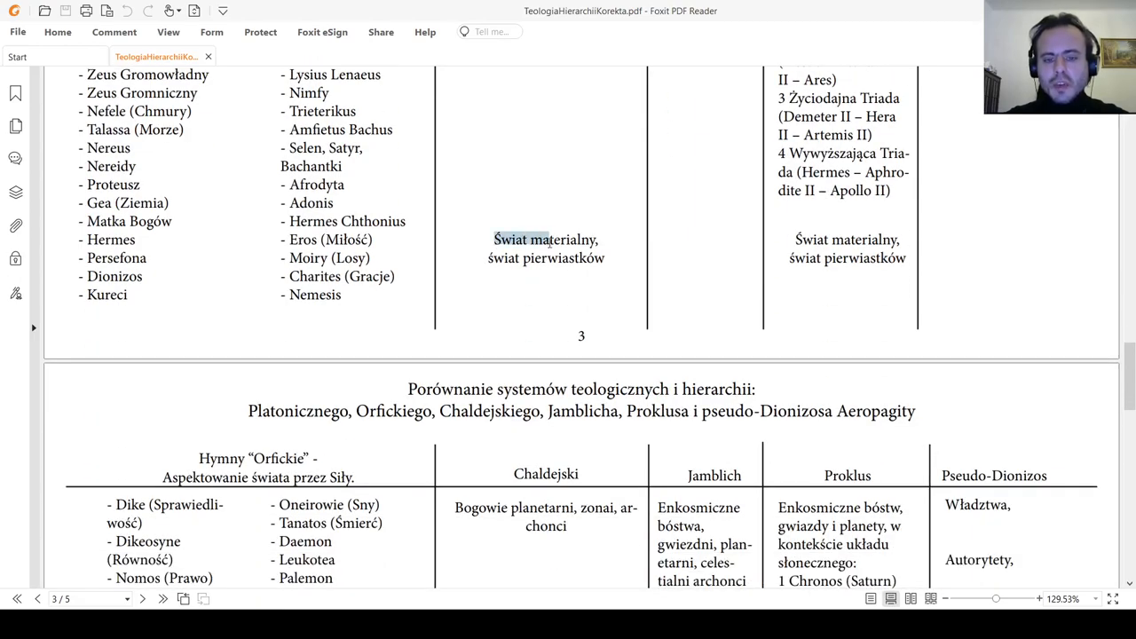
{"action": "left_click_drag", "start_coordinate": [494, 240], "coordinate": [607, 257]}
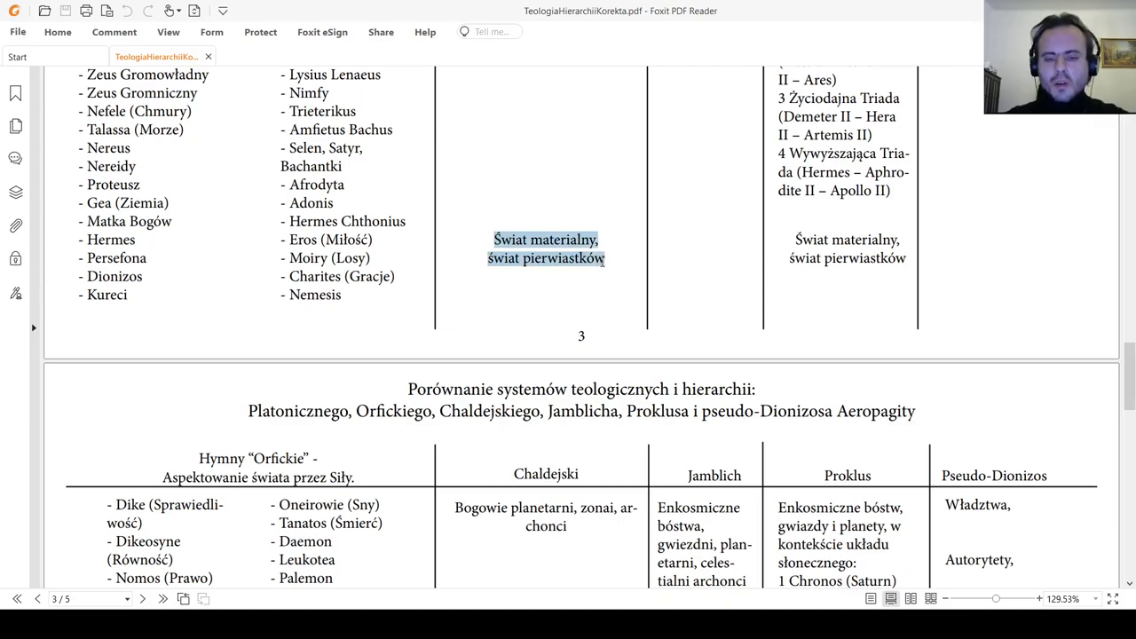
{"action": "left_click", "coordinate": [606, 239]}
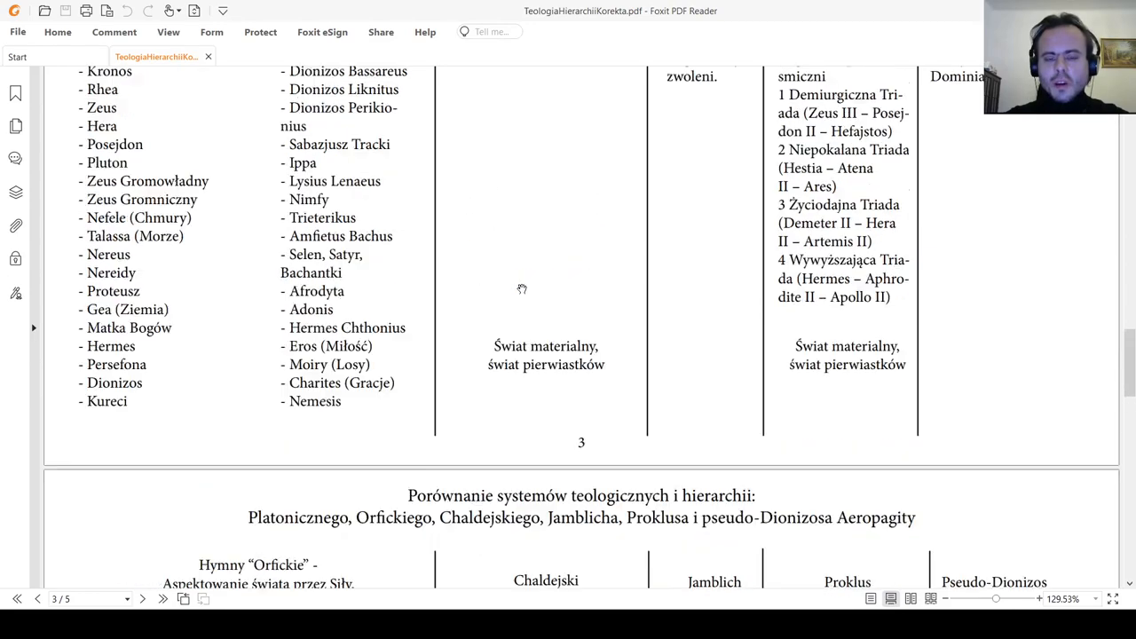
{"action": "scroll", "scroll_direction": "down", "scroll_amount": 3}
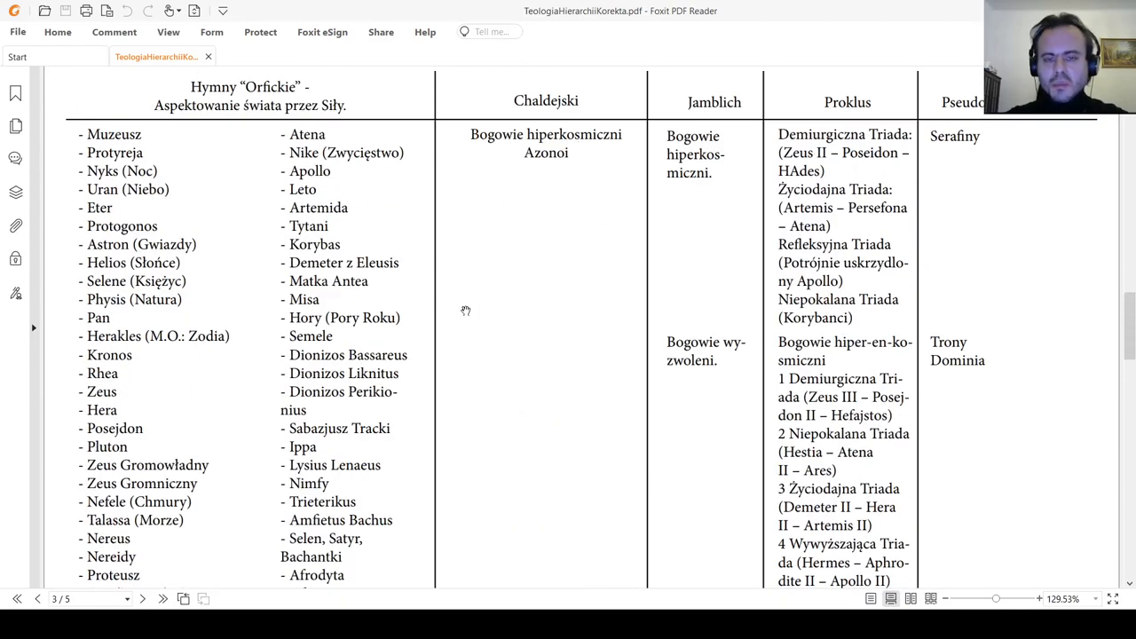
Scroll page 4 down to its final 'Człowiek i zwierzęta' row and page number.
{"action": "scroll", "scroll_direction": "down", "scroll_amount": 3}
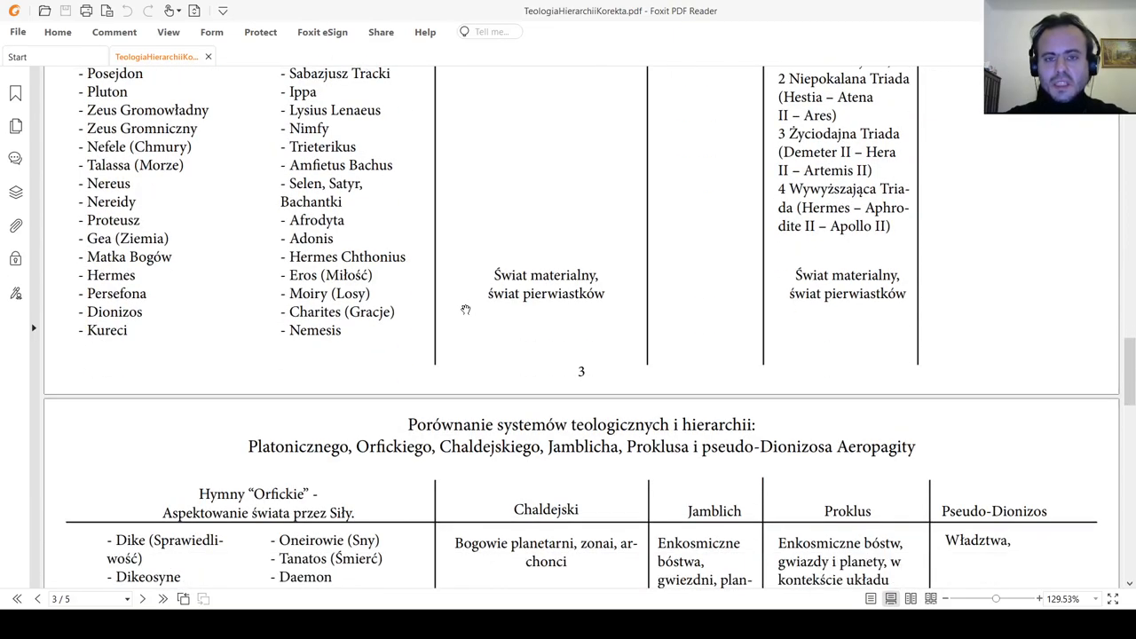
{"action": "scroll", "scroll_direction": "down", "scroll_amount": 3}
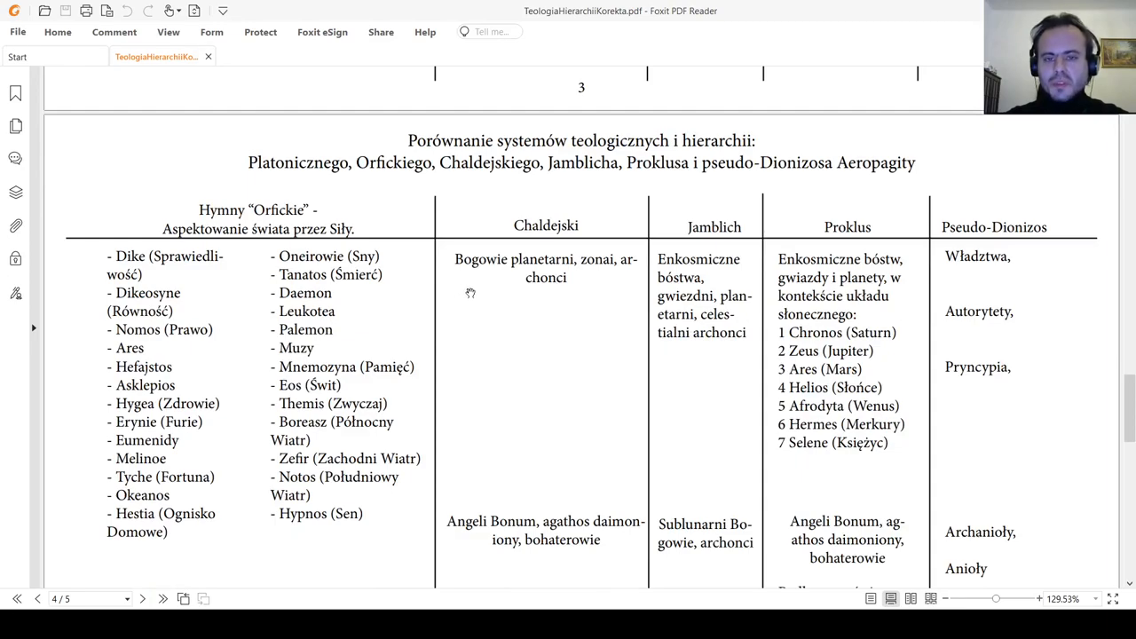
{"action": "mouse_move", "coordinate": [498, 316]}
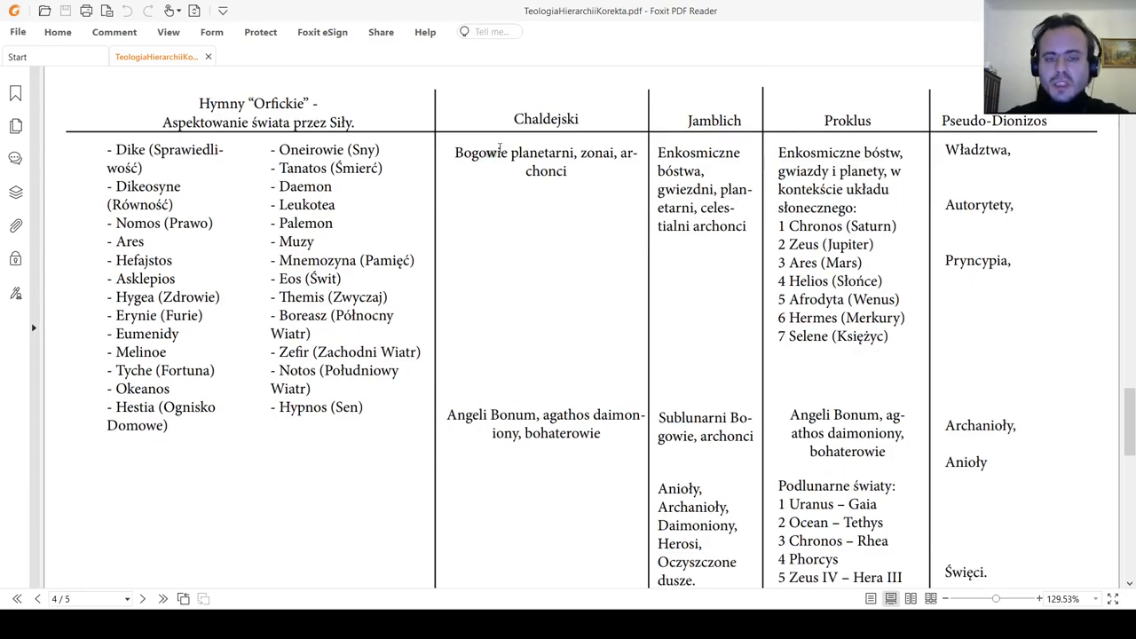
{"action": "double_click", "coordinate": [474, 153]}
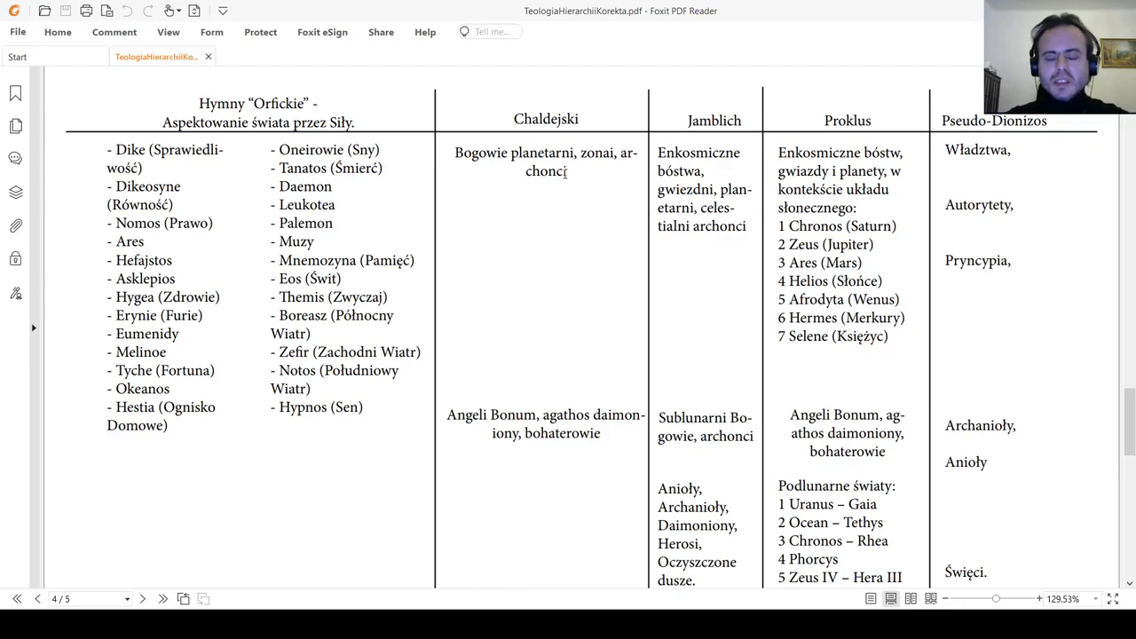
{"action": "mouse_move", "coordinate": [469, 231]}
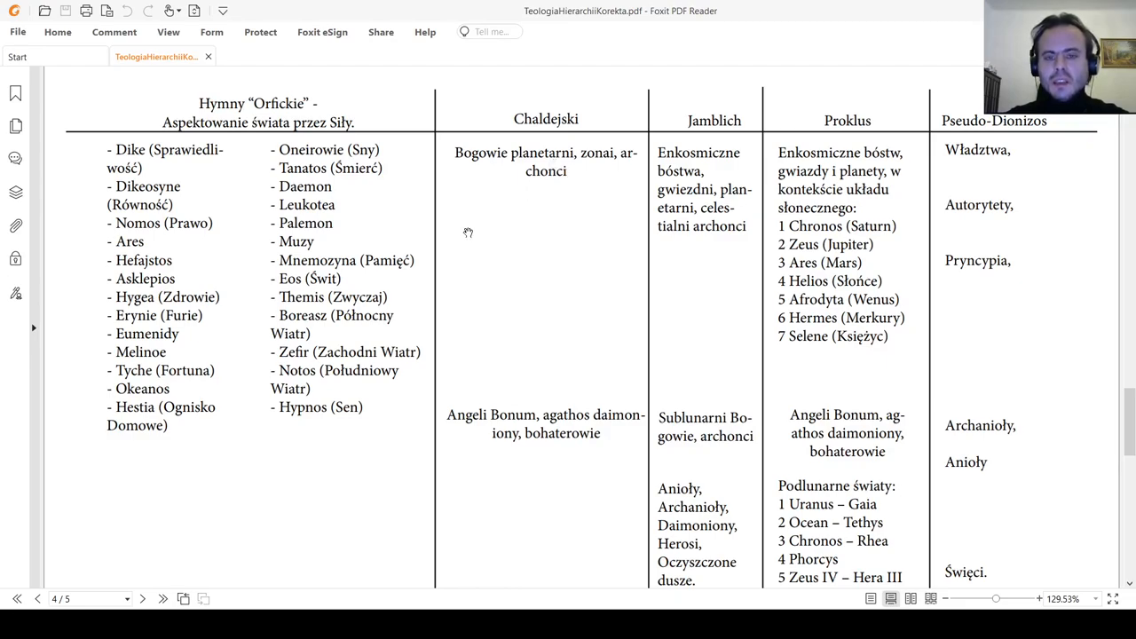
{"action": "mouse_move", "coordinate": [511, 220]}
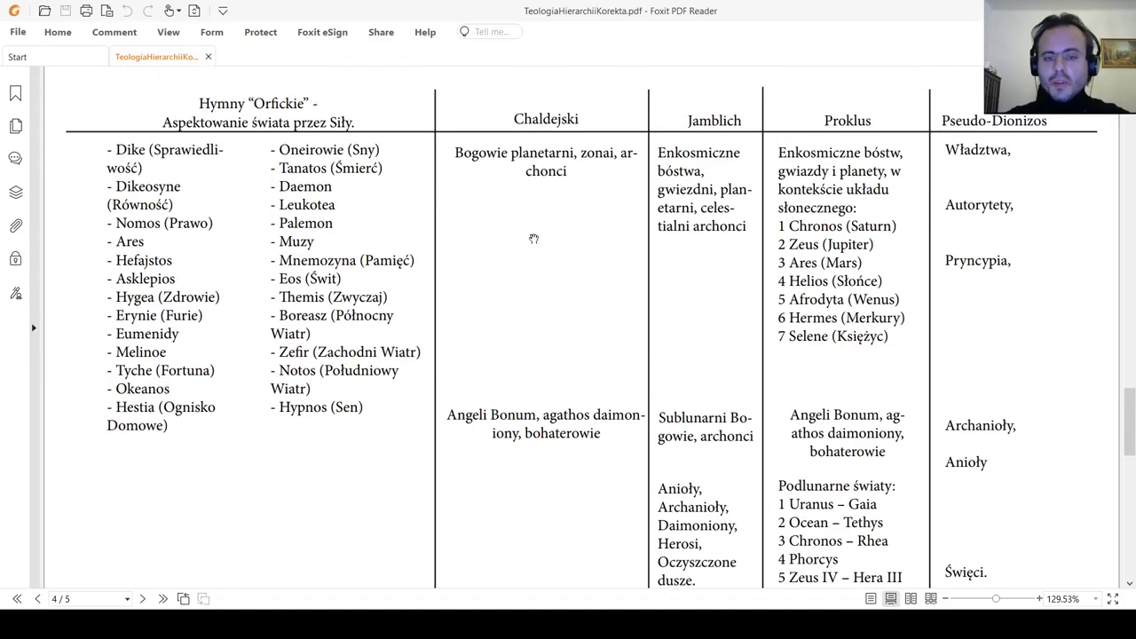
{"action": "mouse_move", "coordinate": [487, 153]}
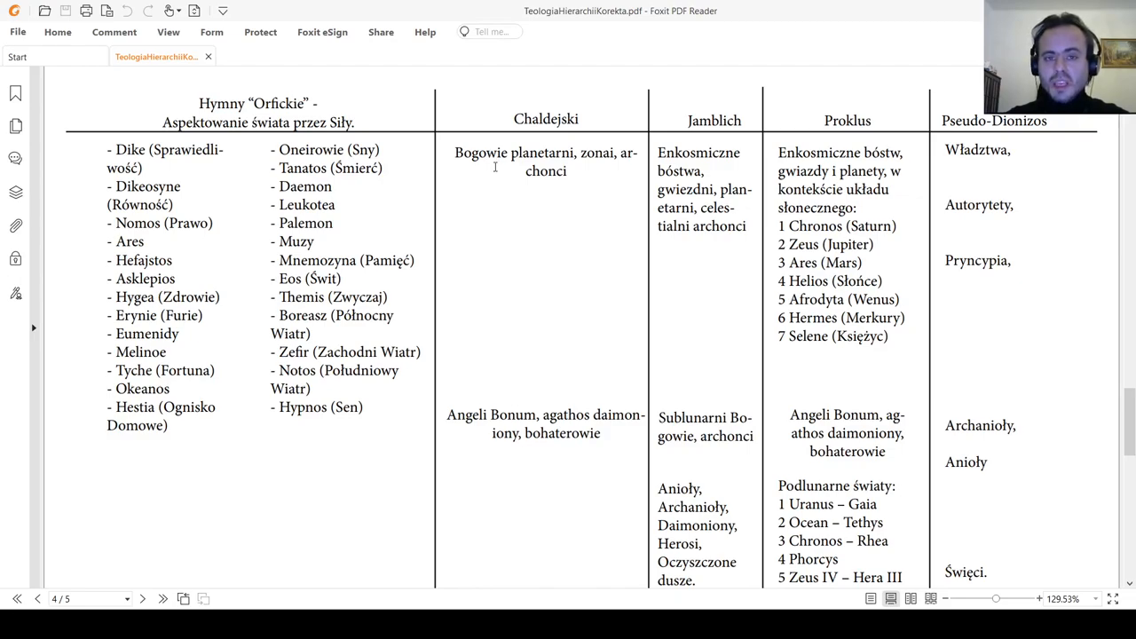
{"action": "scroll", "scroll_direction": "down", "scroll_amount": 3}
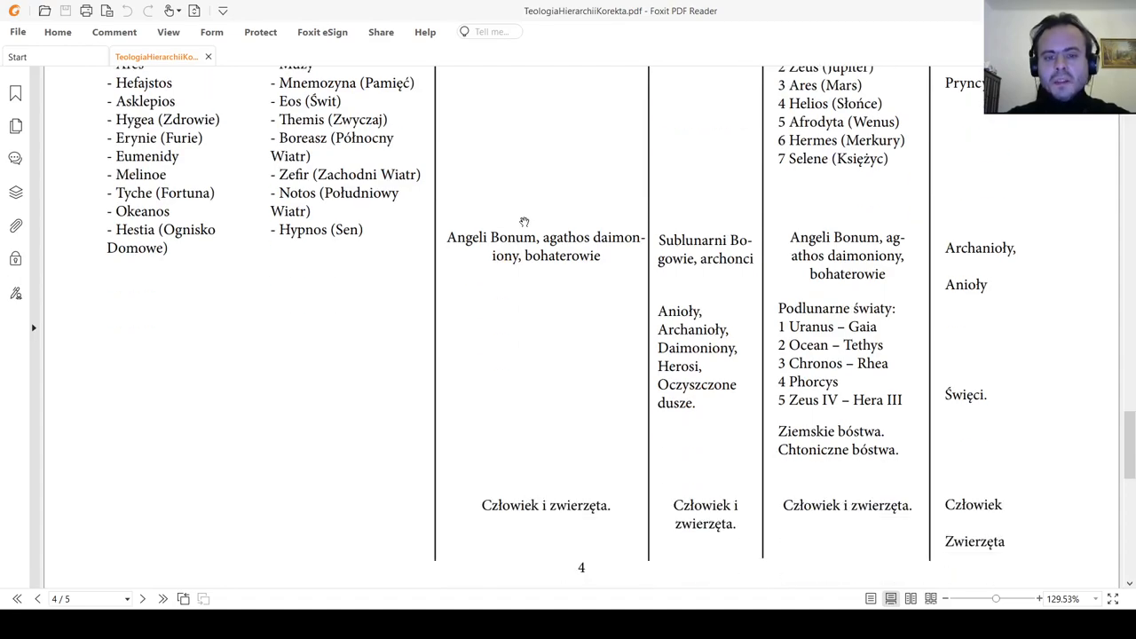
{"action": "mouse_move", "coordinate": [513, 228]}
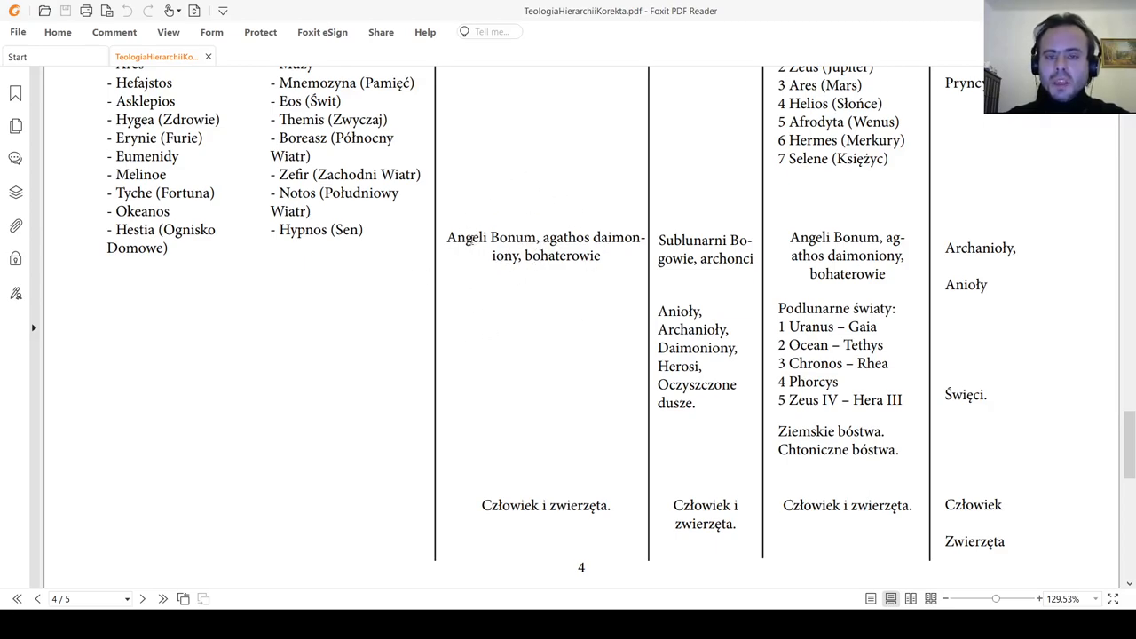
Reread page 4 by scrolling down again to its last 'Człowiek i zwierzęta' row at the page end.
{"action": "scroll", "scroll_direction": "down", "scroll_amount": 3}
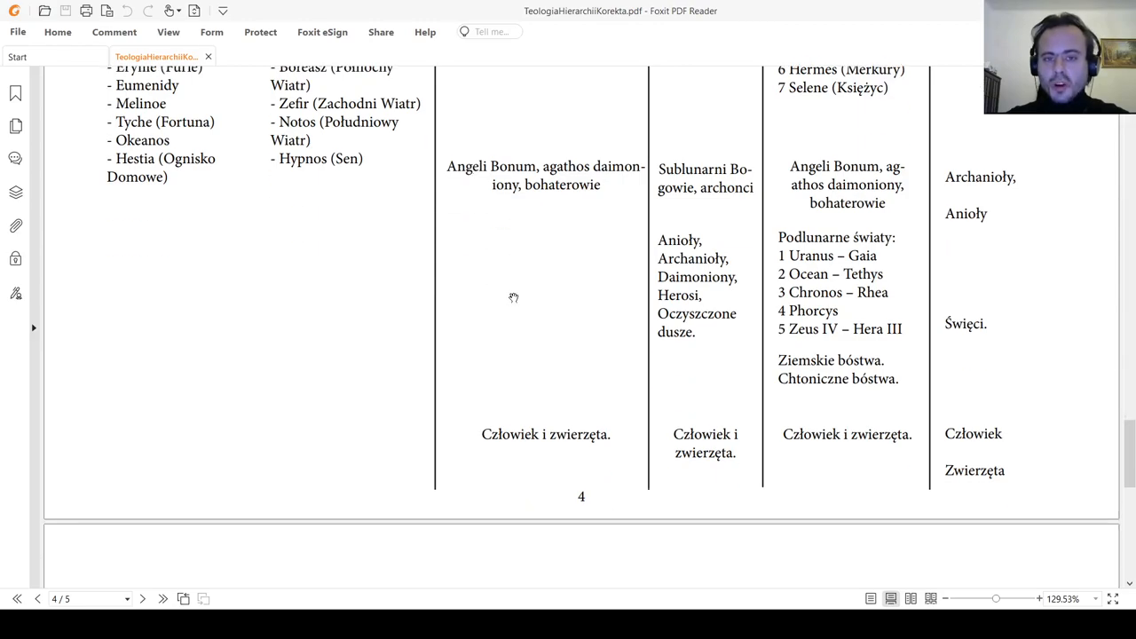
{"action": "scroll", "scroll_direction": "down", "scroll_amount": 3}
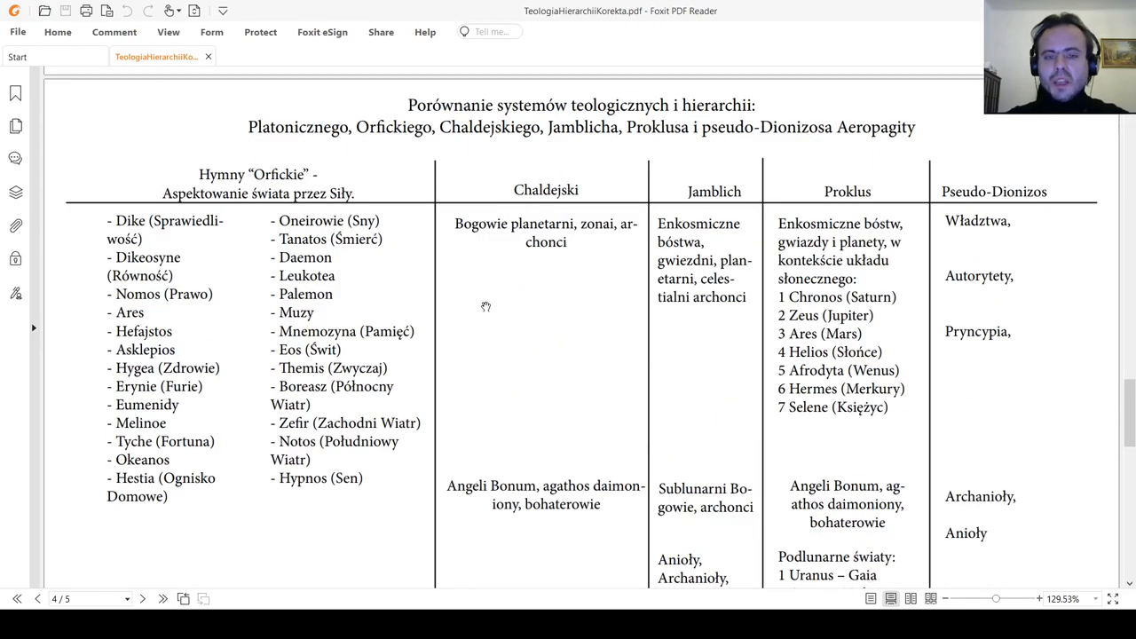
{"action": "scroll", "scroll_direction": "down", "scroll_amount": 3}
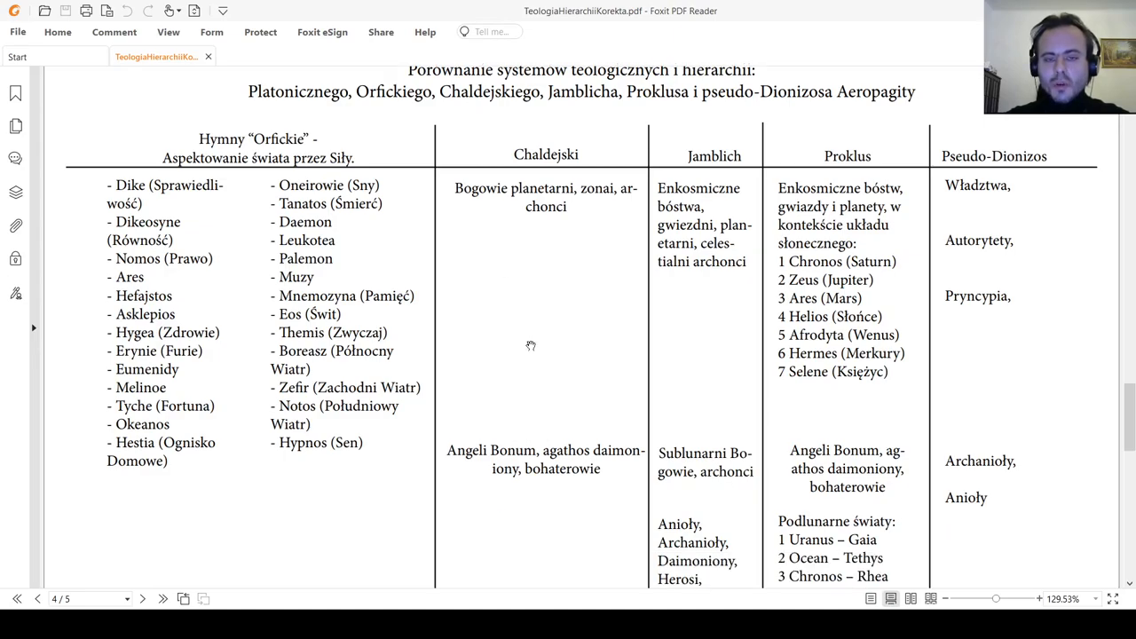
{"action": "mouse_move", "coordinate": [511, 341]}
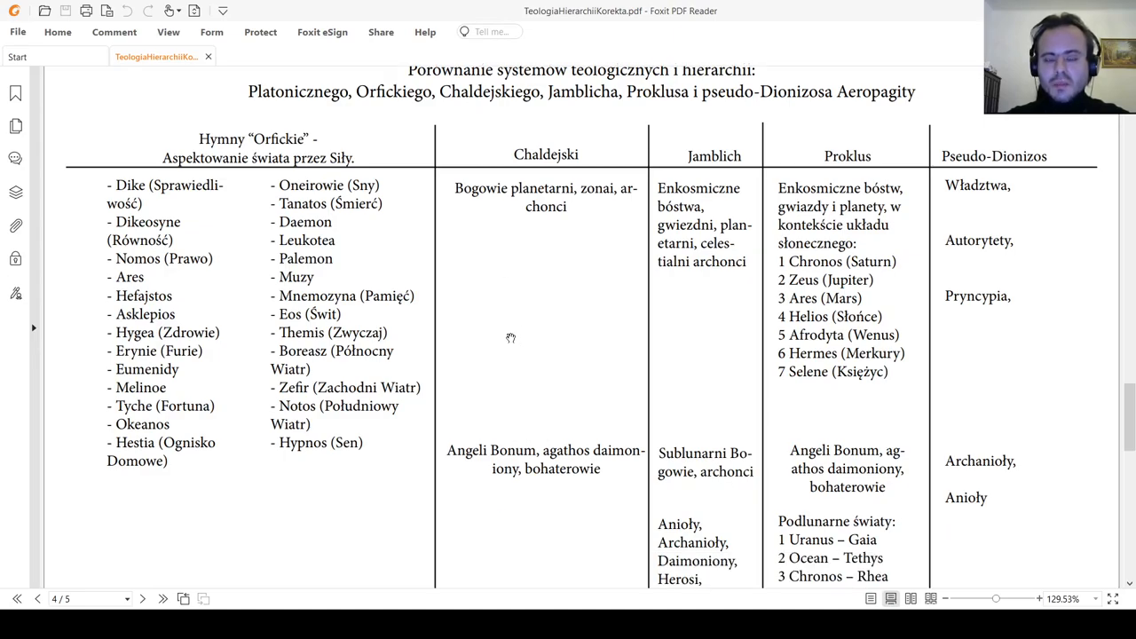
{"action": "mouse_move", "coordinate": [515, 327]}
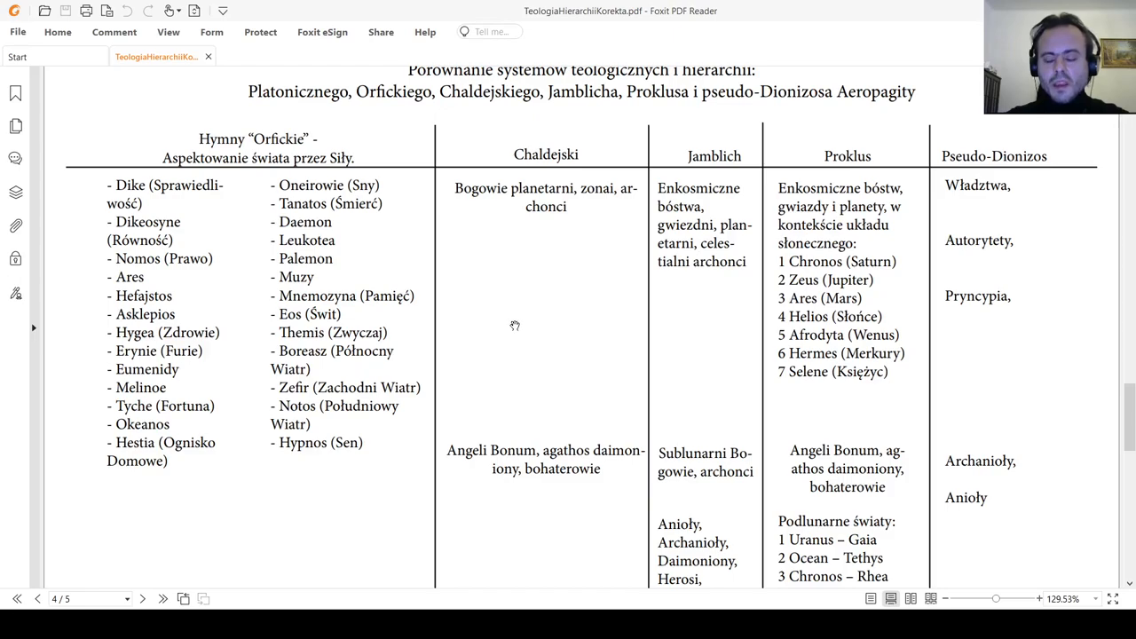
{"action": "mouse_move", "coordinate": [498, 323]}
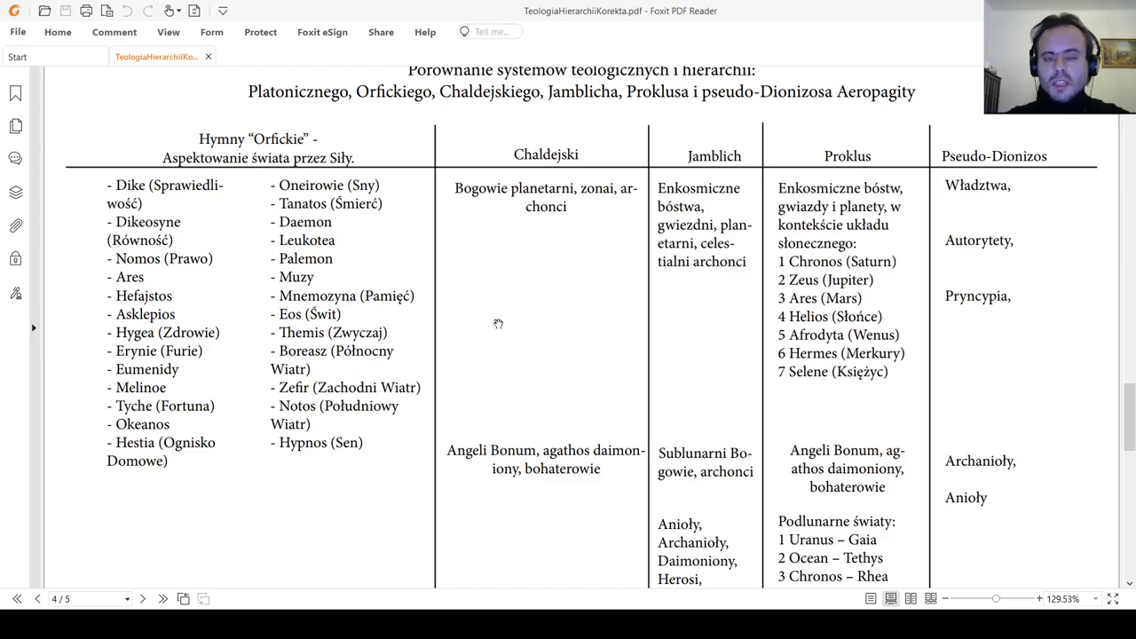
{"action": "scroll", "scroll_direction": "down", "scroll_amount": 3}
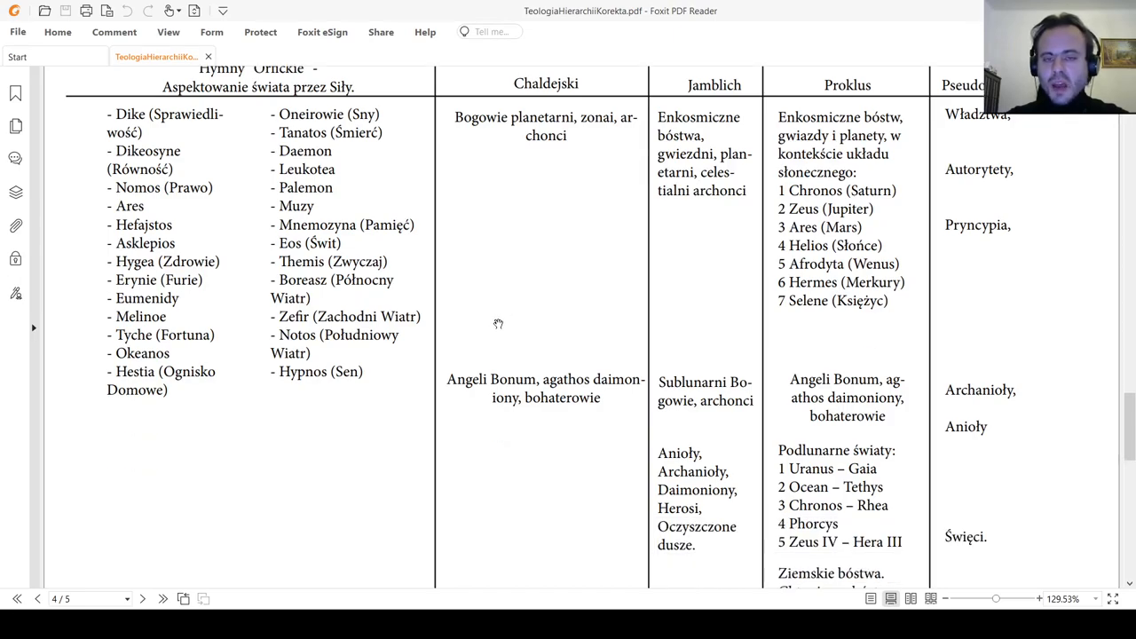
{"action": "scroll", "scroll_direction": "down", "scroll_amount": 3}
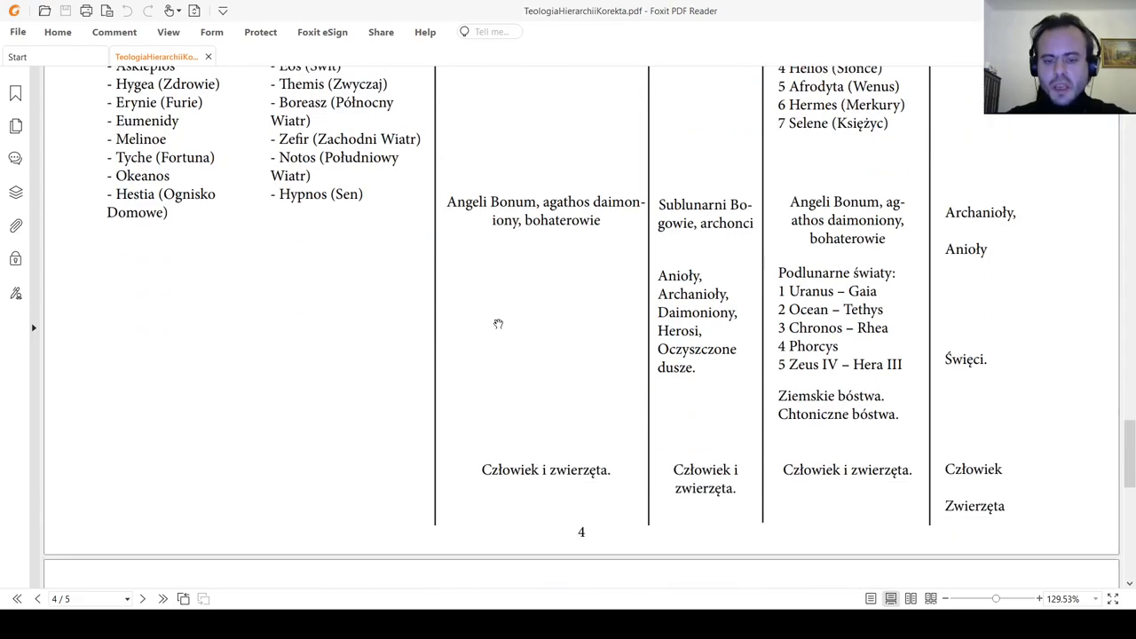
{"action": "scroll", "scroll_direction": "down", "scroll_amount": 3}
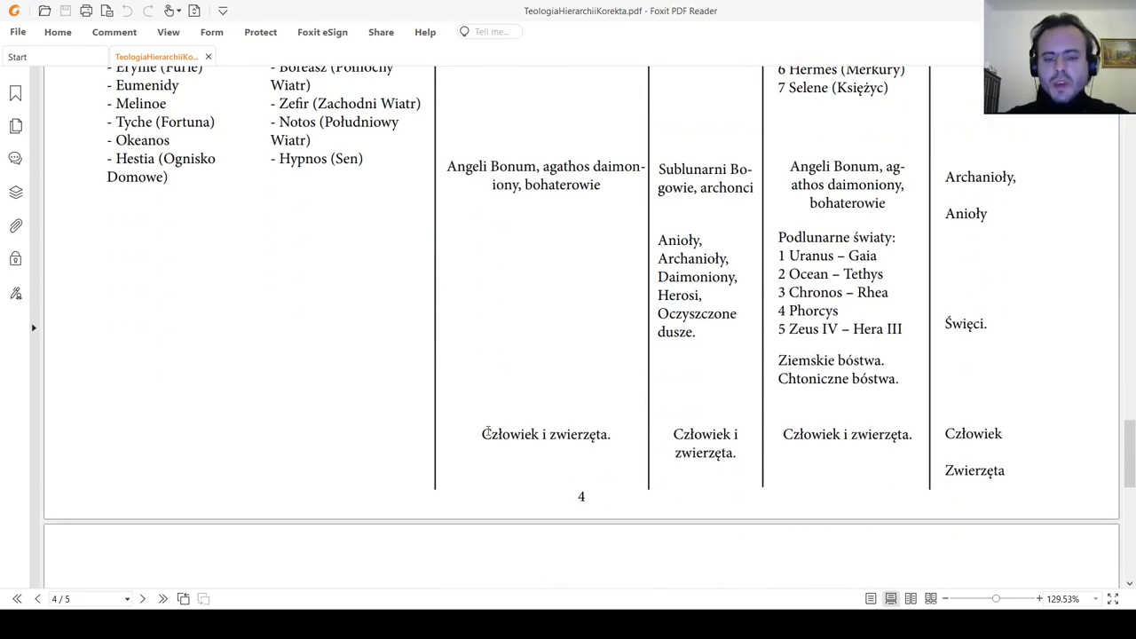
{"action": "double_click", "coordinate": [545, 433]}
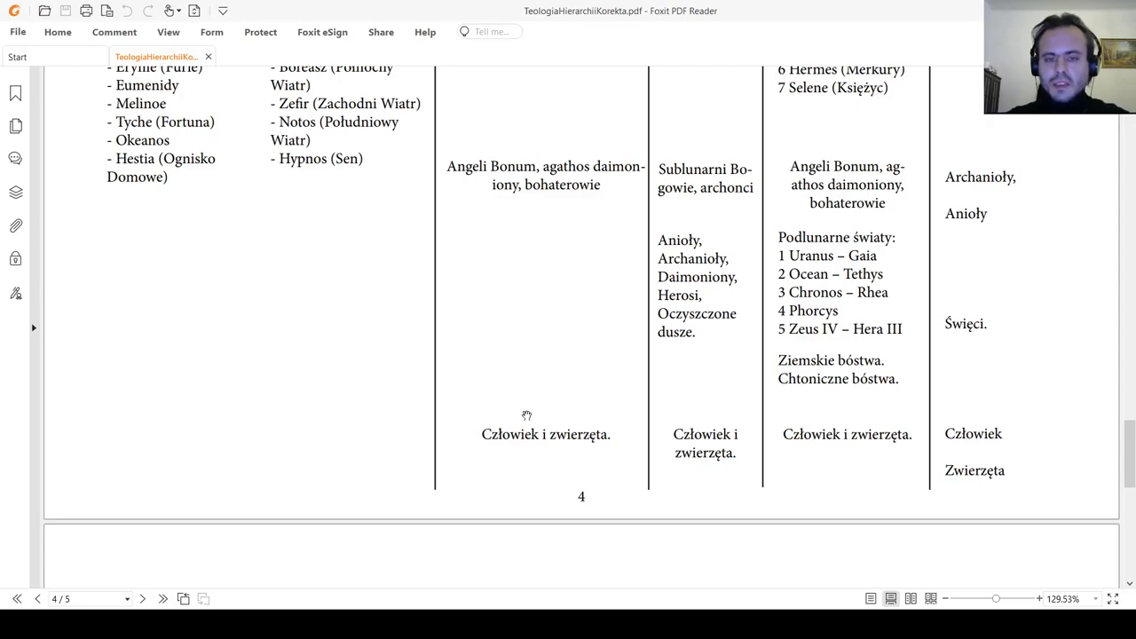
{"action": "mouse_move", "coordinate": [516, 401]}
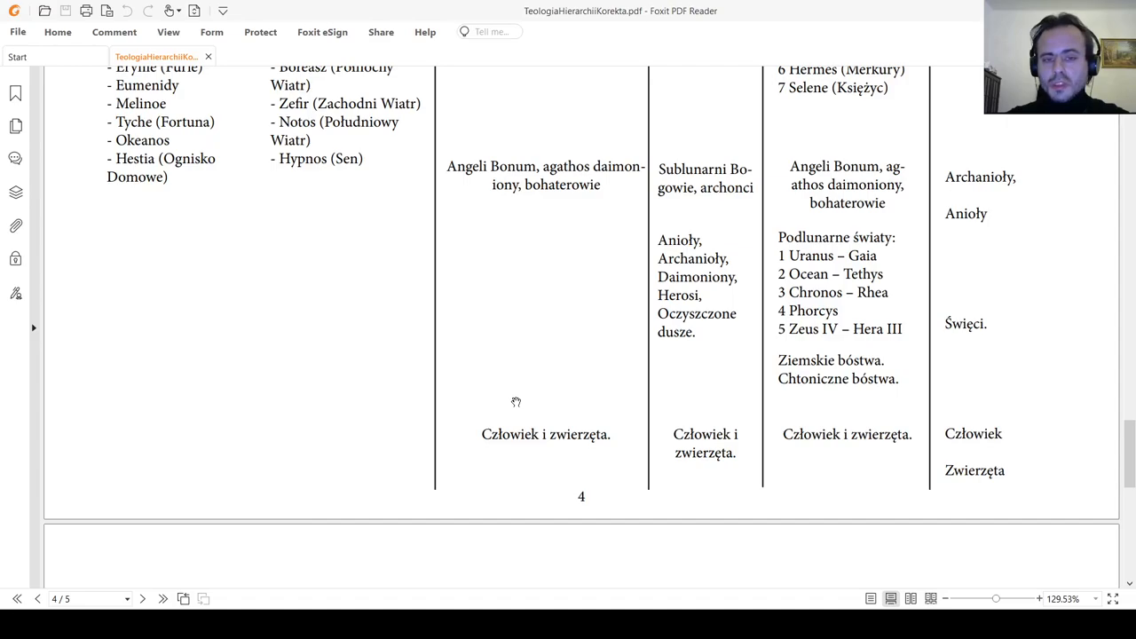
{"action": "mouse_move", "coordinate": [515, 394]}
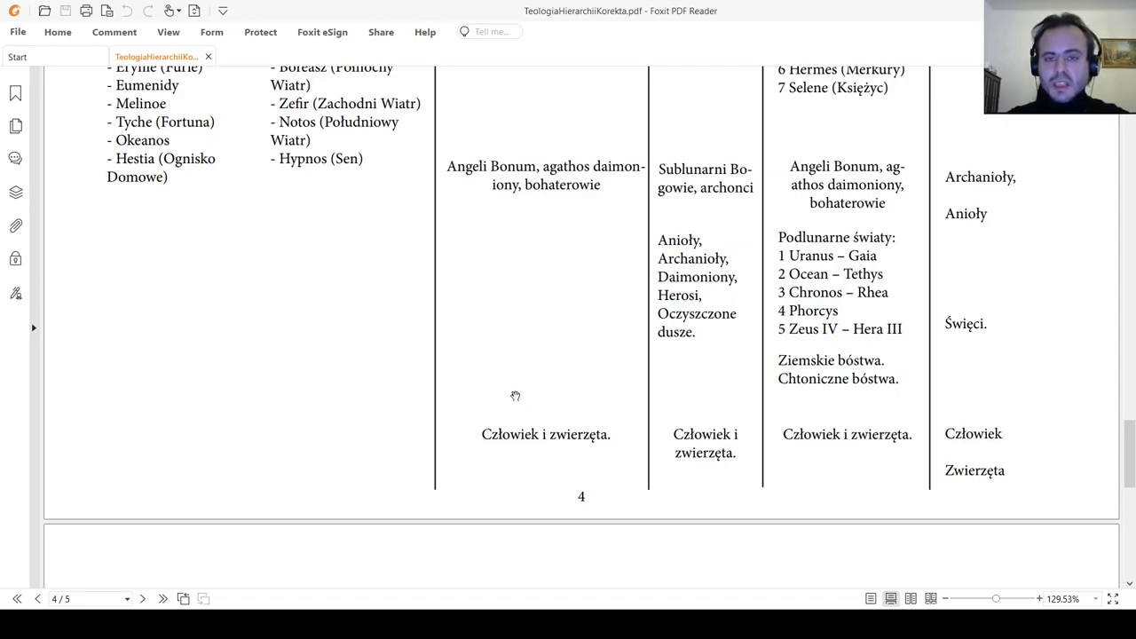
{"action": "mouse_move", "coordinate": [502, 387]}
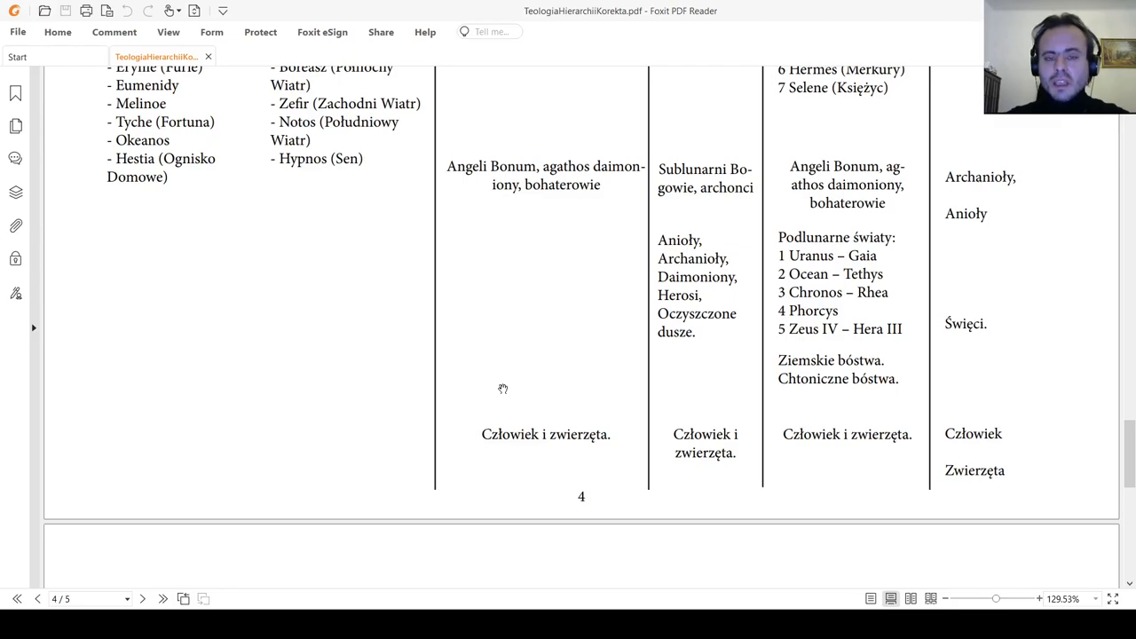
{"action": "mouse_move", "coordinate": [493, 383]}
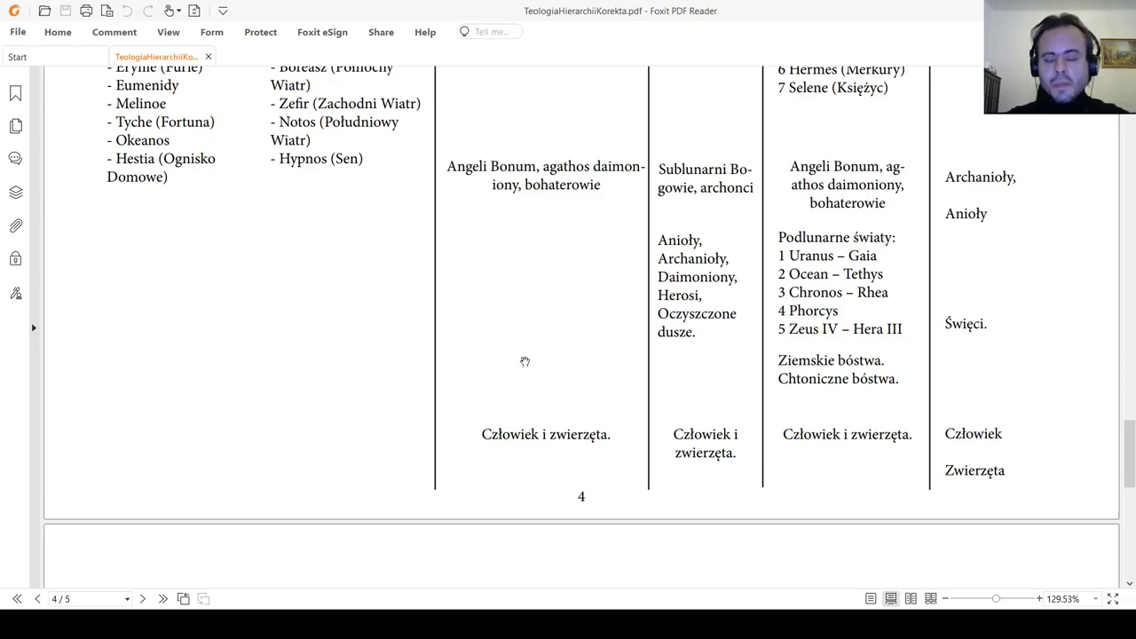
{"action": "mouse_move", "coordinate": [504, 362]}
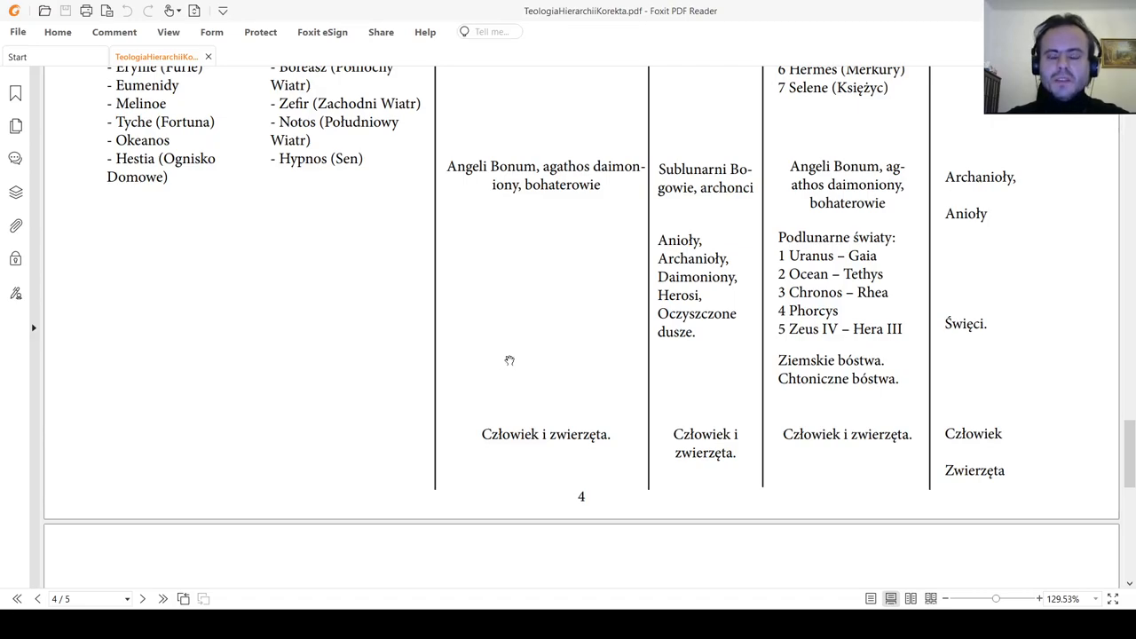
{"action": "mouse_move", "coordinate": [512, 351]}
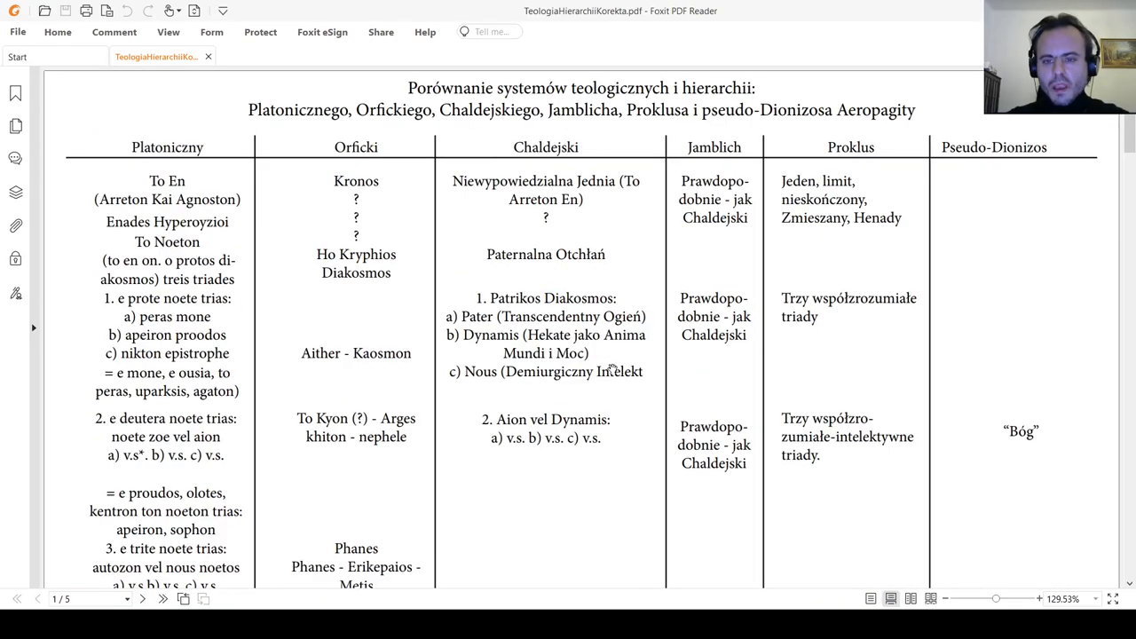
{"action": "mouse_move", "coordinate": [677, 332]}
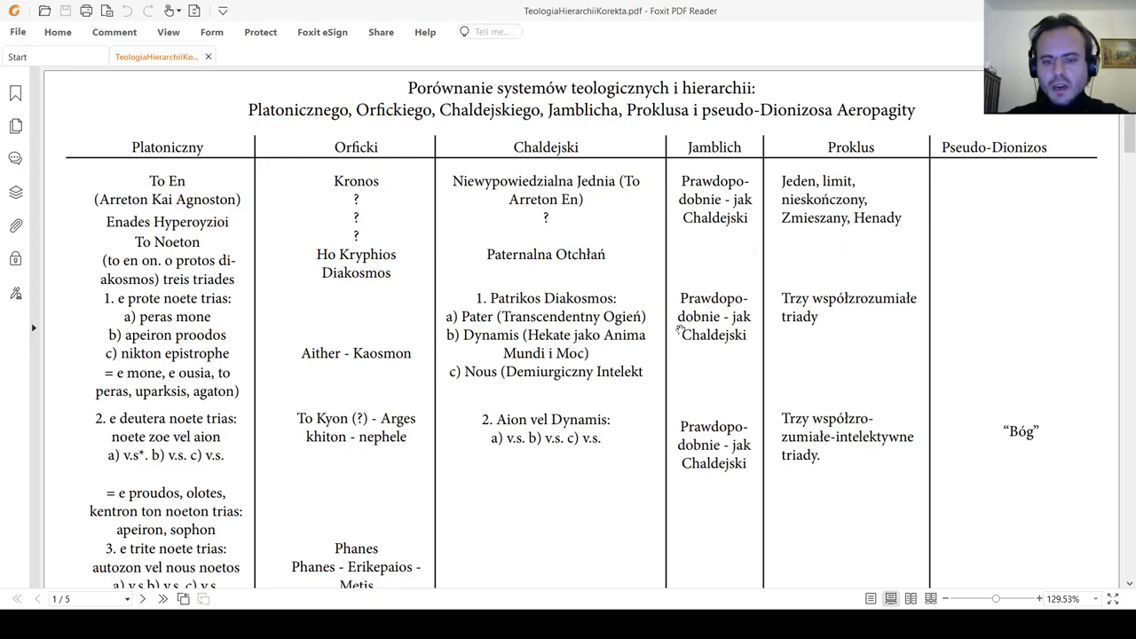
{"action": "mouse_move", "coordinate": [685, 428]}
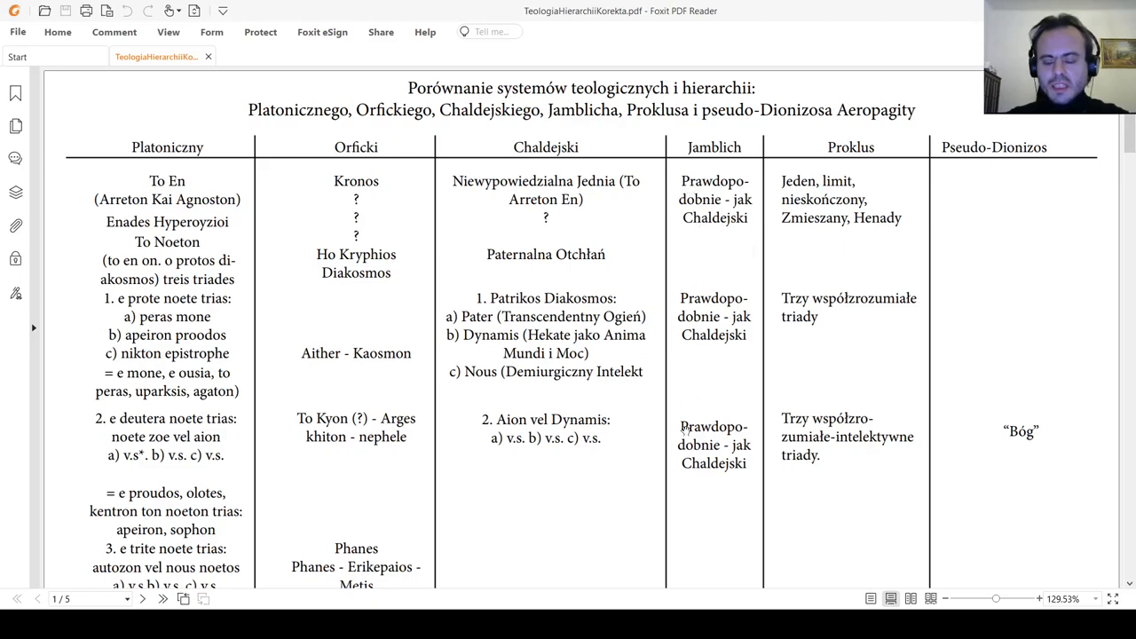
Scroll down through page 3 again until page 4's final 'Człowiek i zwierzęta' row is visible.
{"action": "scroll", "scroll_direction": "down", "scroll_amount": 3}
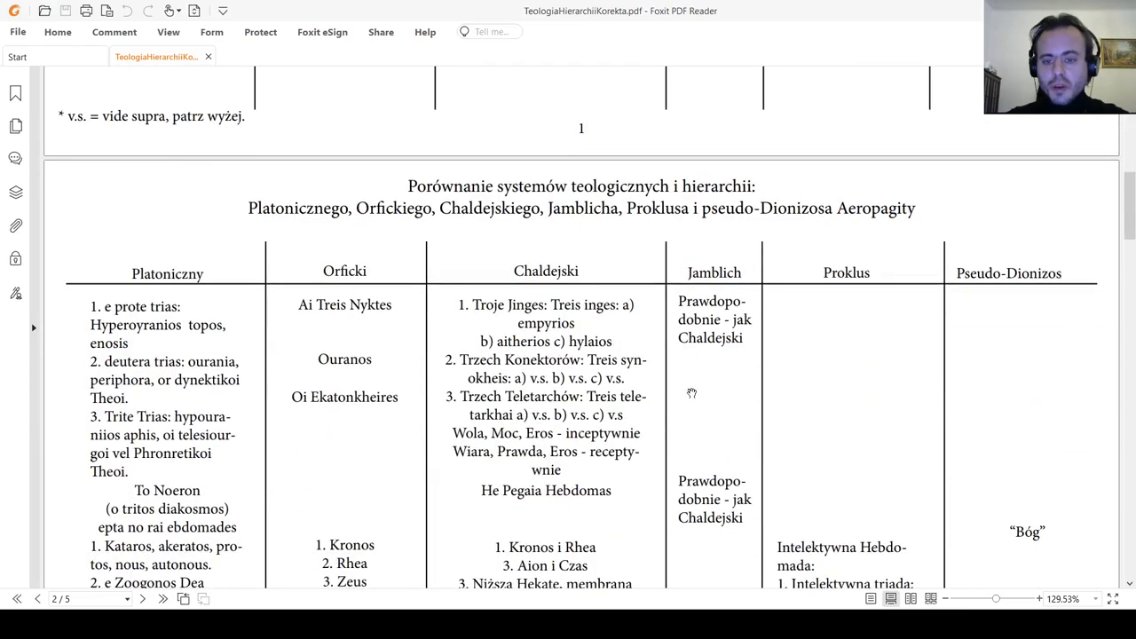
{"action": "scroll", "scroll_direction": "down", "scroll_amount": 3}
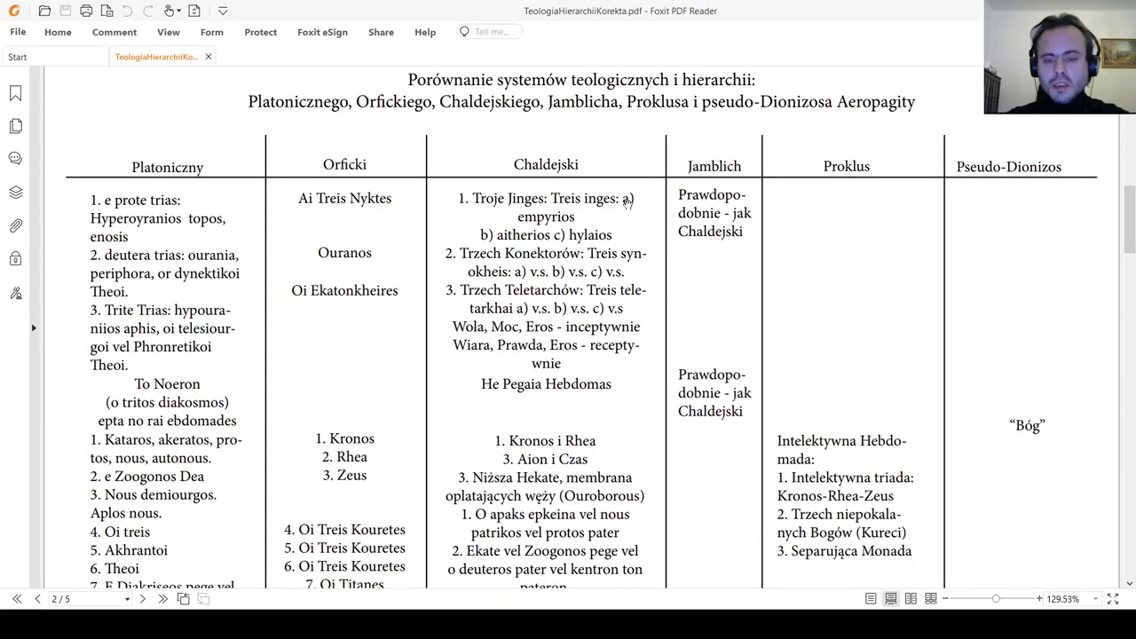
{"action": "scroll", "scroll_direction": "down", "scroll_amount": 3}
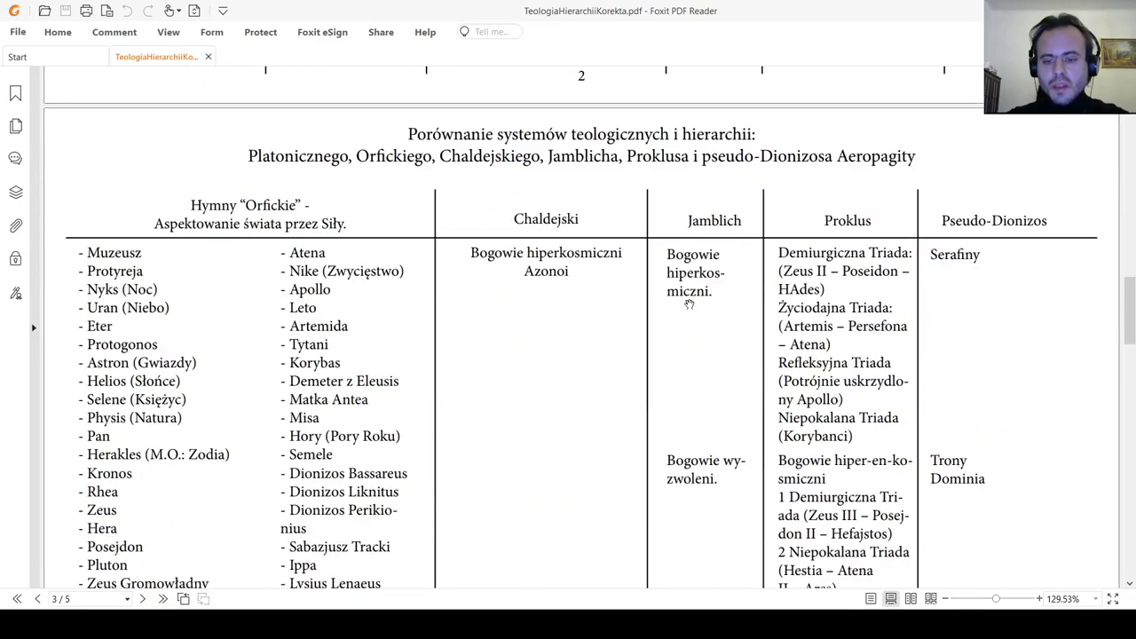
{"action": "scroll", "scroll_direction": "down", "scroll_amount": 3}
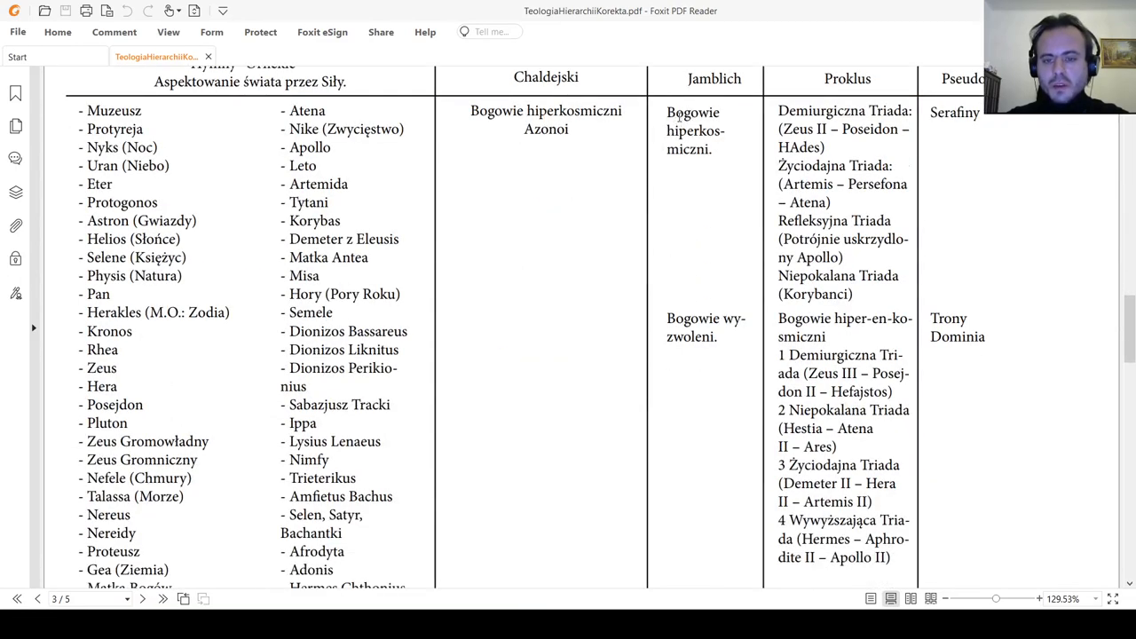
{"action": "scroll", "scroll_direction": "down", "scroll_amount": 3}
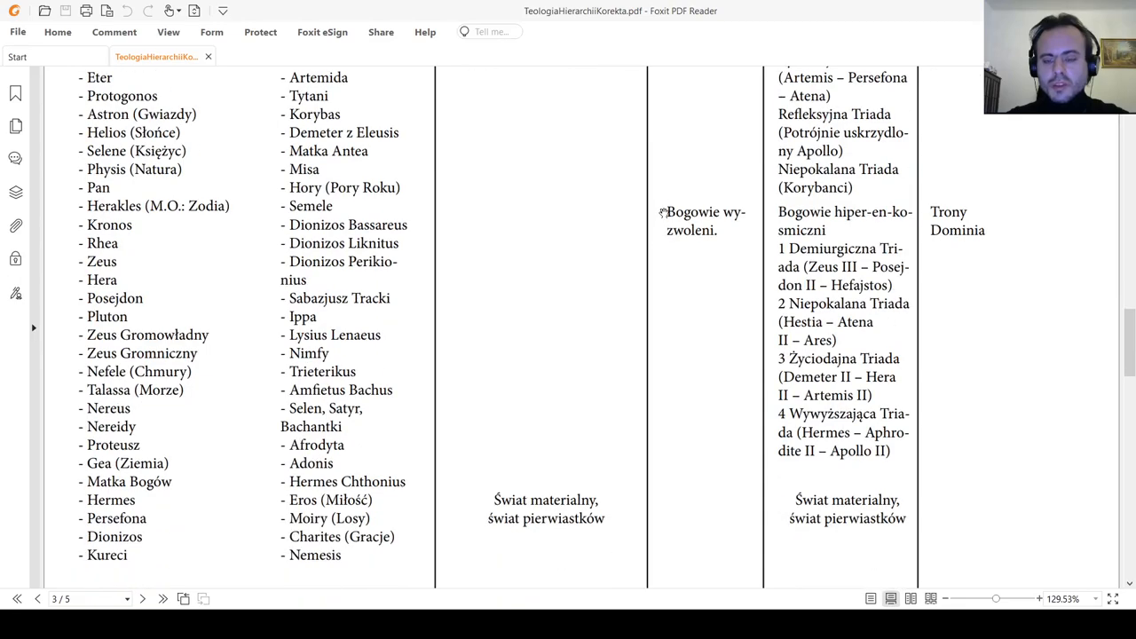
{"action": "scroll", "scroll_direction": "down", "scroll_amount": 3}
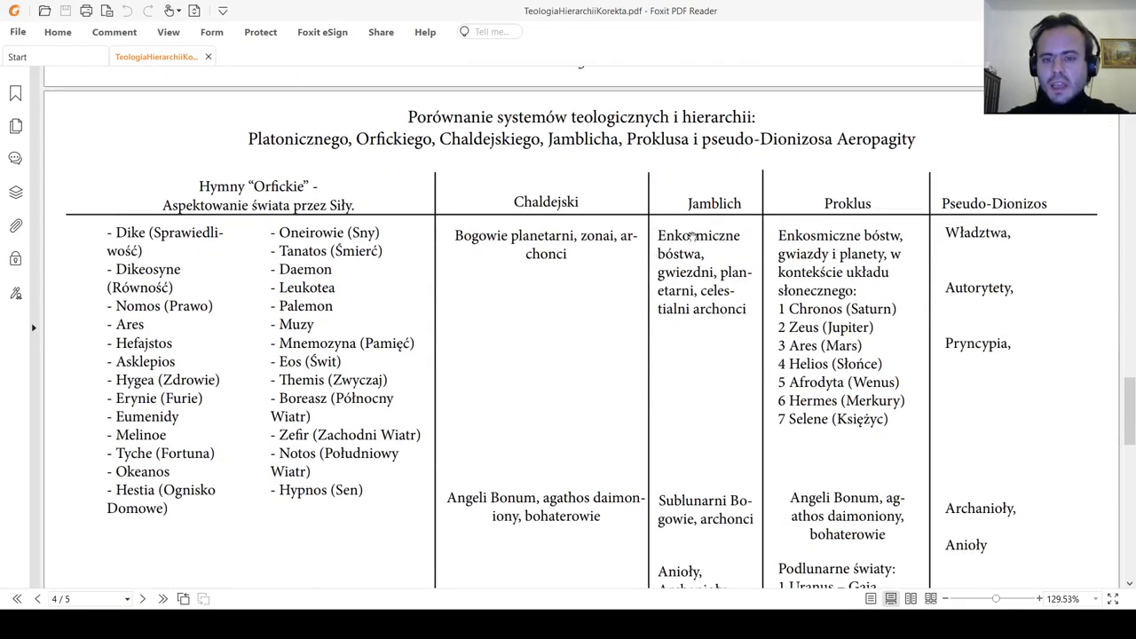
{"action": "mouse_move", "coordinate": [699, 273]}
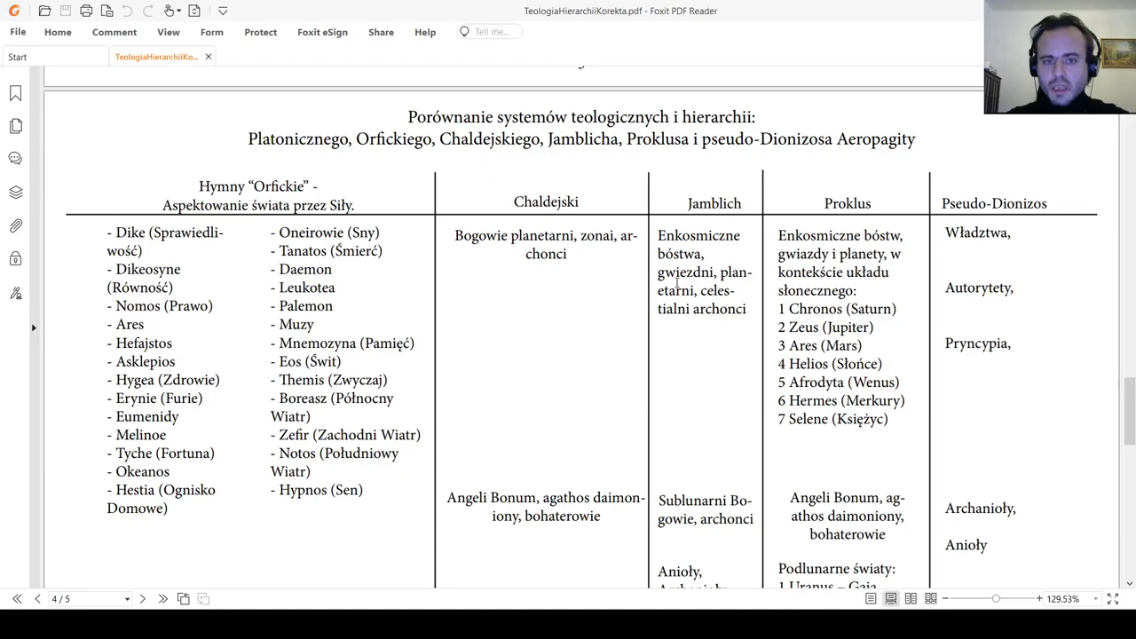
{"action": "scroll", "scroll_direction": "down", "scroll_amount": 3}
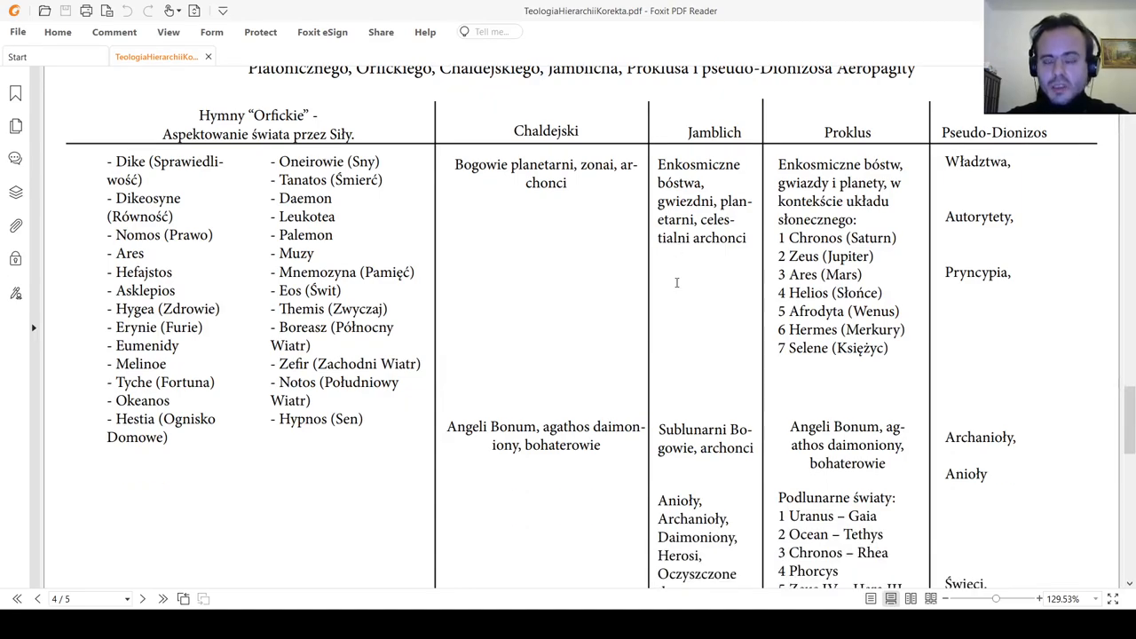
{"action": "scroll", "scroll_direction": "down", "scroll_amount": 3}
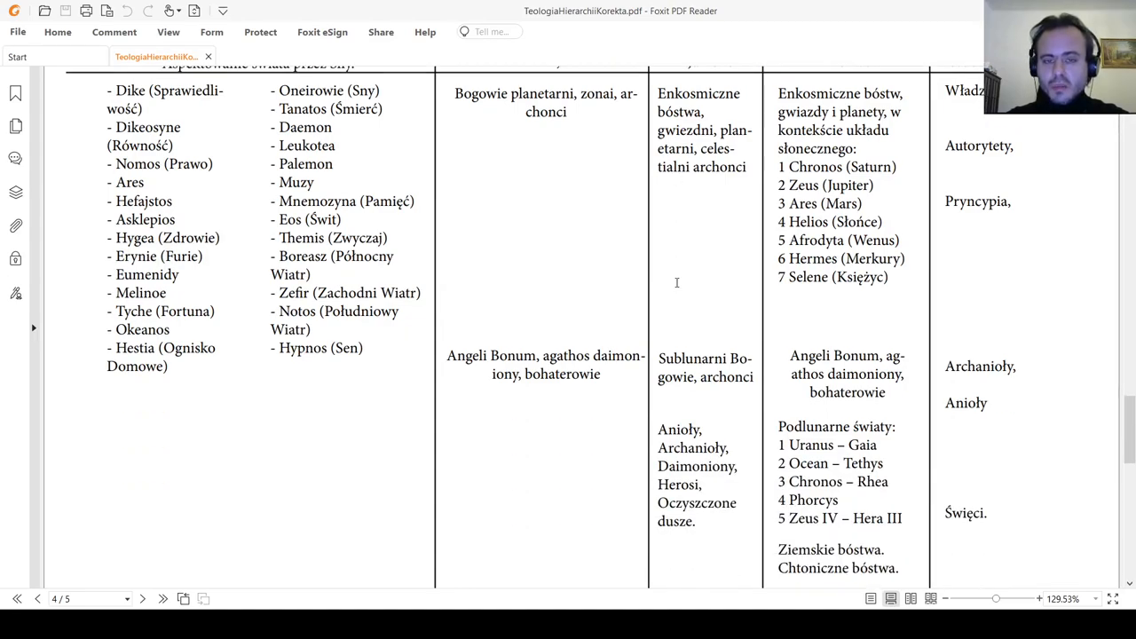
{"action": "scroll", "scroll_direction": "down", "scroll_amount": 3}
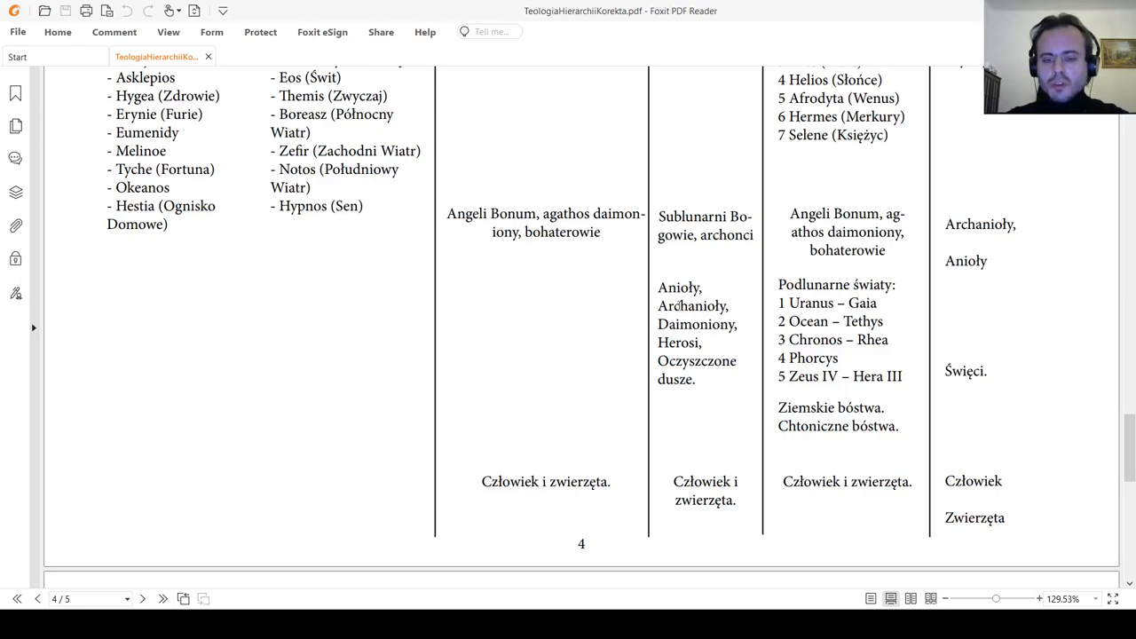
{"action": "mouse_move", "coordinate": [681, 390]}
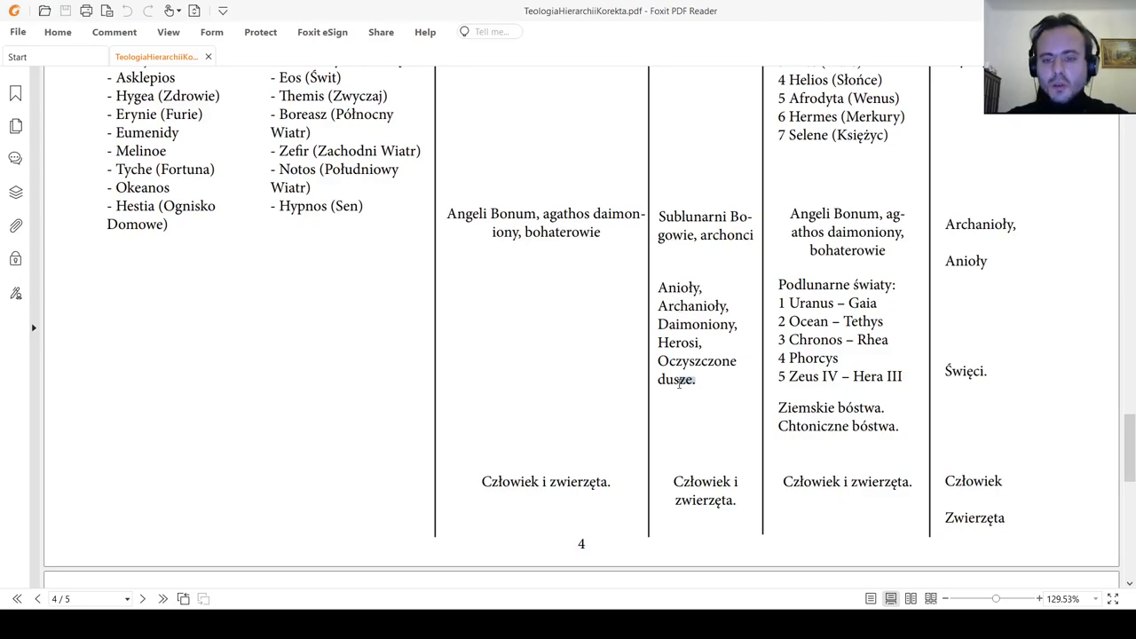
Select the word 'Oczyszczone' in the Jamblich column before returning to page 1's title and headings.
{"action": "left_click_drag", "start_coordinate": [674, 323], "coordinate": [695, 379]}
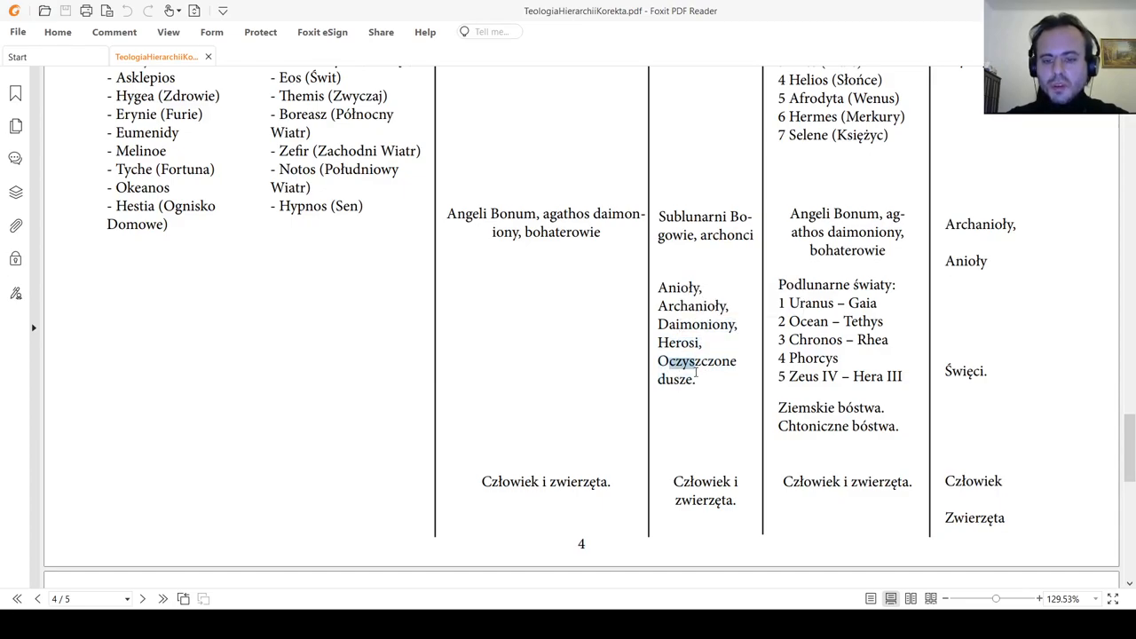
{"action": "double_click", "coordinate": [700, 483]}
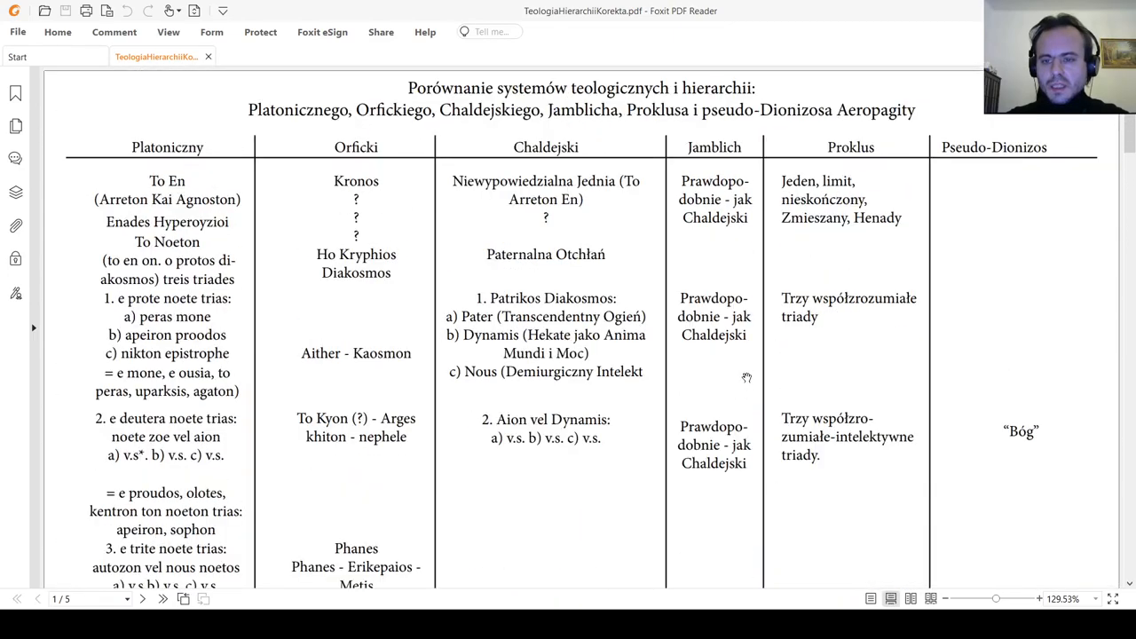
{"action": "mouse_move", "coordinate": [817, 195]}
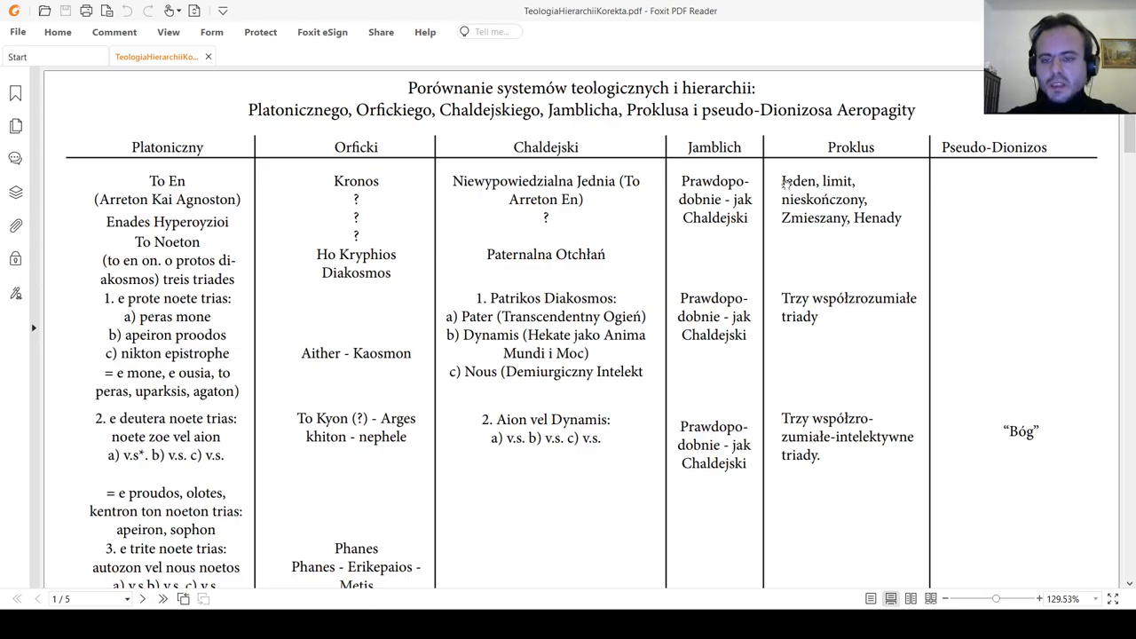
{"action": "mouse_move", "coordinate": [823, 262]}
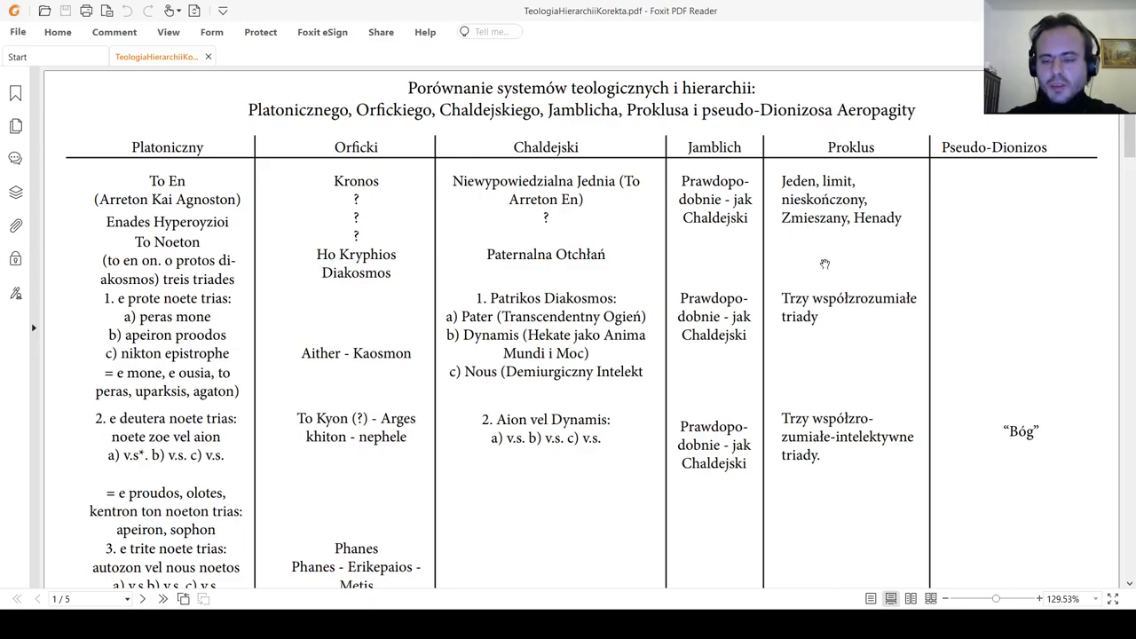
Scroll down past page 2 until page 3's header with the Orphic hymns column appears.
{"action": "scroll", "scroll_direction": "down", "scroll_amount": 3}
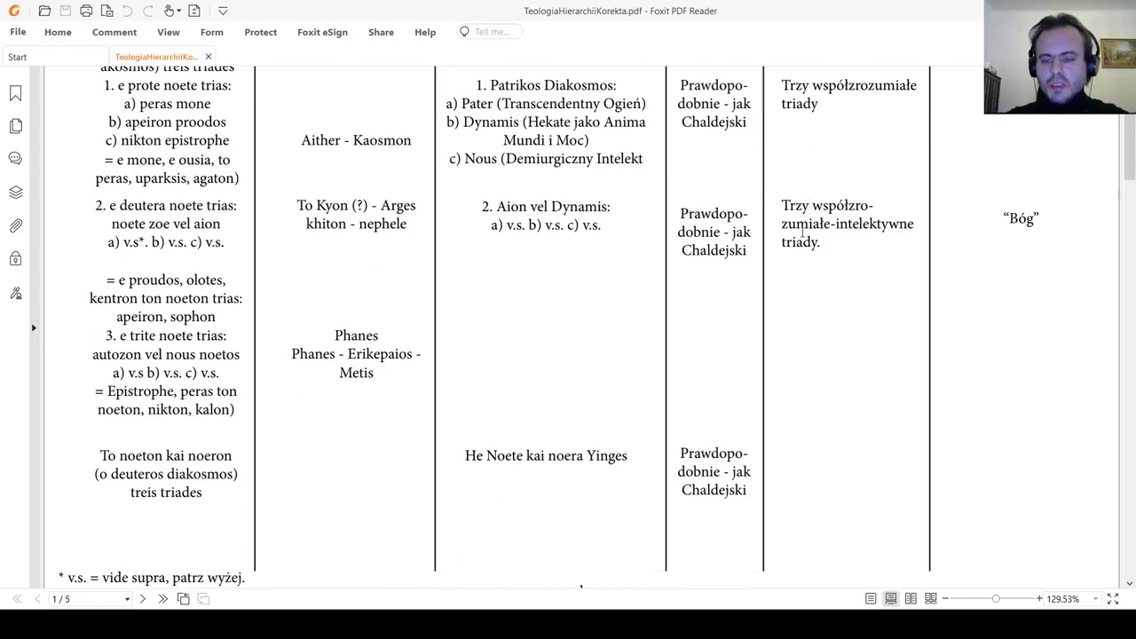
{"action": "scroll", "scroll_direction": "down", "scroll_amount": 3}
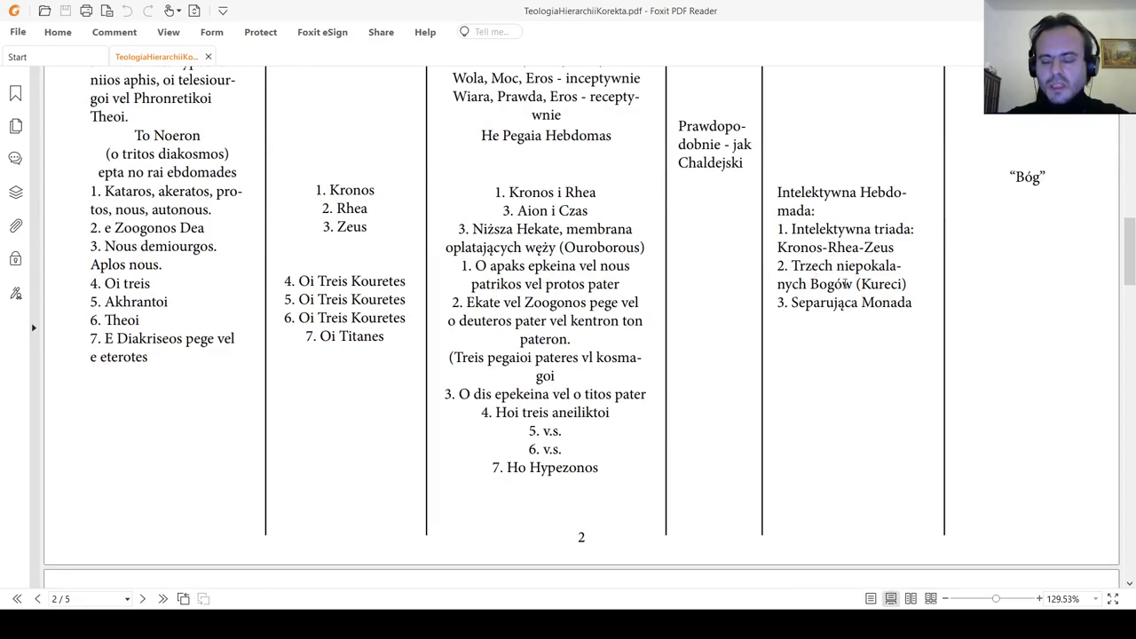
{"action": "scroll", "scroll_direction": "down", "scroll_amount": 3}
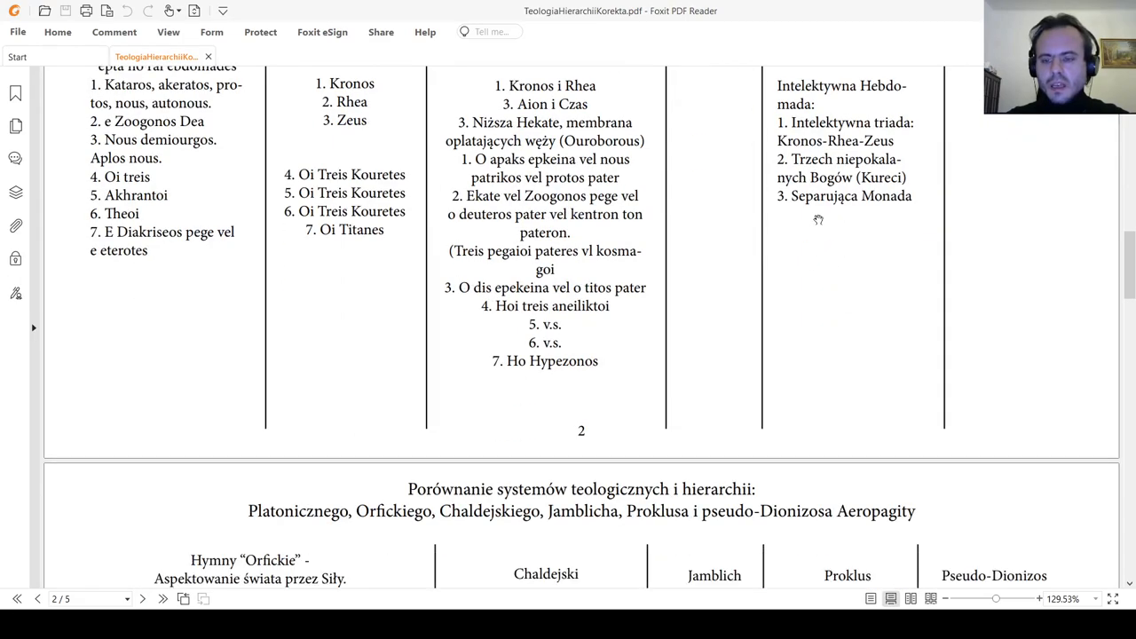
{"action": "mouse_move", "coordinate": [808, 223]}
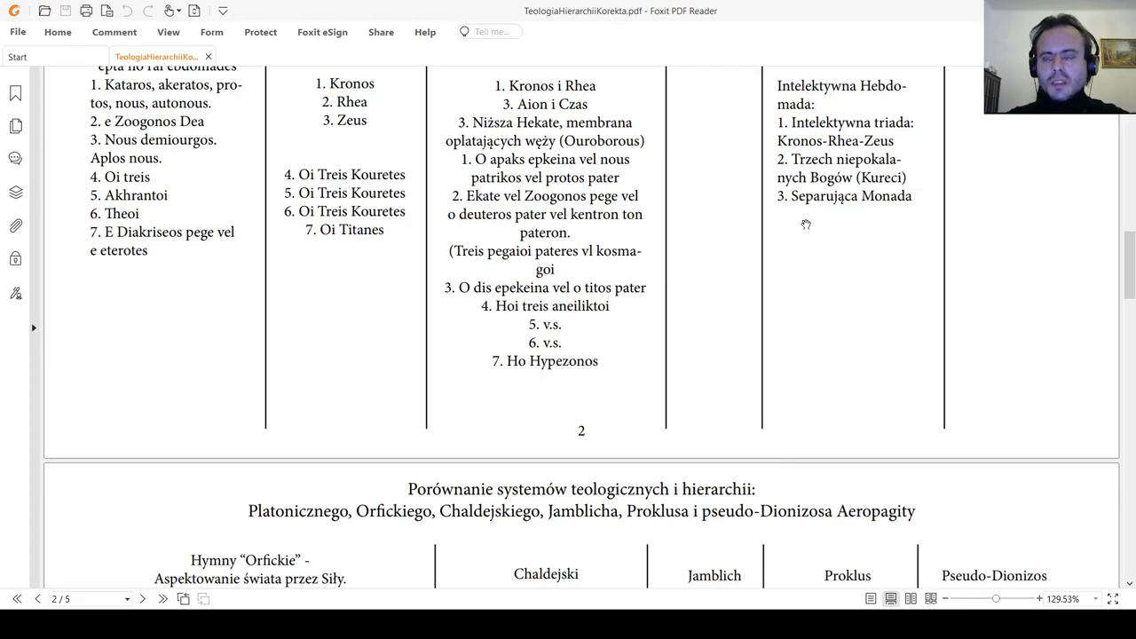
{"action": "mouse_move", "coordinate": [799, 229]}
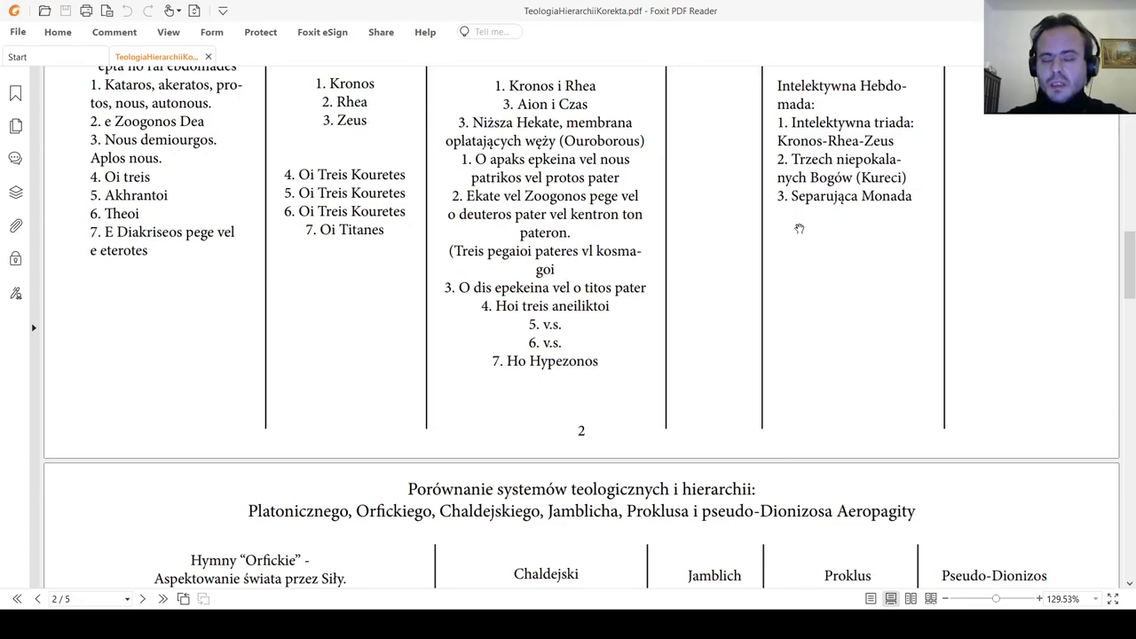
{"action": "mouse_move", "coordinate": [793, 239]}
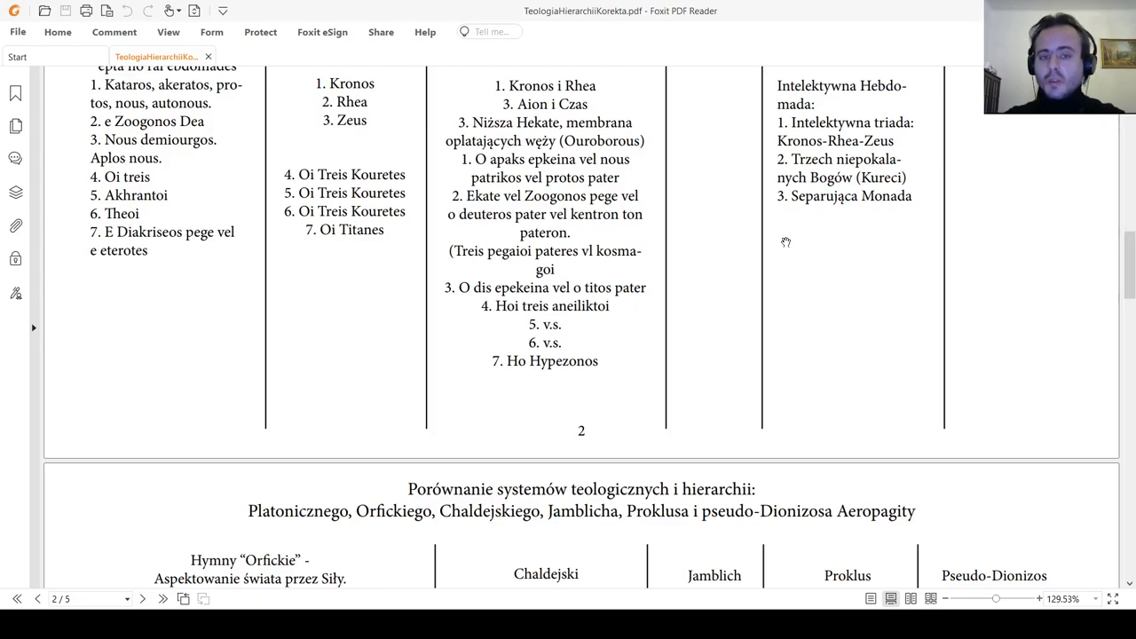
{"action": "mouse_move", "coordinate": [797, 259]}
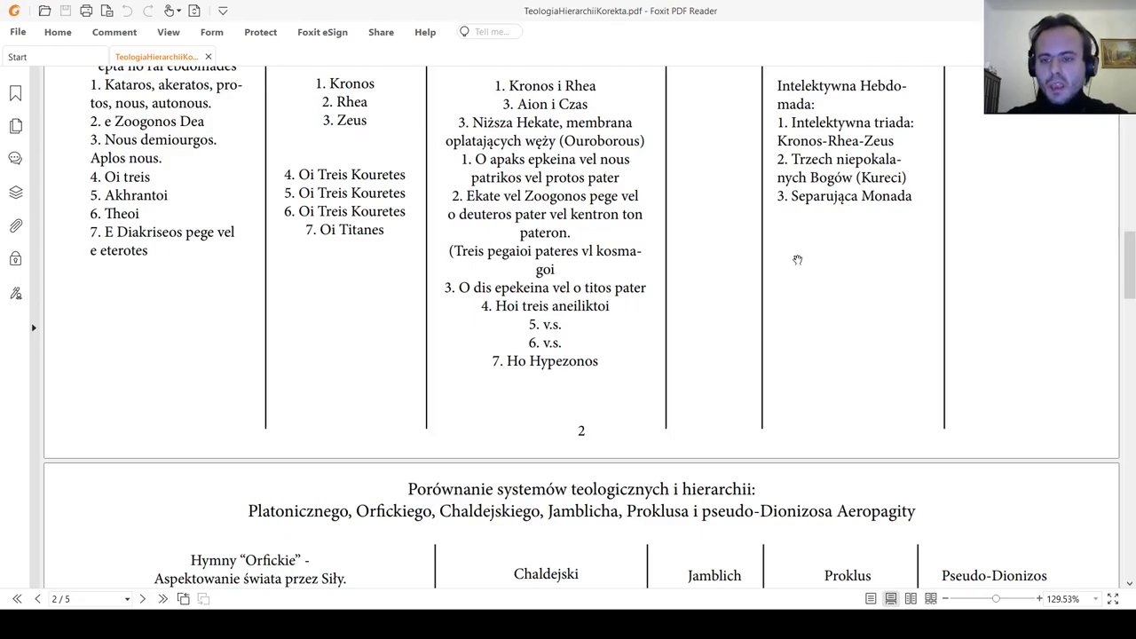
{"action": "scroll", "scroll_direction": "down", "scroll_amount": 3}
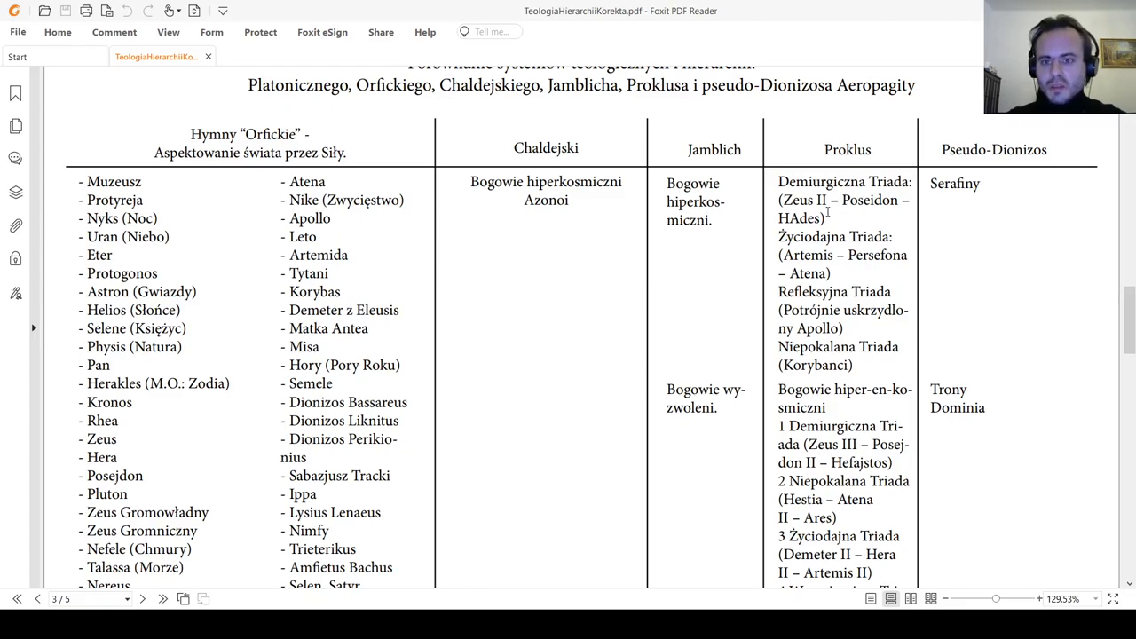
Select words such as 'Hades' in the Proklus column while reading page 3.
{"action": "double_click", "coordinate": [802, 218]}
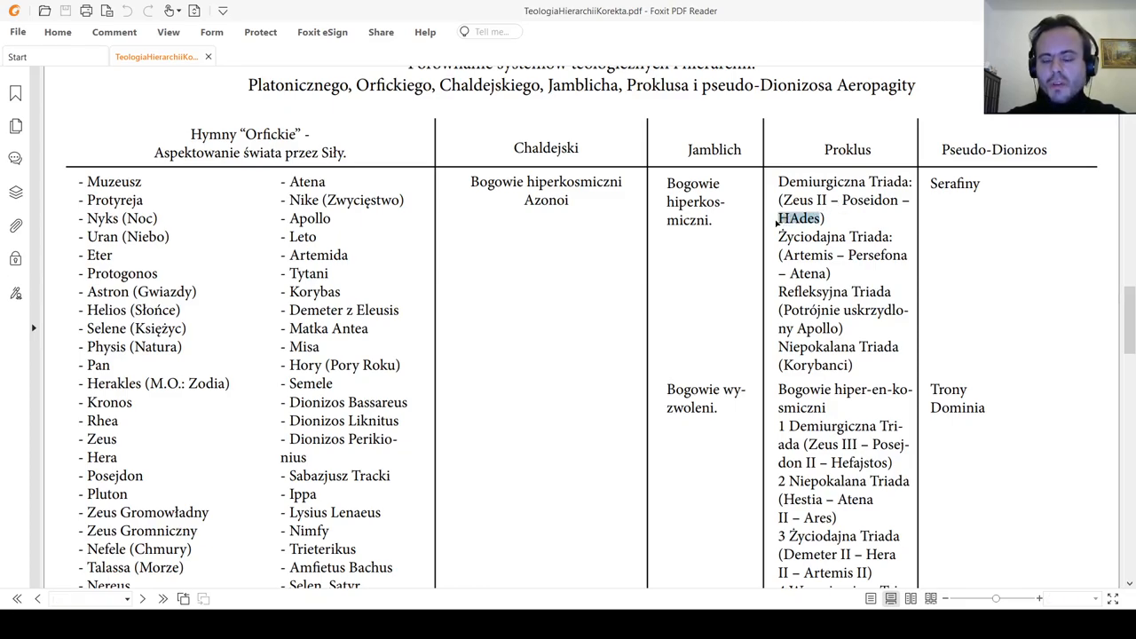
{"action": "double_click", "coordinate": [800, 218]}
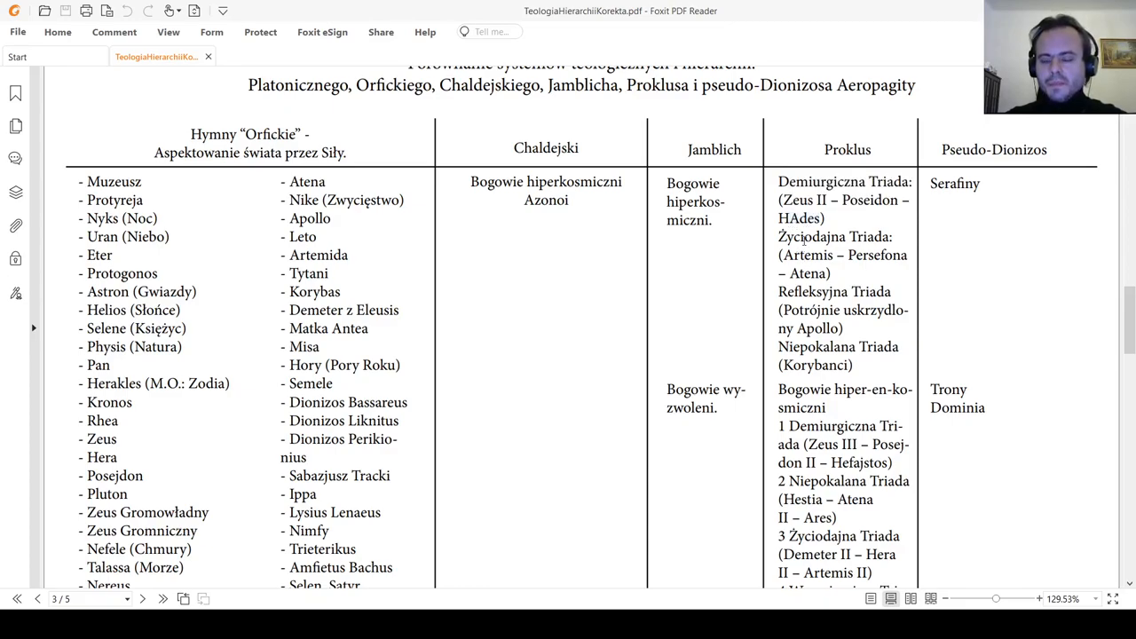
{"action": "scroll", "scroll_direction": "down", "scroll_amount": 3}
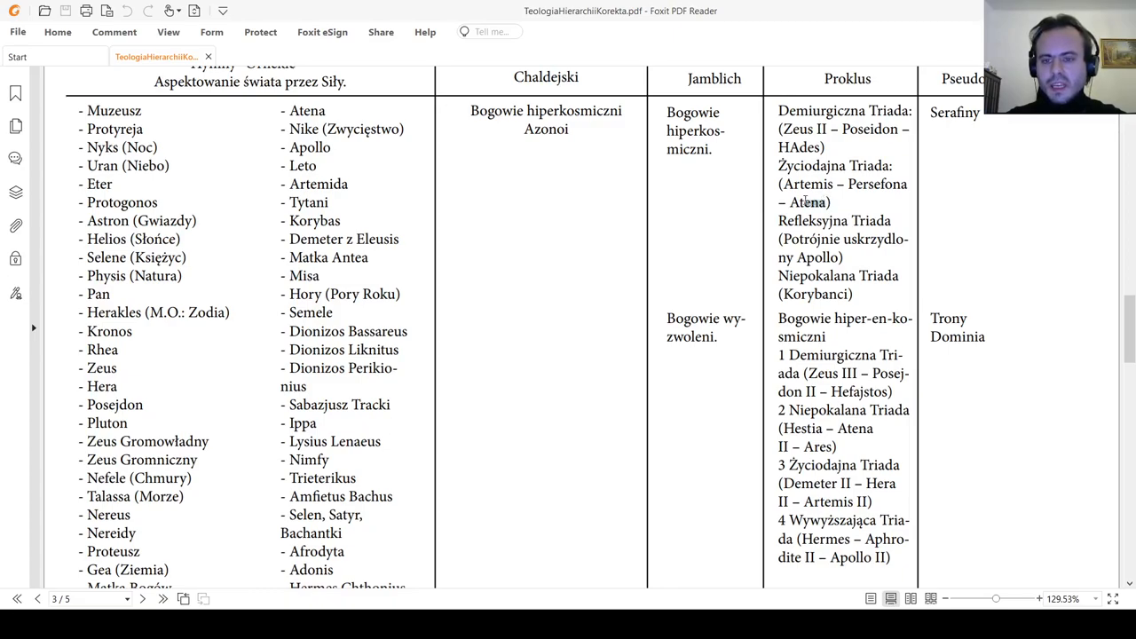
{"action": "double_click", "coordinate": [806, 203]}
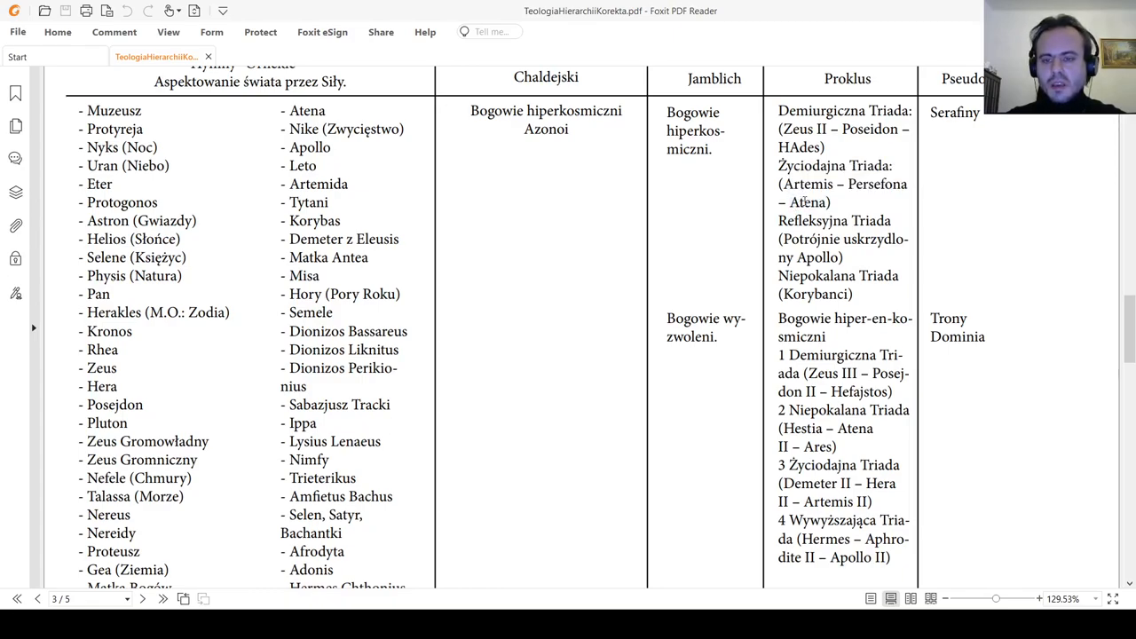
Scroll to the bottom of page 3, reaching the Świat materialny row and page number.
{"action": "scroll", "scroll_direction": "down", "scroll_amount": 3}
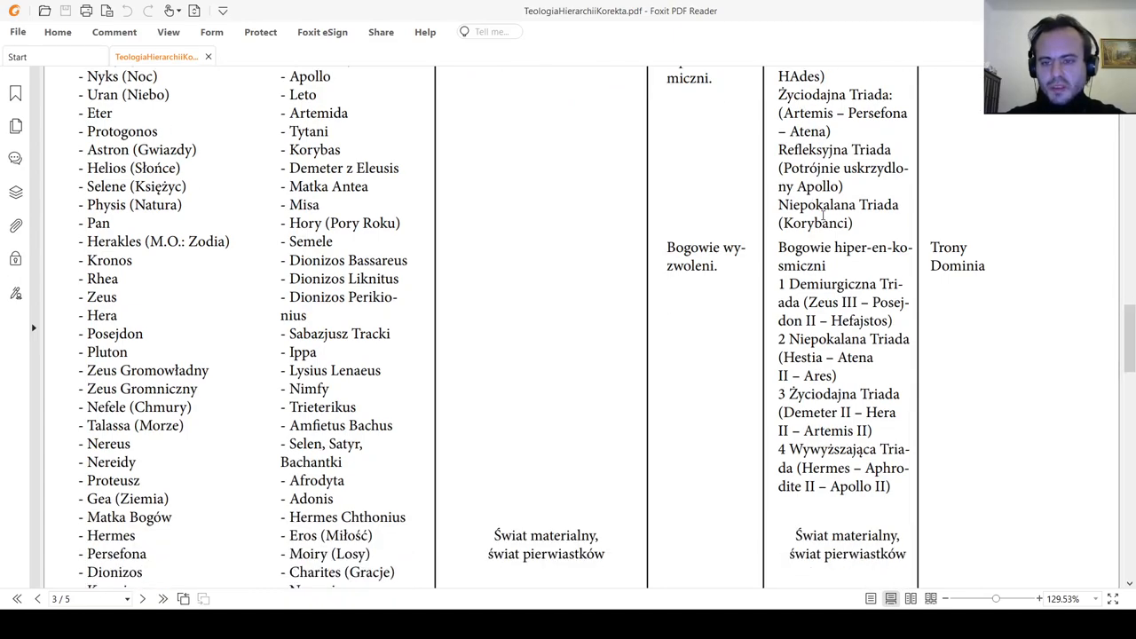
{"action": "scroll", "scroll_direction": "down", "scroll_amount": 3}
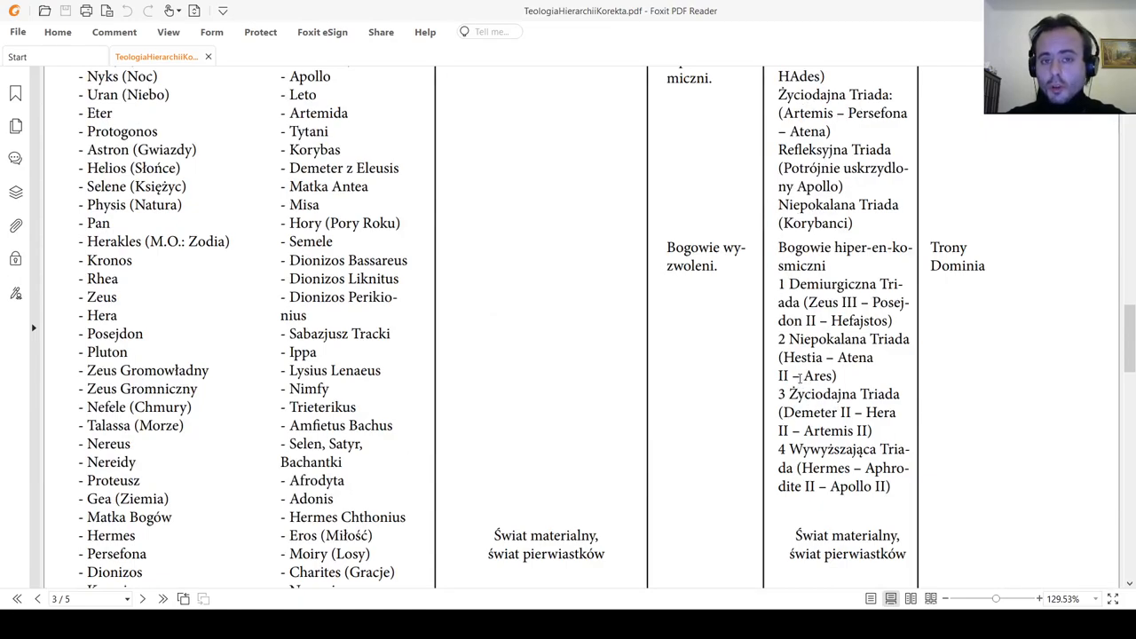
{"action": "scroll", "scroll_direction": "down", "scroll_amount": 3}
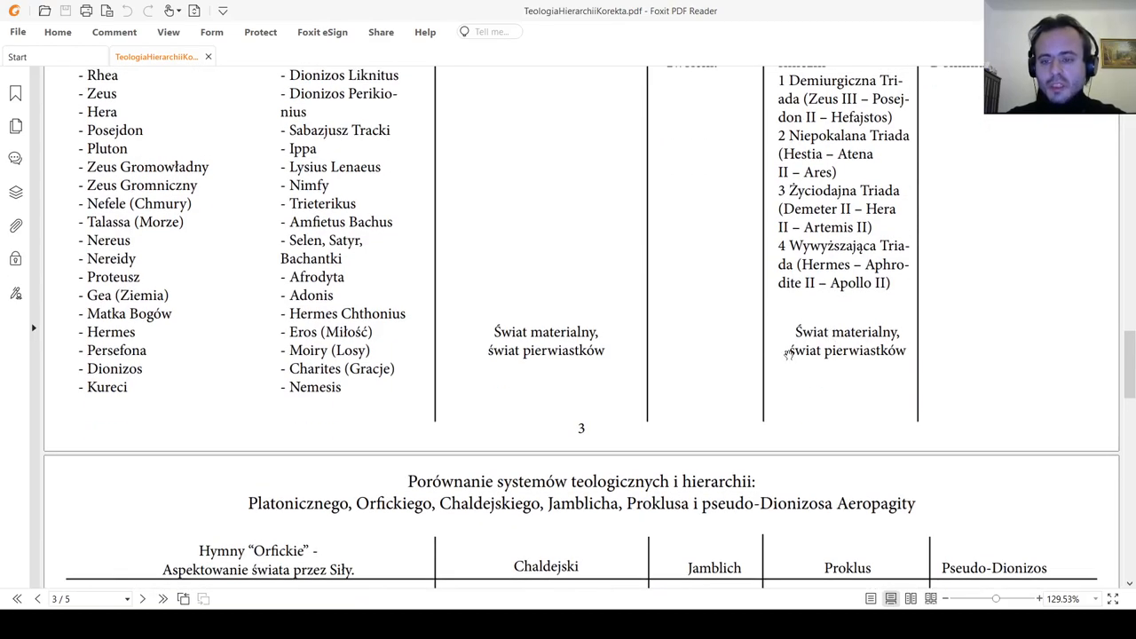
Scroll through page 4's rows and return to page 3's hypercosmic gods row.
{"action": "scroll", "scroll_direction": "down", "scroll_amount": 3}
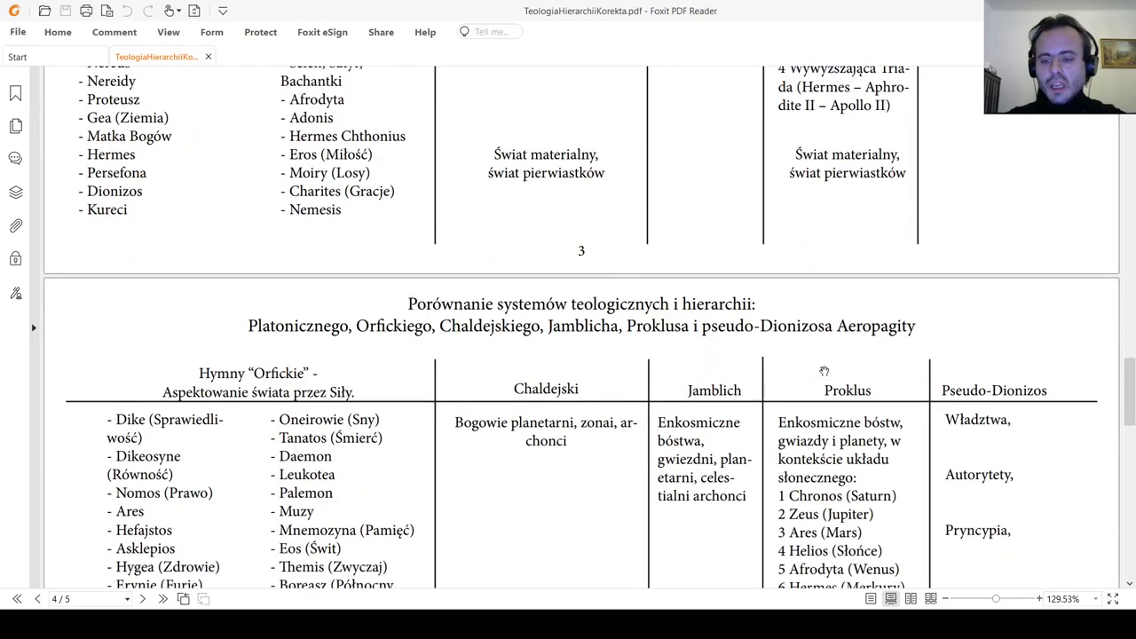
{"action": "scroll", "scroll_direction": "down", "scroll_amount": 3}
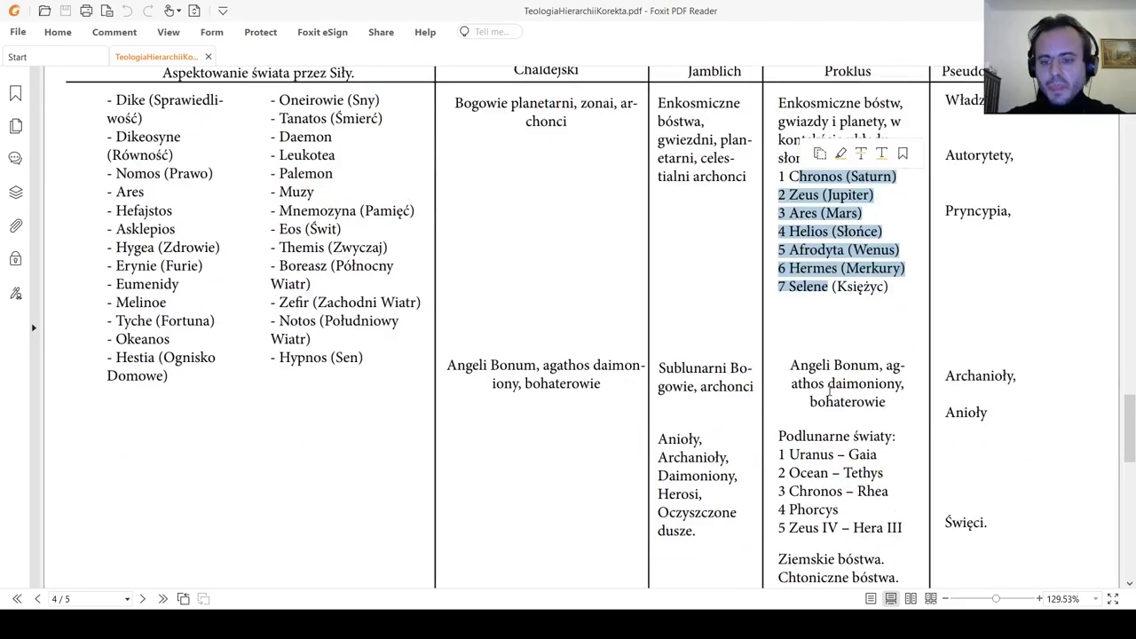
{"action": "scroll", "scroll_direction": "down", "scroll_amount": 3}
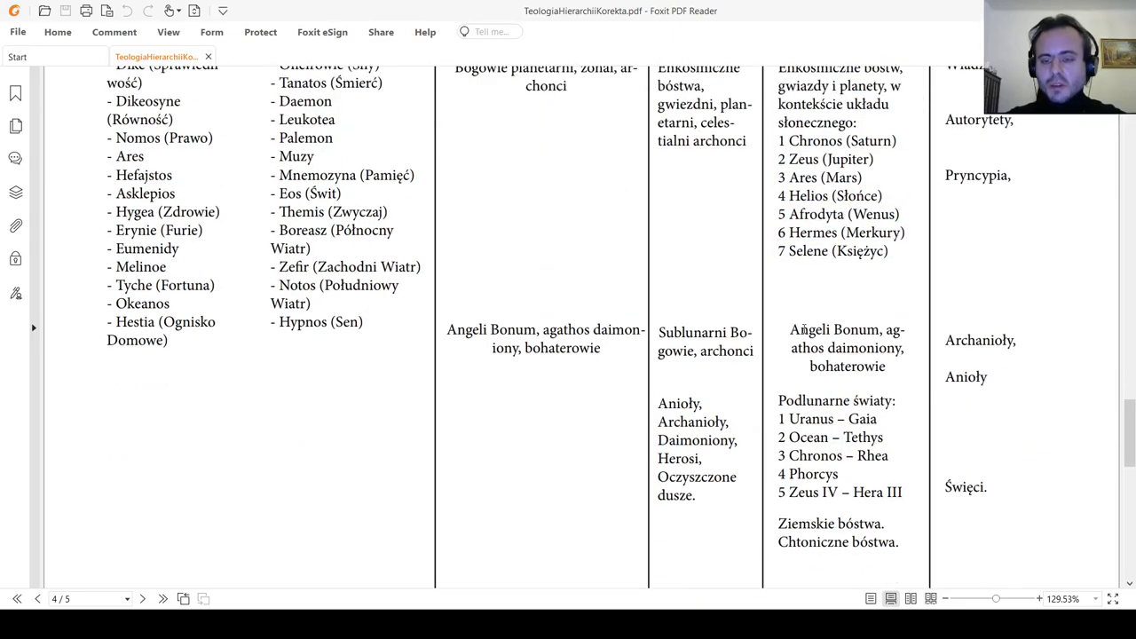
{"action": "mouse_move", "coordinate": [802, 321]}
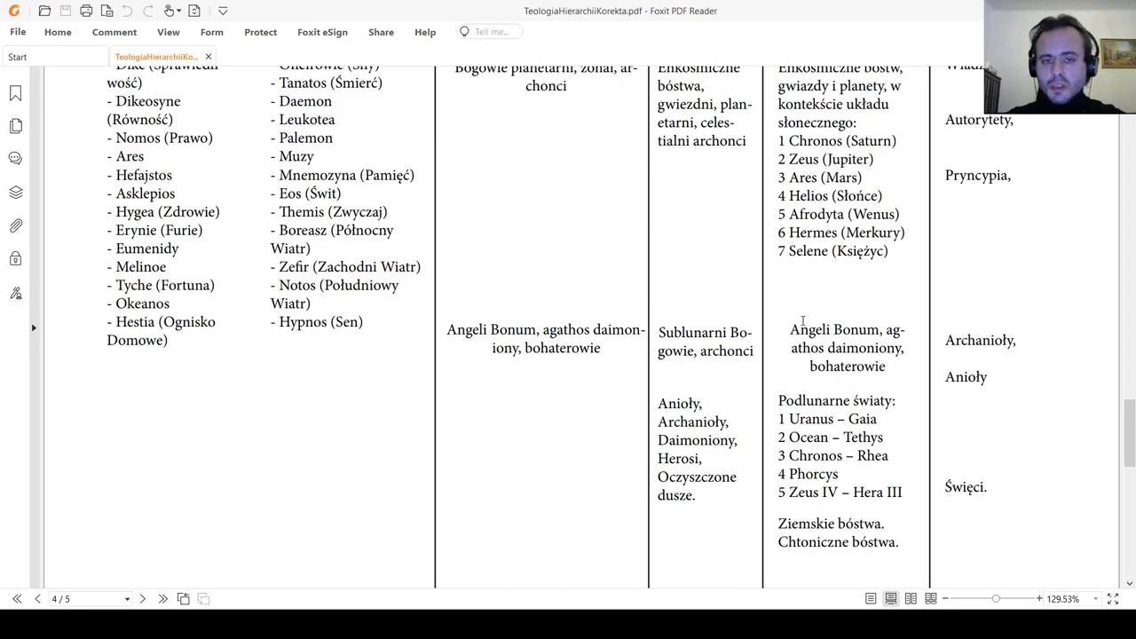
{"action": "mouse_move", "coordinate": [803, 323]}
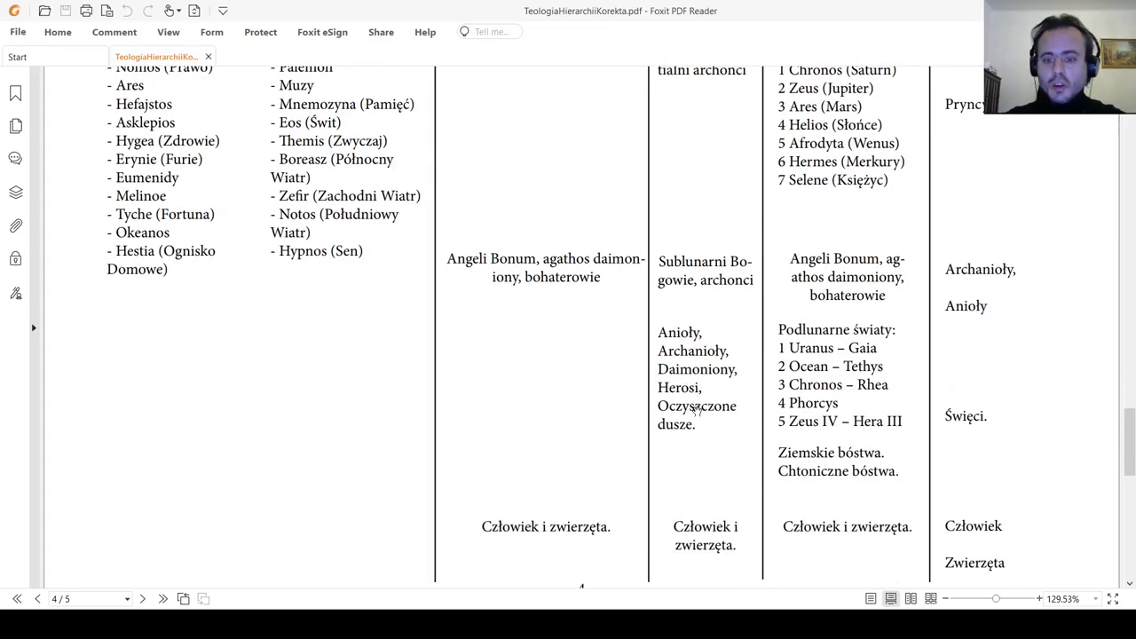
{"action": "mouse_move", "coordinate": [756, 370]}
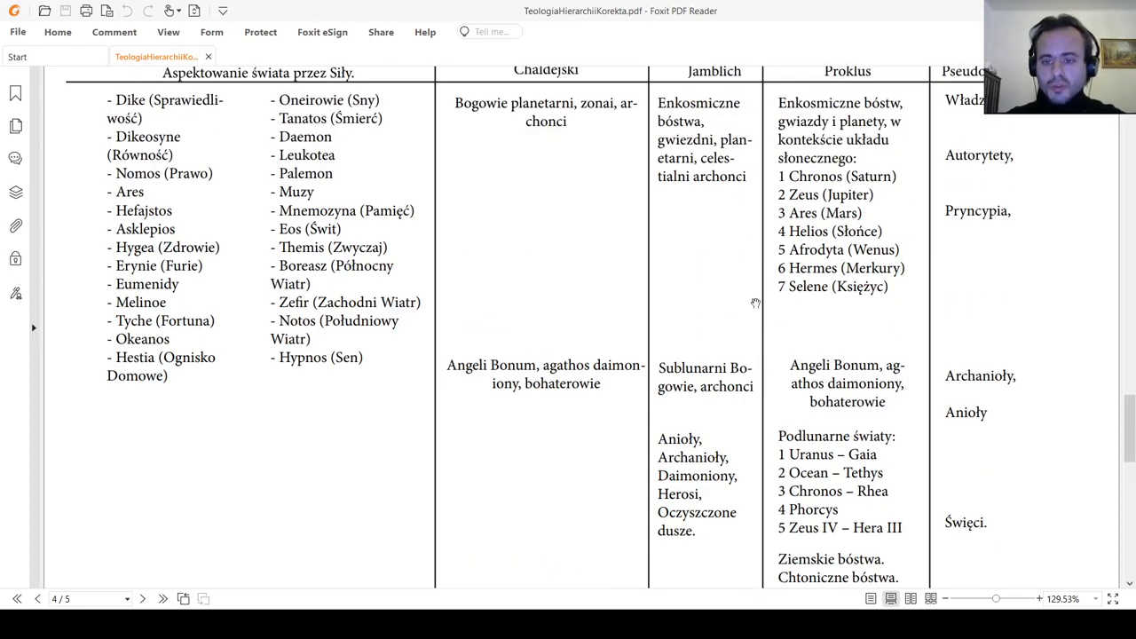
{"action": "scroll", "scroll_direction": "down", "scroll_amount": 3}
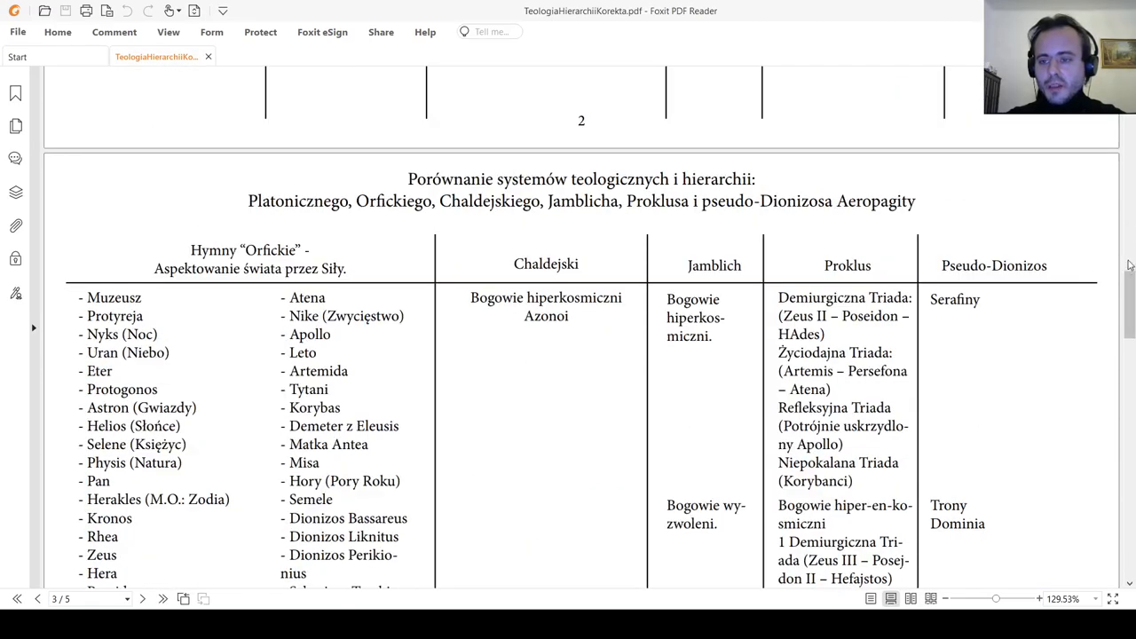
Scroll from page 1's table down to page 2's Ouranos and Kronos rows.
{"action": "scroll", "scroll_direction": "down", "scroll_amount": 3}
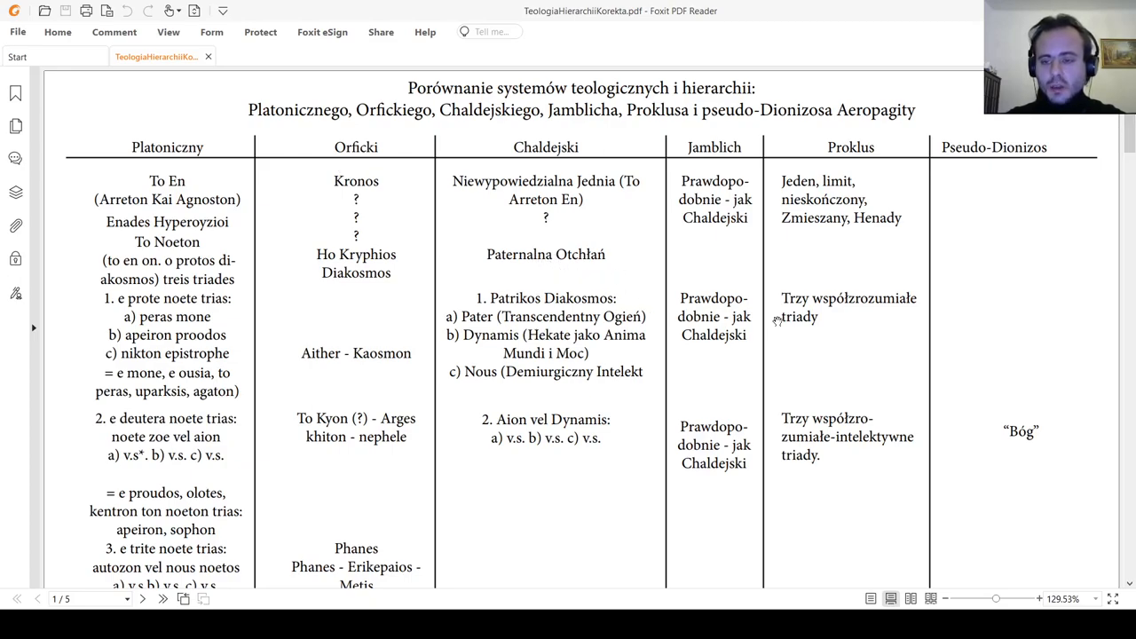
{"action": "scroll", "scroll_direction": "down", "scroll_amount": 3}
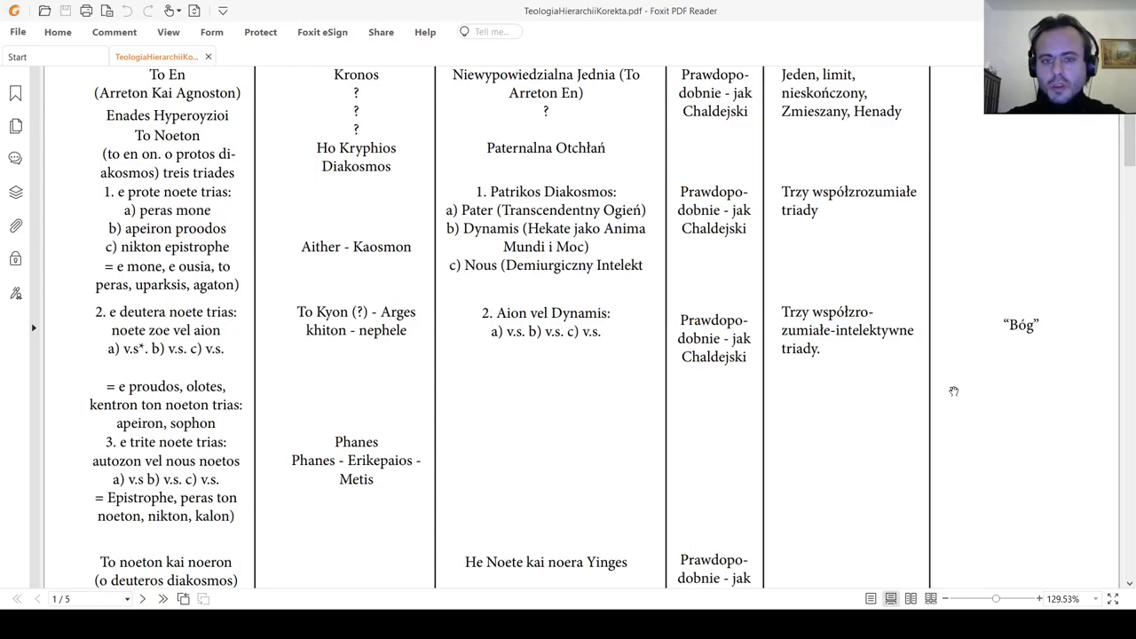
{"action": "scroll", "scroll_direction": "down", "scroll_amount": 3}
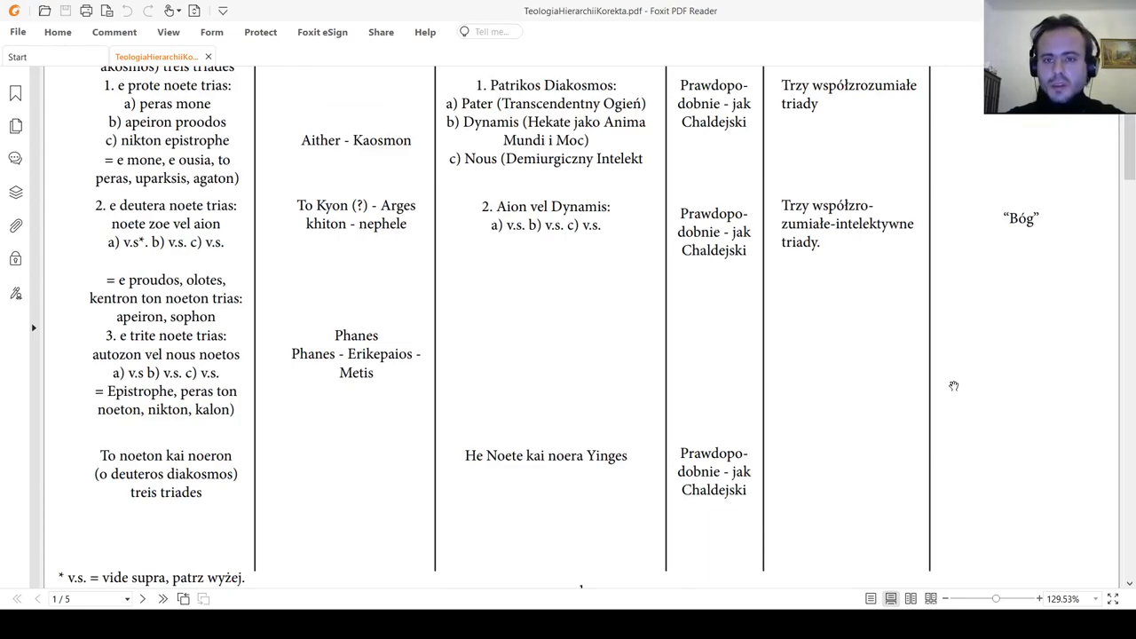
{"action": "scroll", "scroll_direction": "down", "scroll_amount": 3}
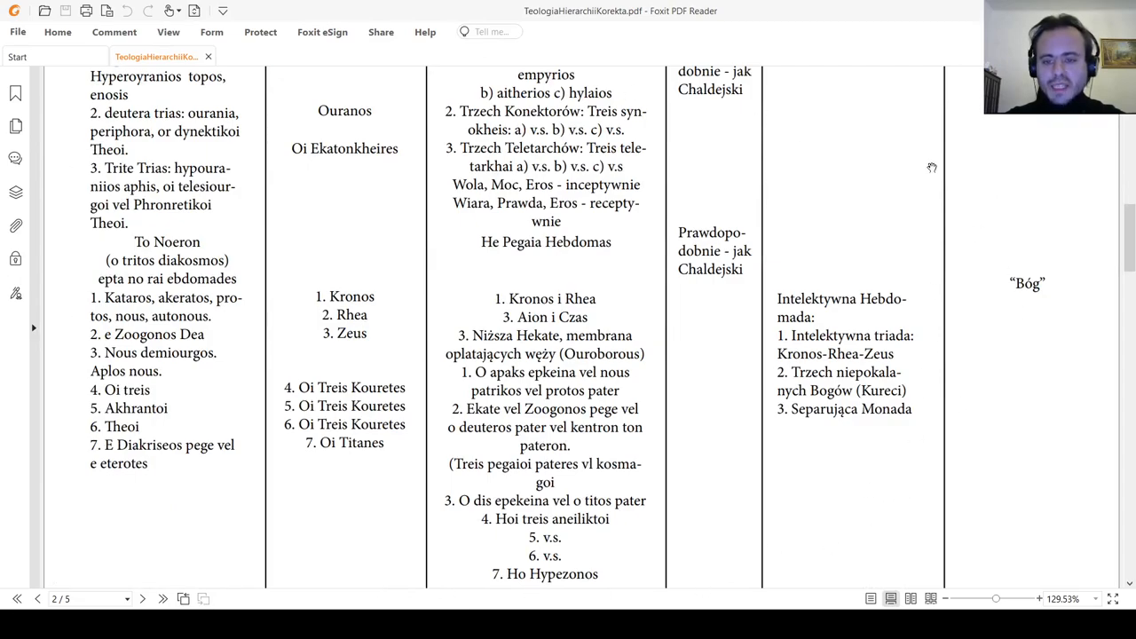
{"action": "mouse_move", "coordinate": [1127, 346]}
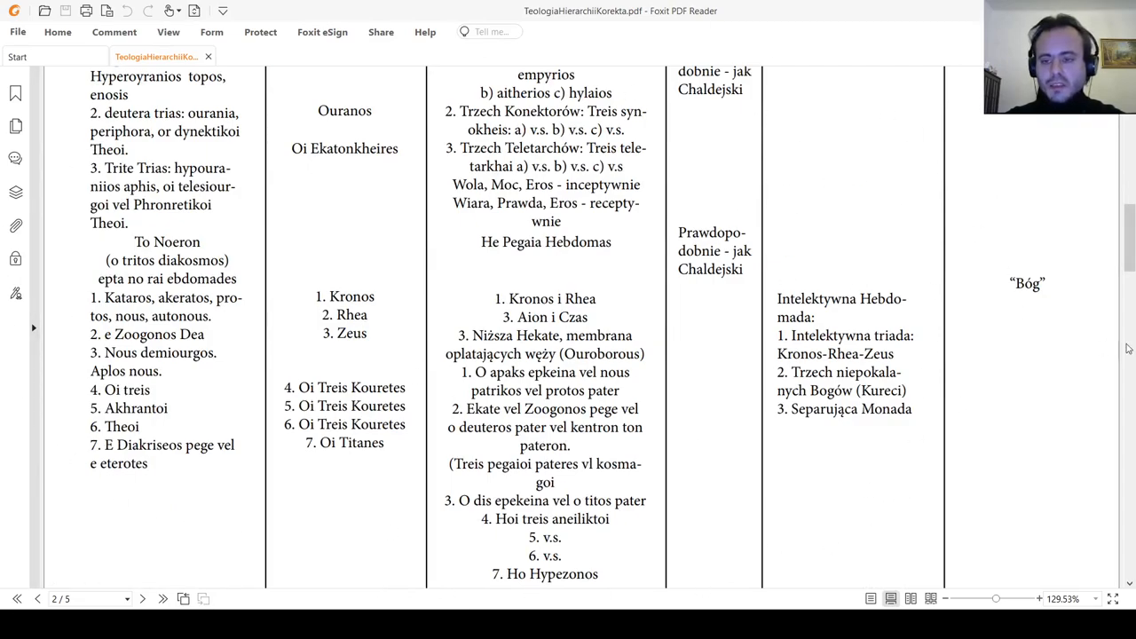
Scroll through page 3's Orphic hymns and Proclus triads to the top of page 4.
{"action": "scroll", "scroll_direction": "down", "scroll_amount": 3}
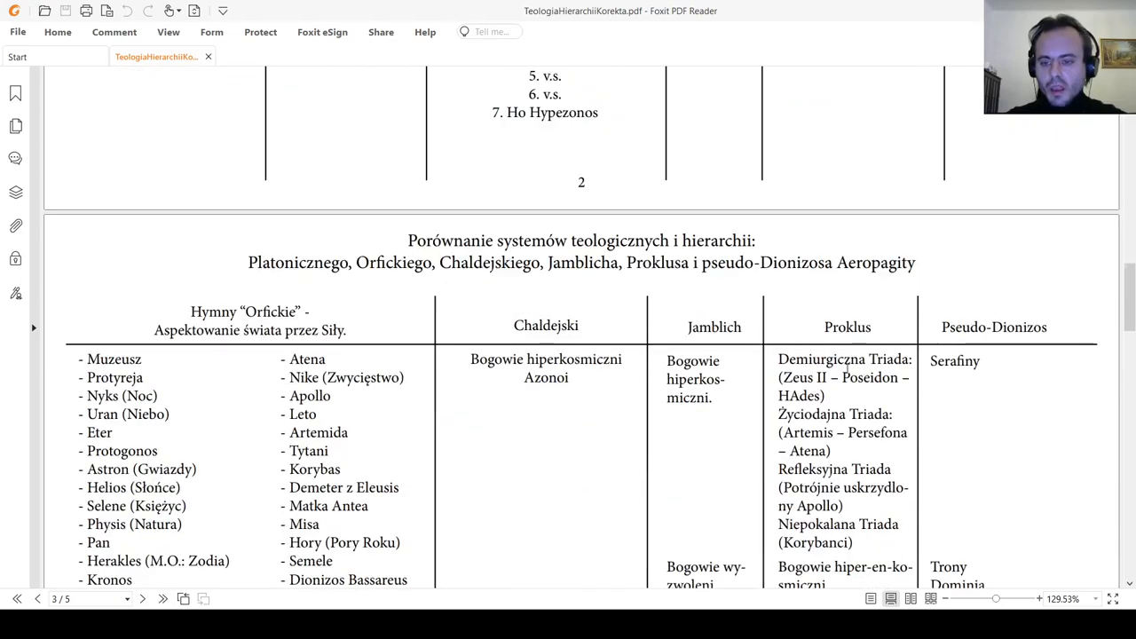
{"action": "scroll", "scroll_direction": "down", "scroll_amount": 3}
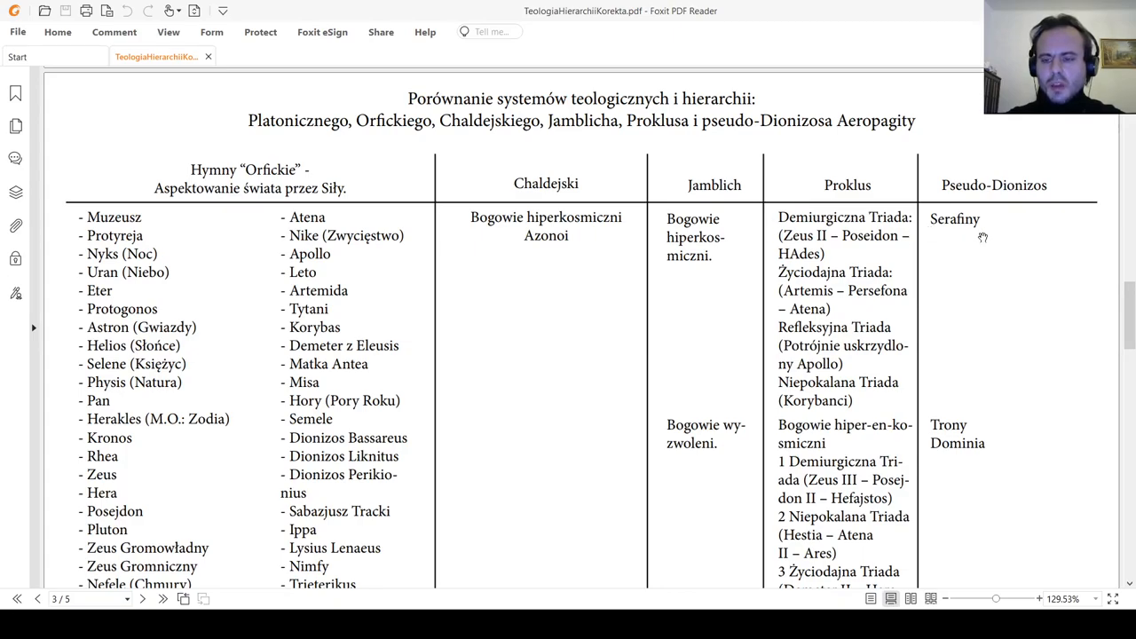
{"action": "mouse_move", "coordinate": [945, 270]}
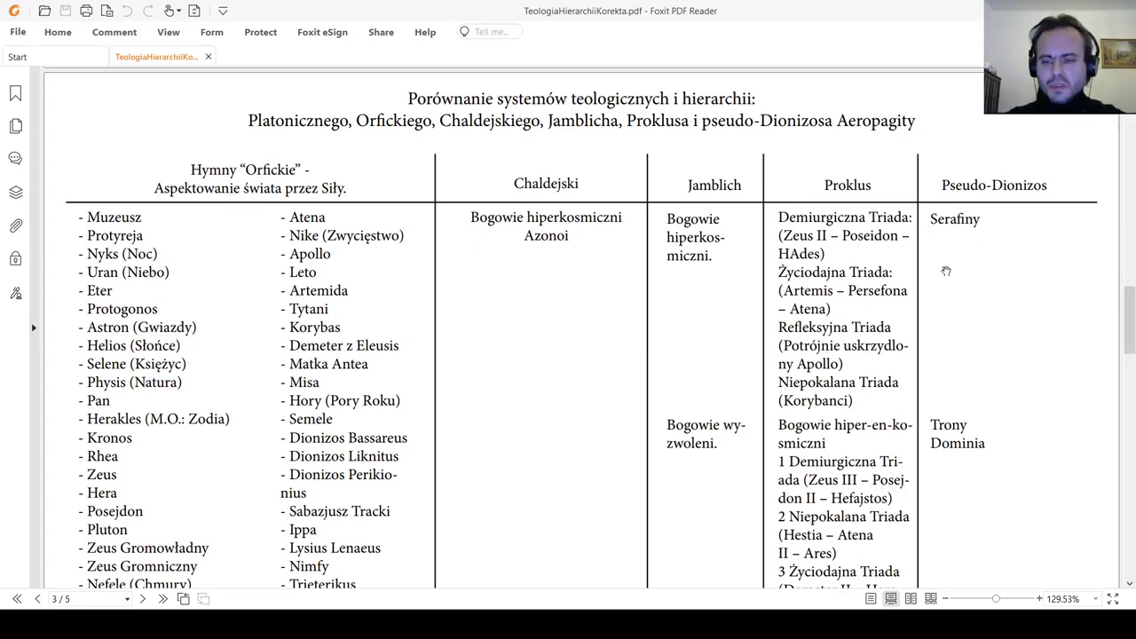
{"action": "scroll", "scroll_direction": "down", "scroll_amount": 3}
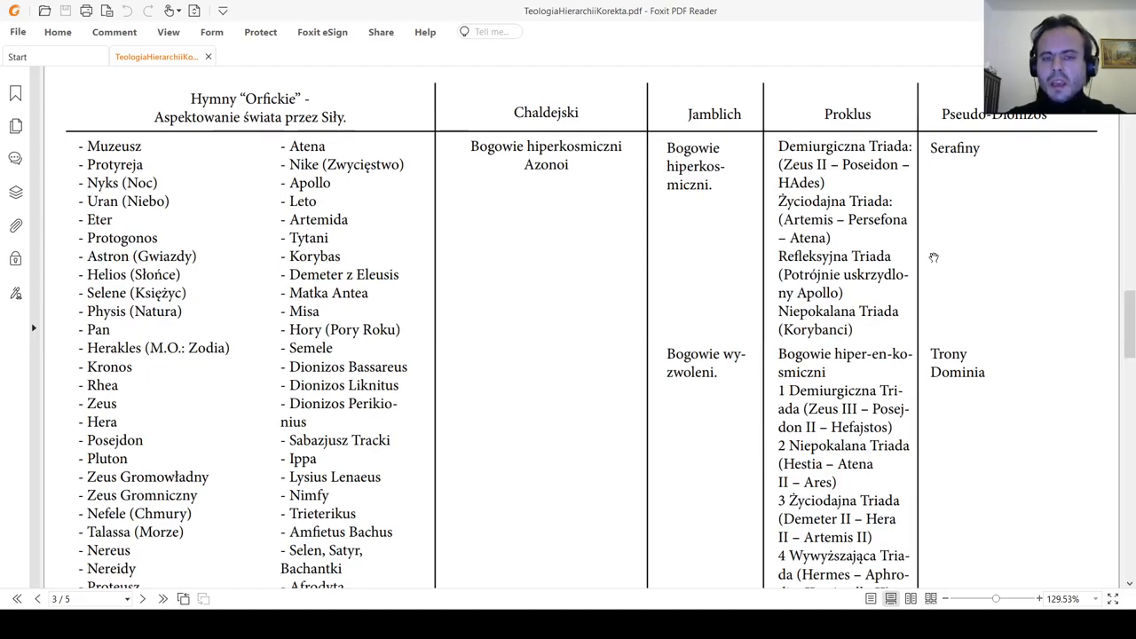
{"action": "mouse_move", "coordinate": [919, 263]}
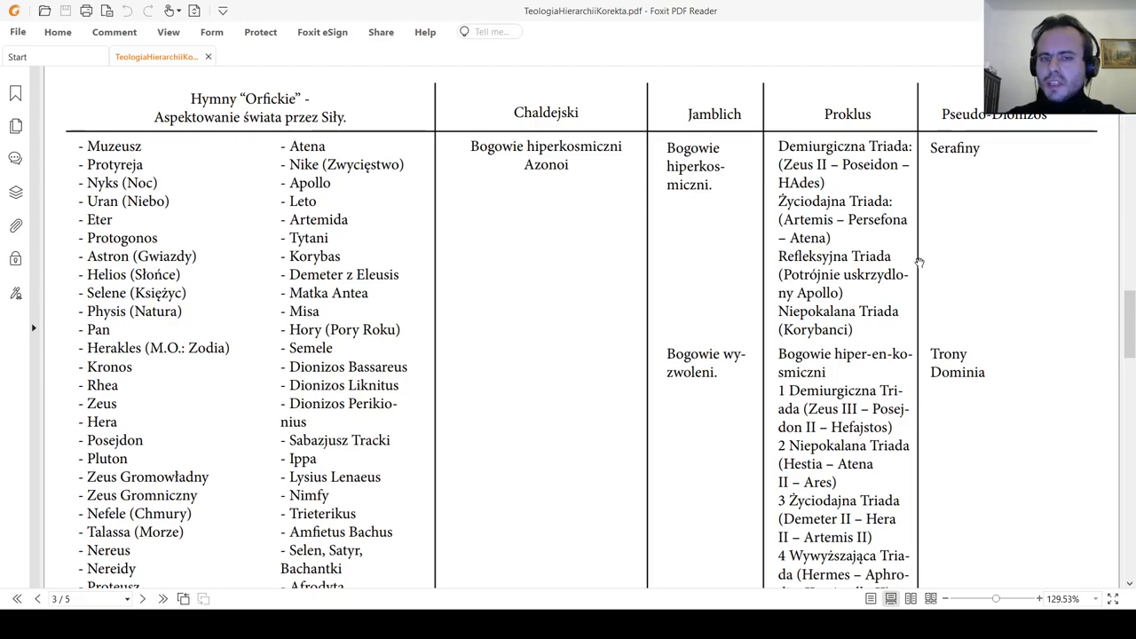
{"action": "mouse_move", "coordinate": [907, 256]}
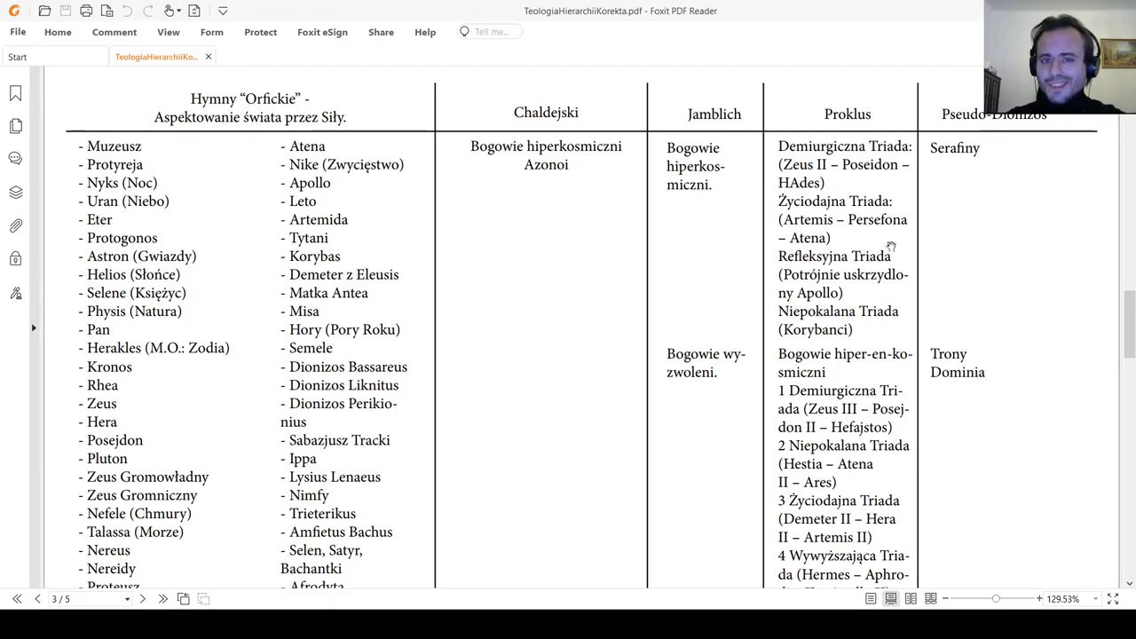
{"action": "scroll", "scroll_direction": "down", "scroll_amount": 3}
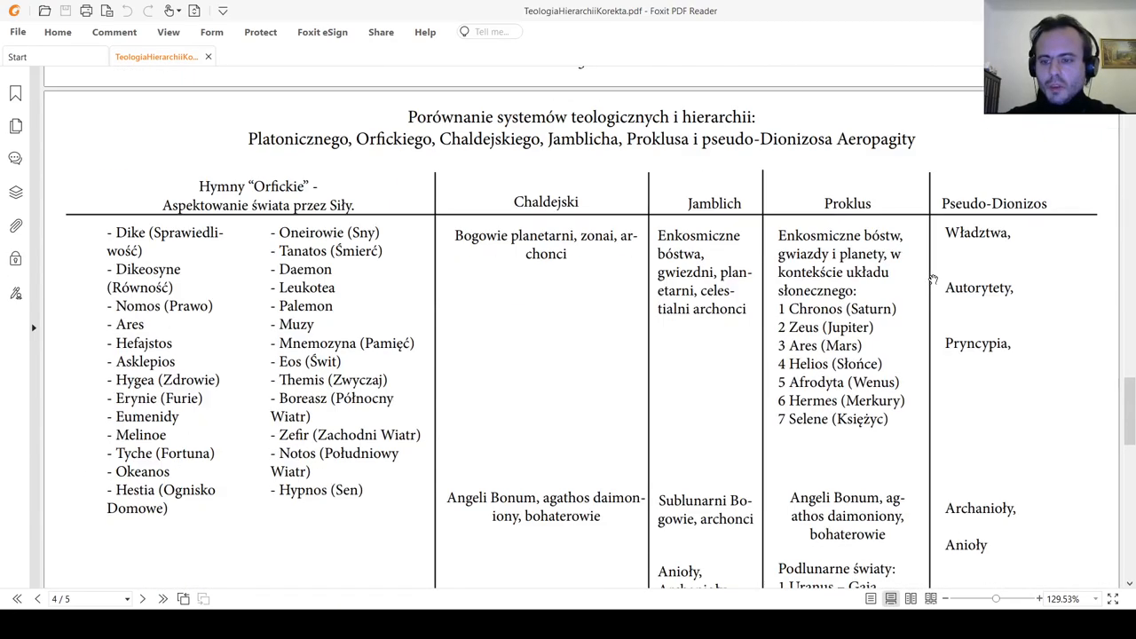
{"action": "mouse_move", "coordinate": [980, 252]}
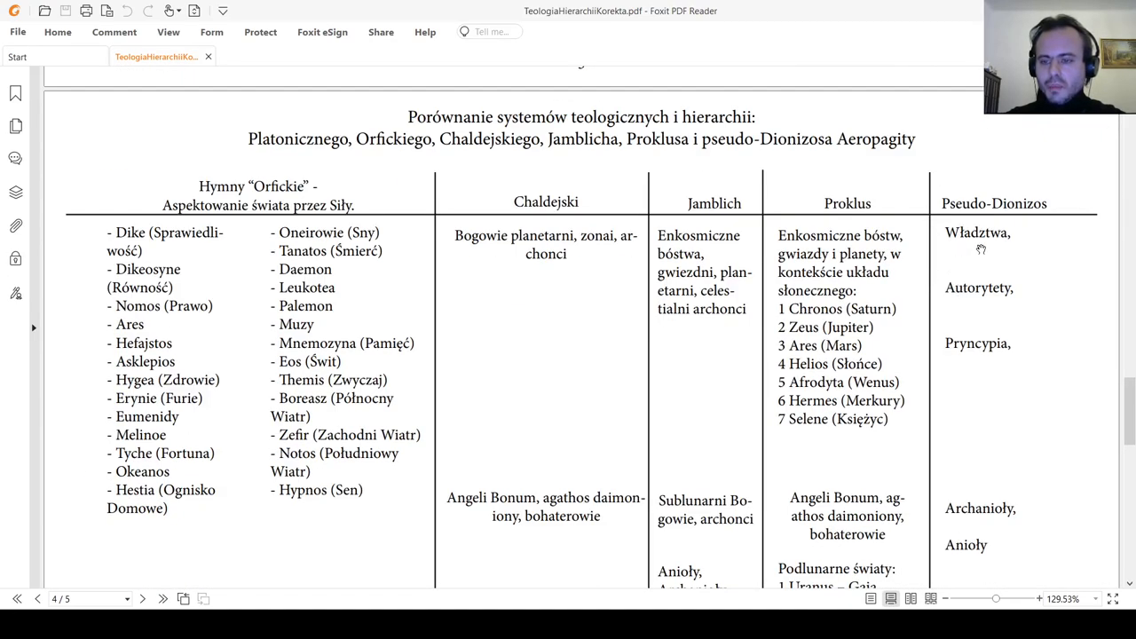
Scroll page 4 down to the 'Człowiek i zwierzęta' row and Bibliografia heading.
{"action": "scroll", "scroll_direction": "down", "scroll_amount": 3}
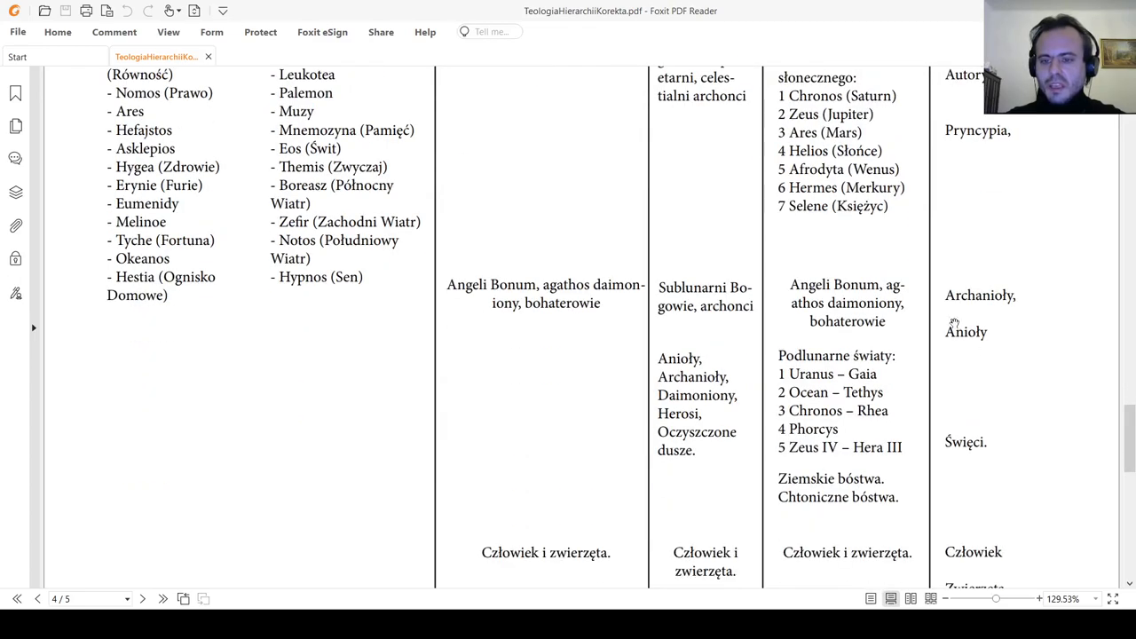
{"action": "mouse_move", "coordinate": [969, 295]}
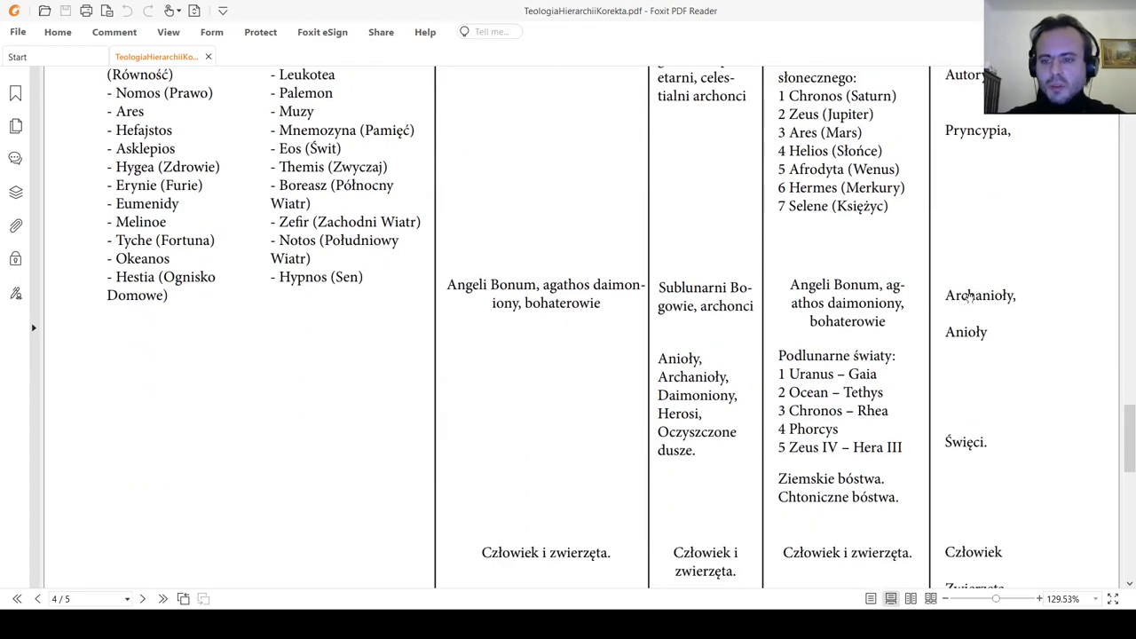
{"action": "scroll", "scroll_direction": "down", "scroll_amount": 3}
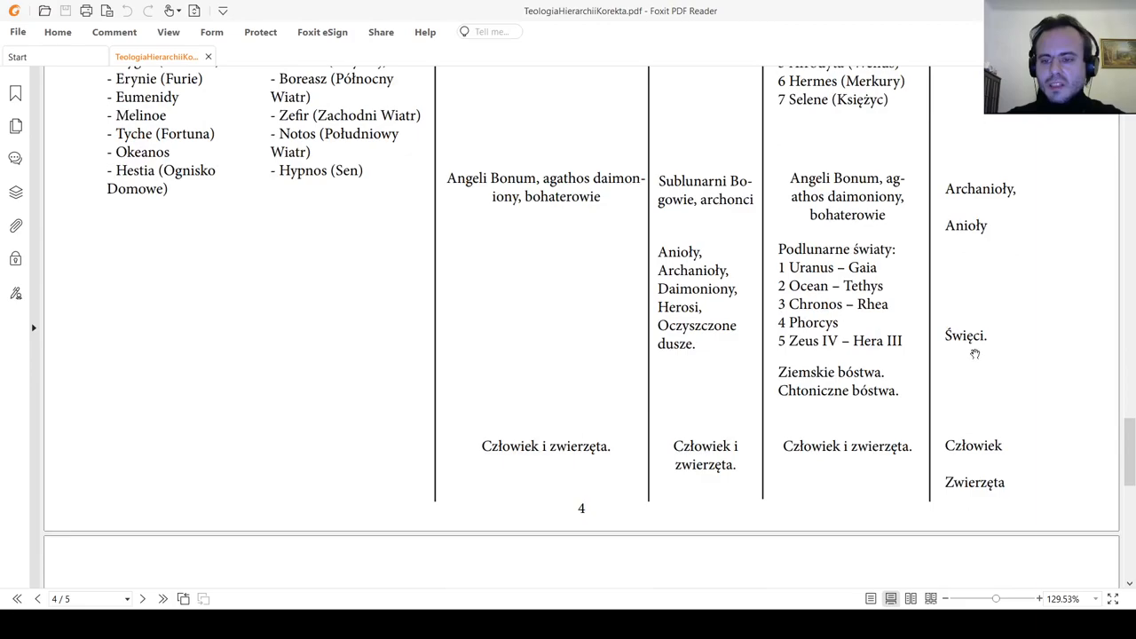
{"action": "mouse_move", "coordinate": [1083, 170]}
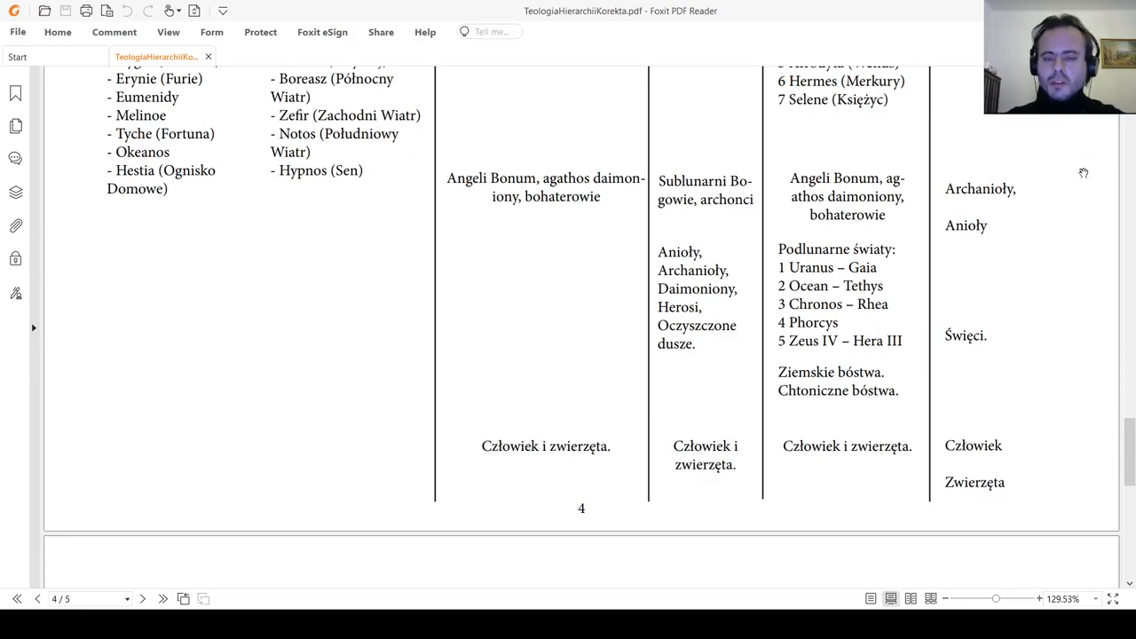
{"action": "scroll", "scroll_direction": "down", "scroll_amount": 3}
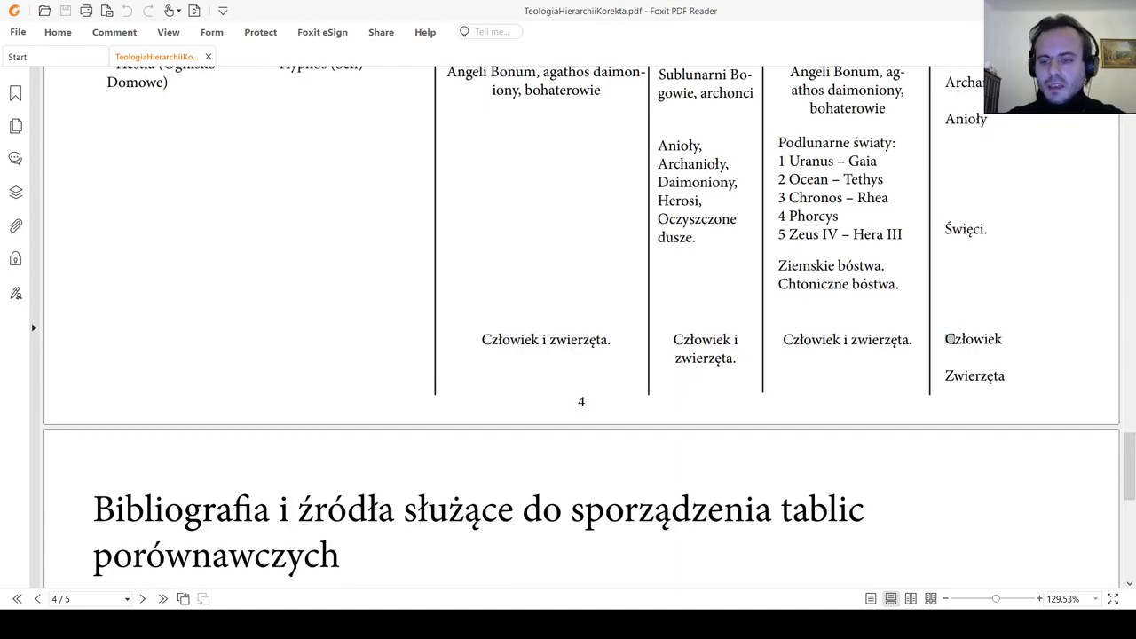
{"action": "double_click", "coordinate": [973, 339]}
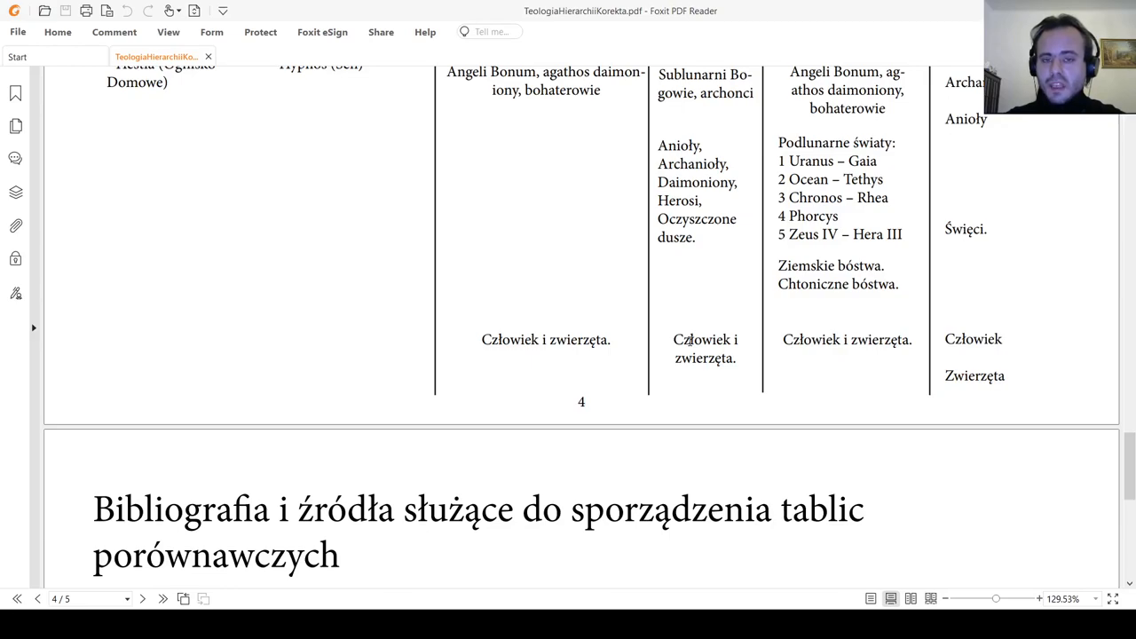
{"action": "mouse_move", "coordinate": [680, 330]}
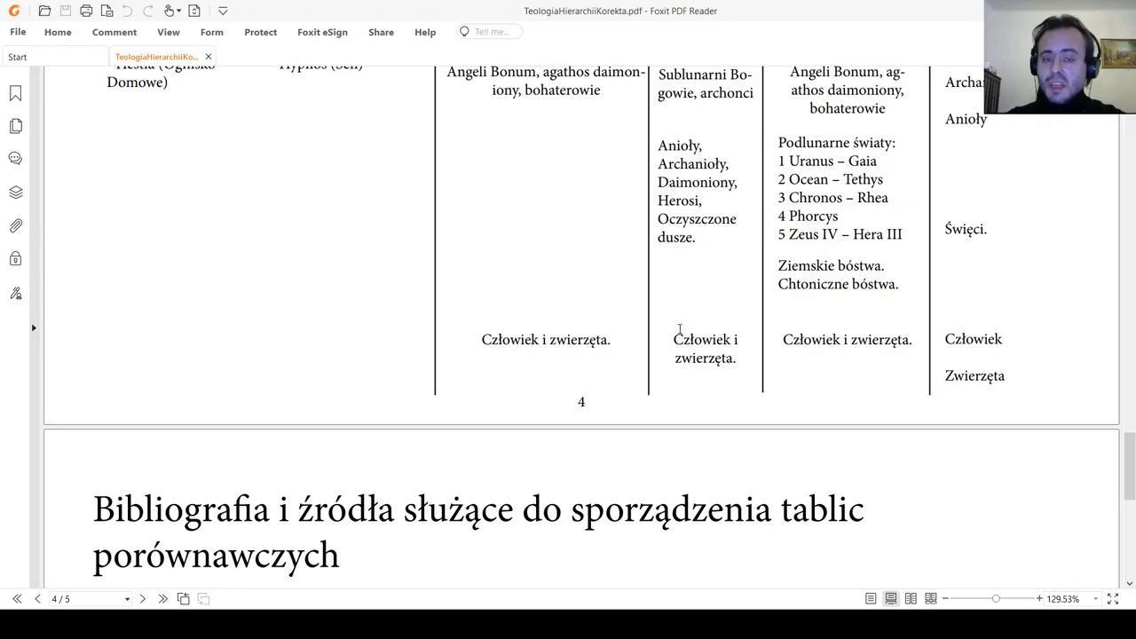
{"action": "mouse_move", "coordinate": [685, 325]}
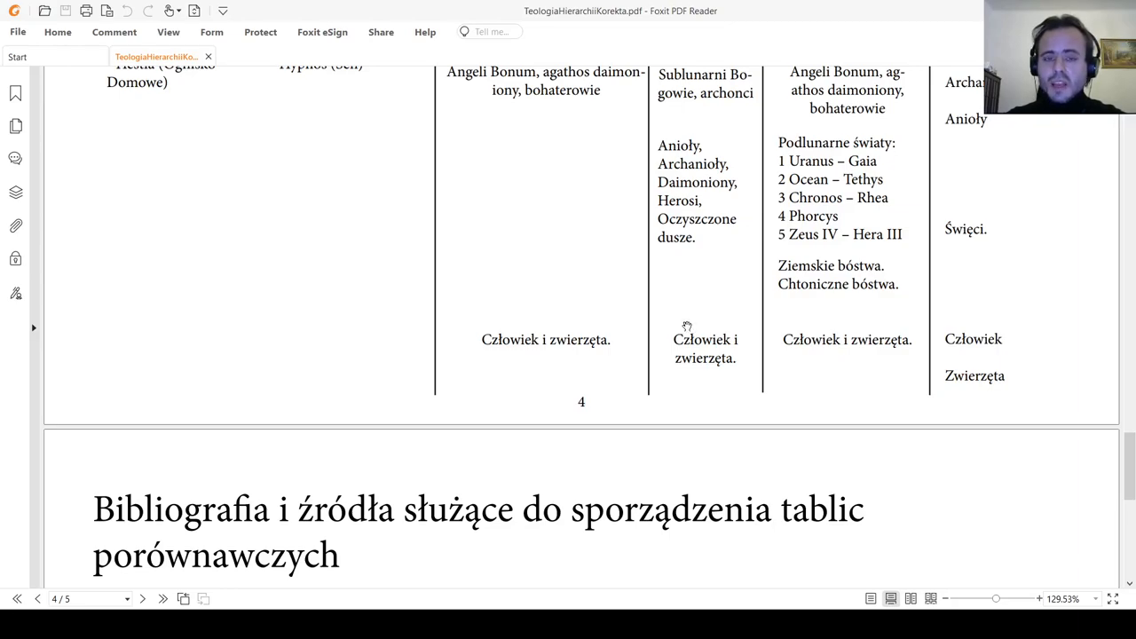
{"action": "mouse_move", "coordinate": [671, 325]}
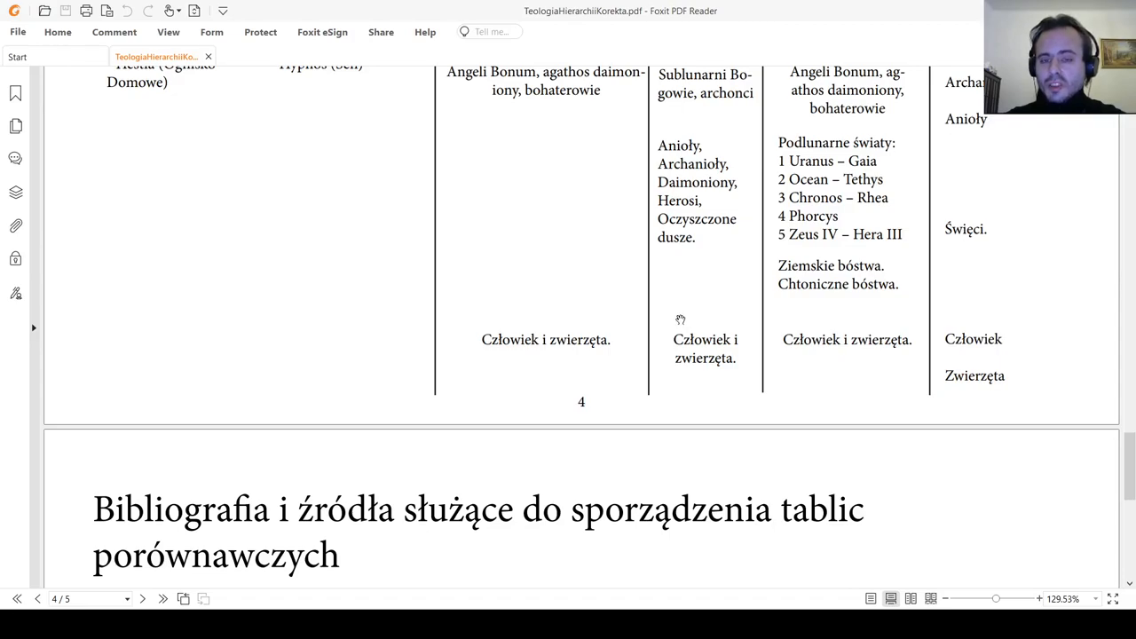
{"action": "mouse_move", "coordinate": [693, 316]}
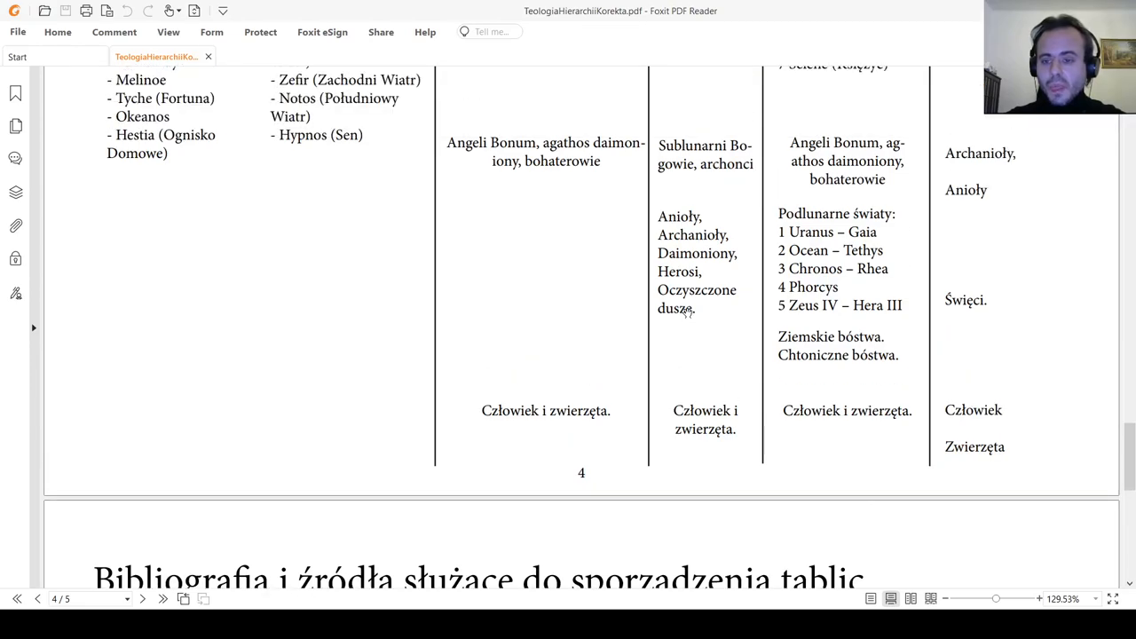
{"action": "scroll", "scroll_direction": "down", "scroll_amount": 3}
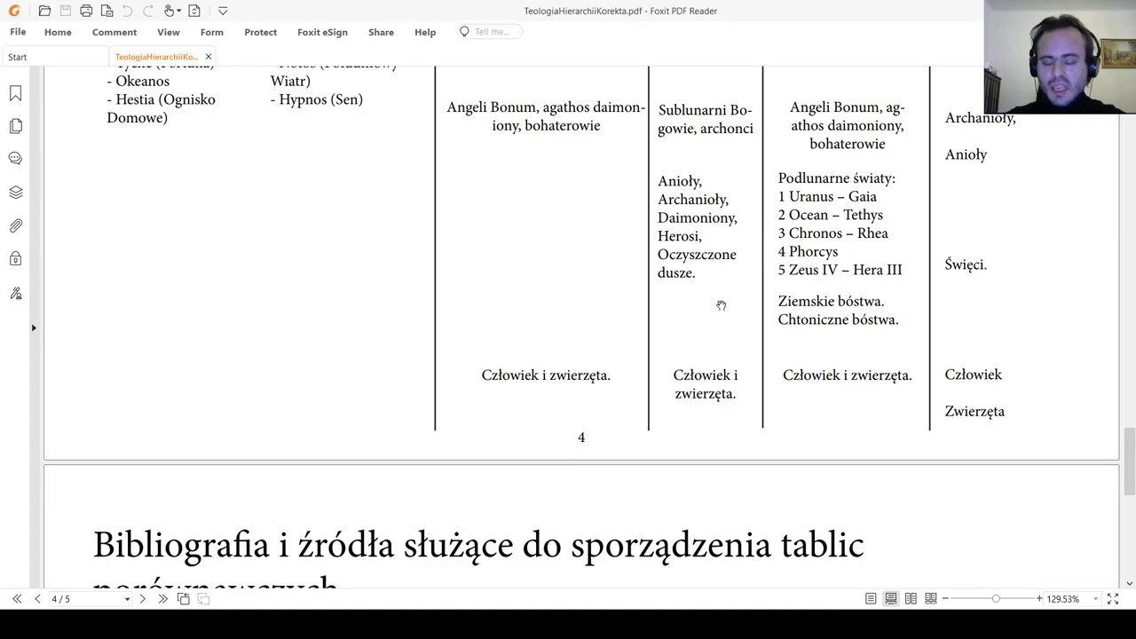
{"action": "mouse_move", "coordinate": [717, 302]}
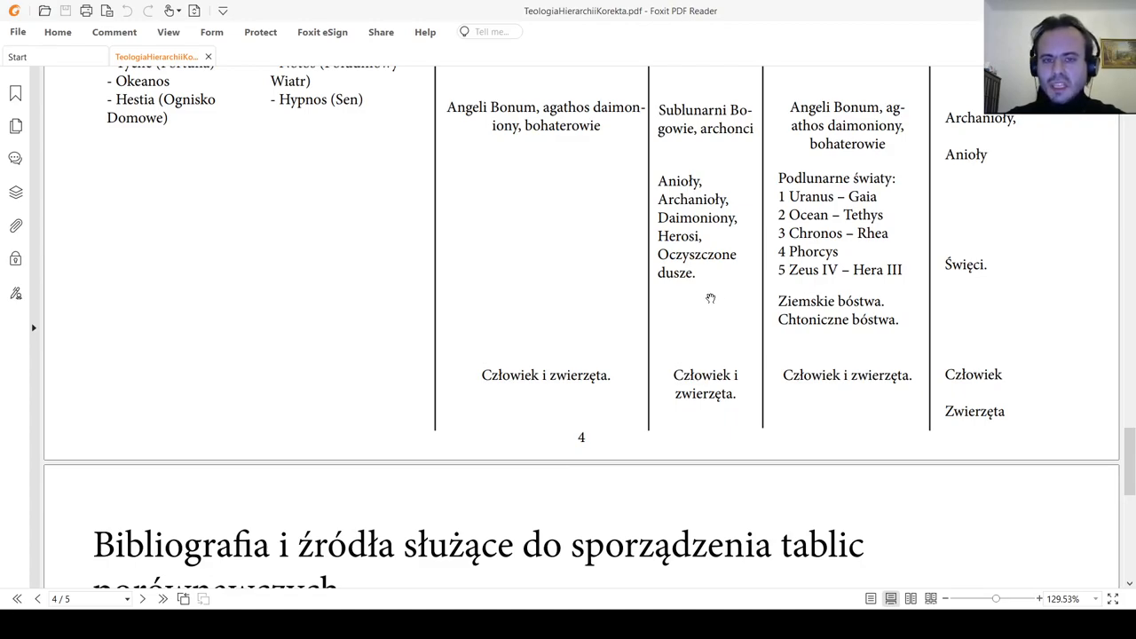
{"action": "mouse_move", "coordinate": [713, 304]}
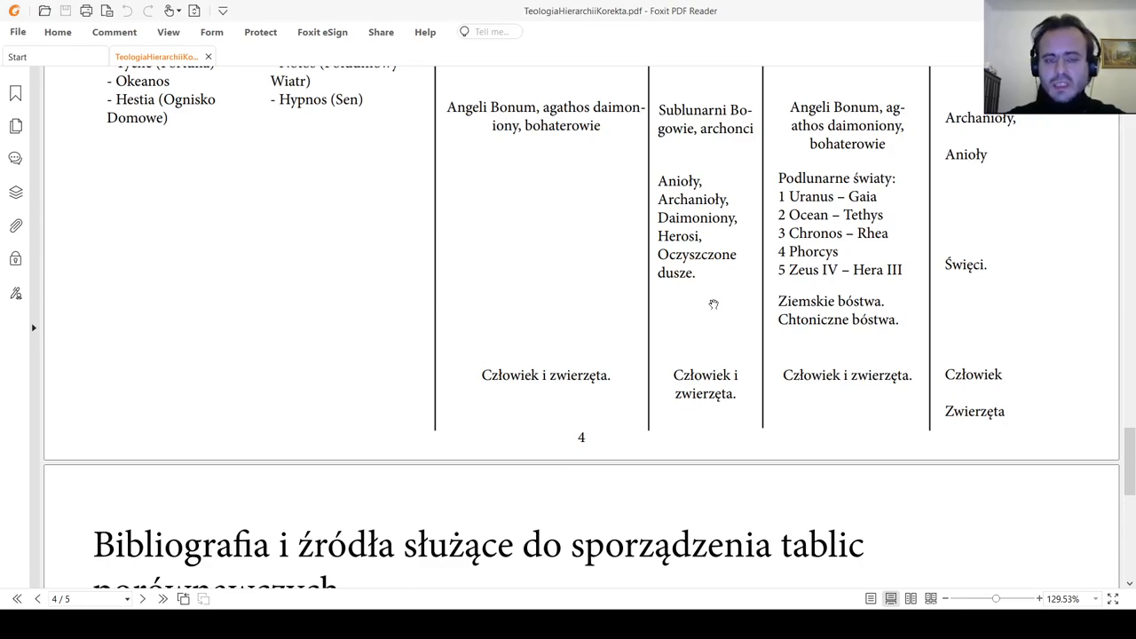
{"action": "mouse_move", "coordinate": [728, 302]}
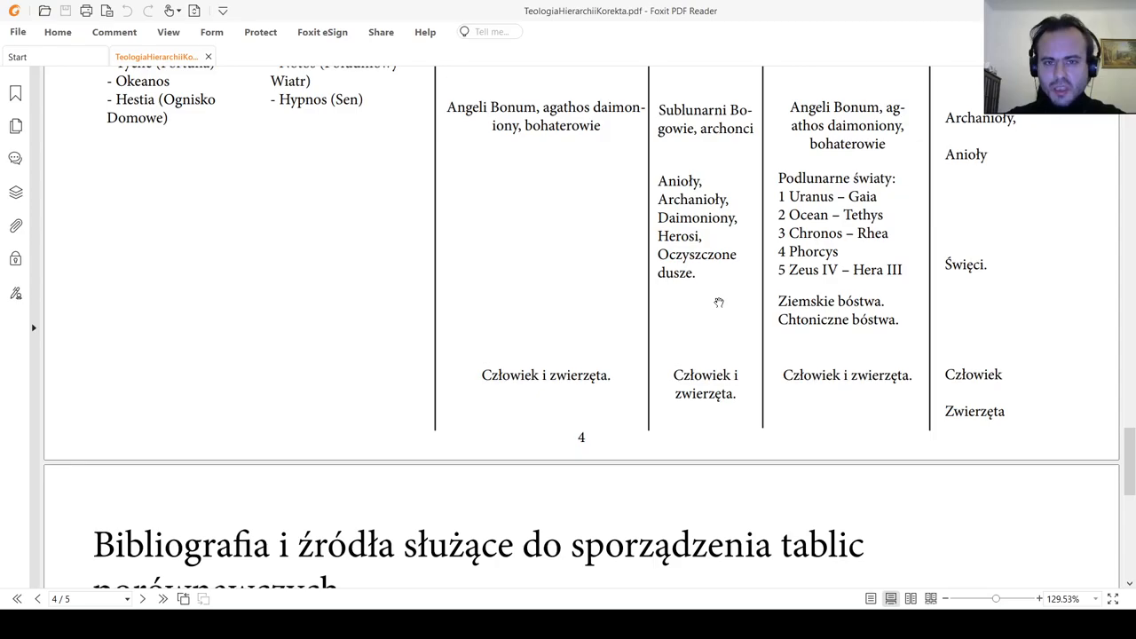
Scroll into page 5's bibliography, then jump back to page 1's table title.
{"action": "scroll", "scroll_direction": "down", "scroll_amount": 3}
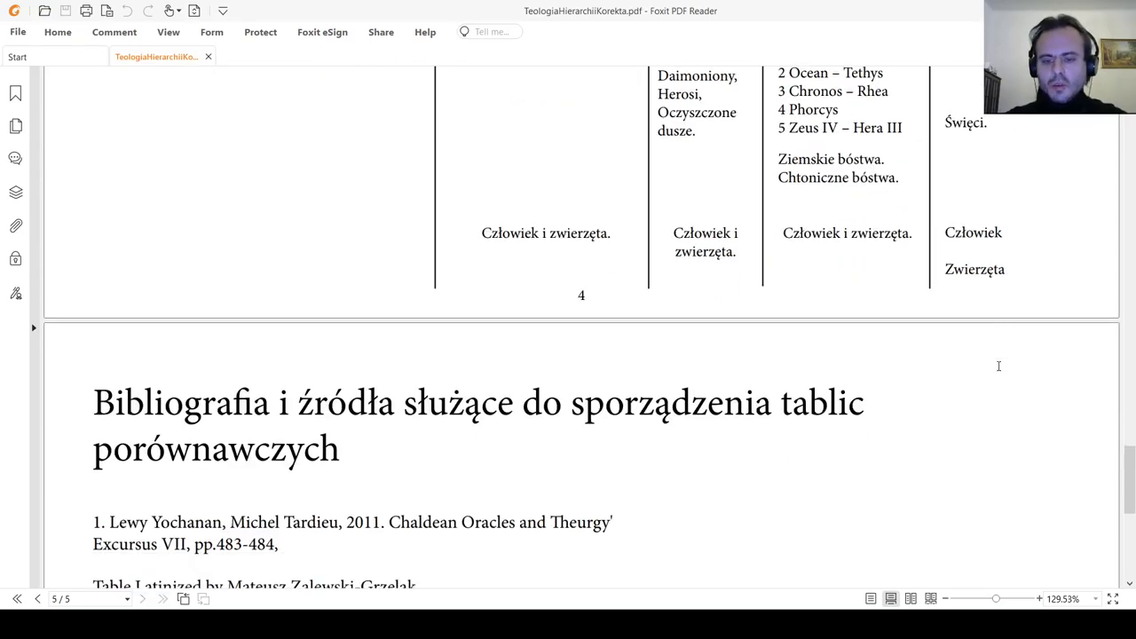
{"action": "scroll", "scroll_direction": "up", "scroll_amount": 3}
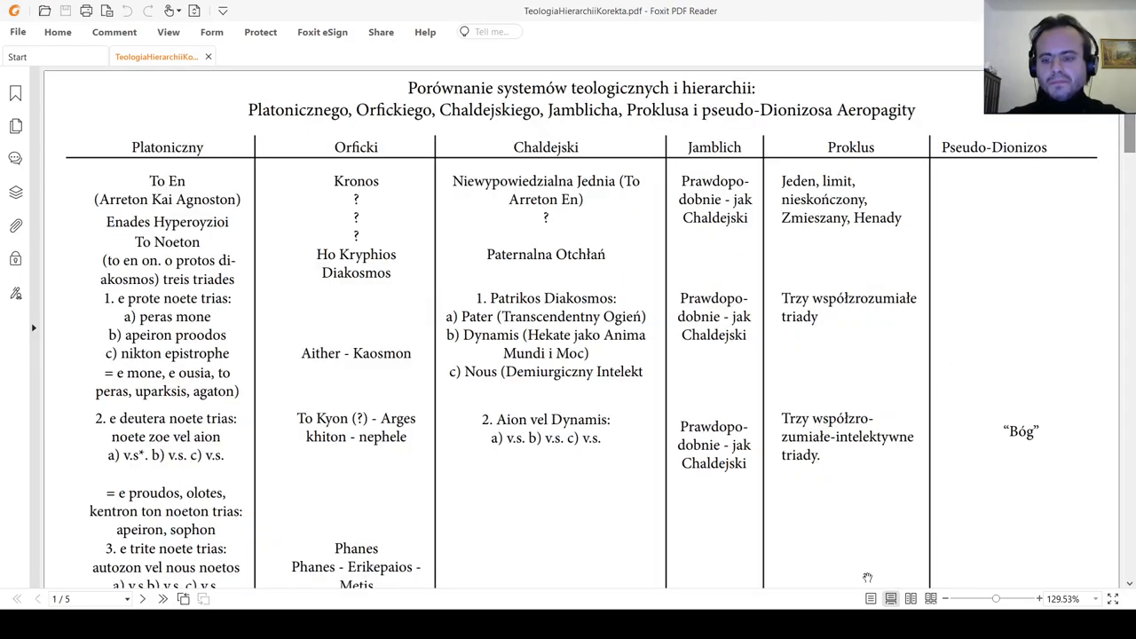
{"action": "mouse_move", "coordinate": [1005, 479]}
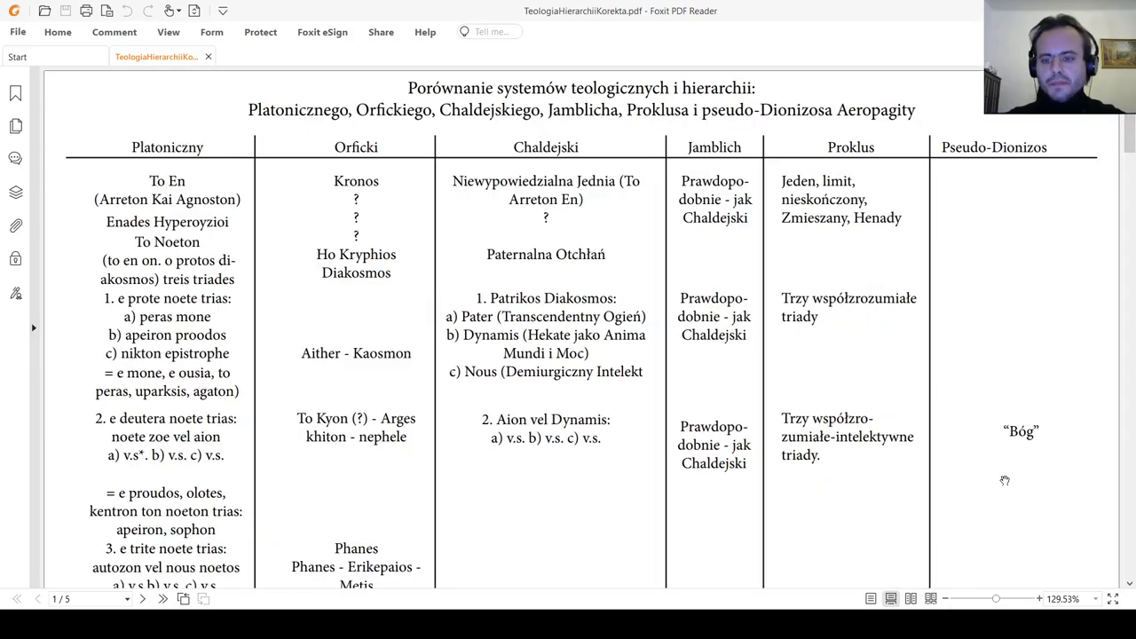
{"action": "mouse_move", "coordinate": [973, 557]}
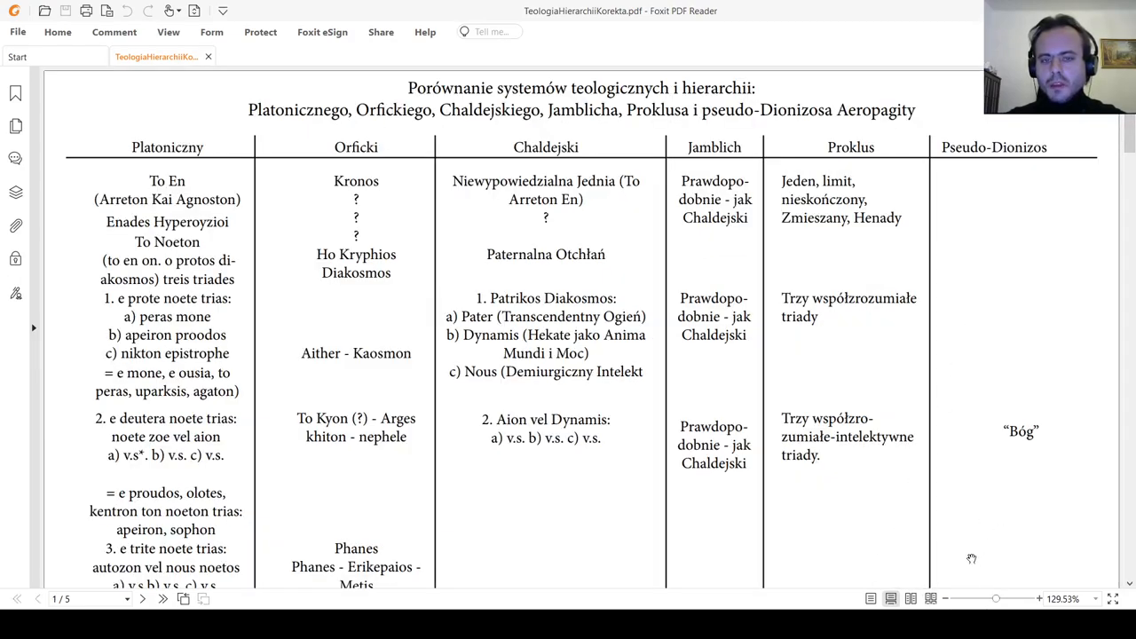